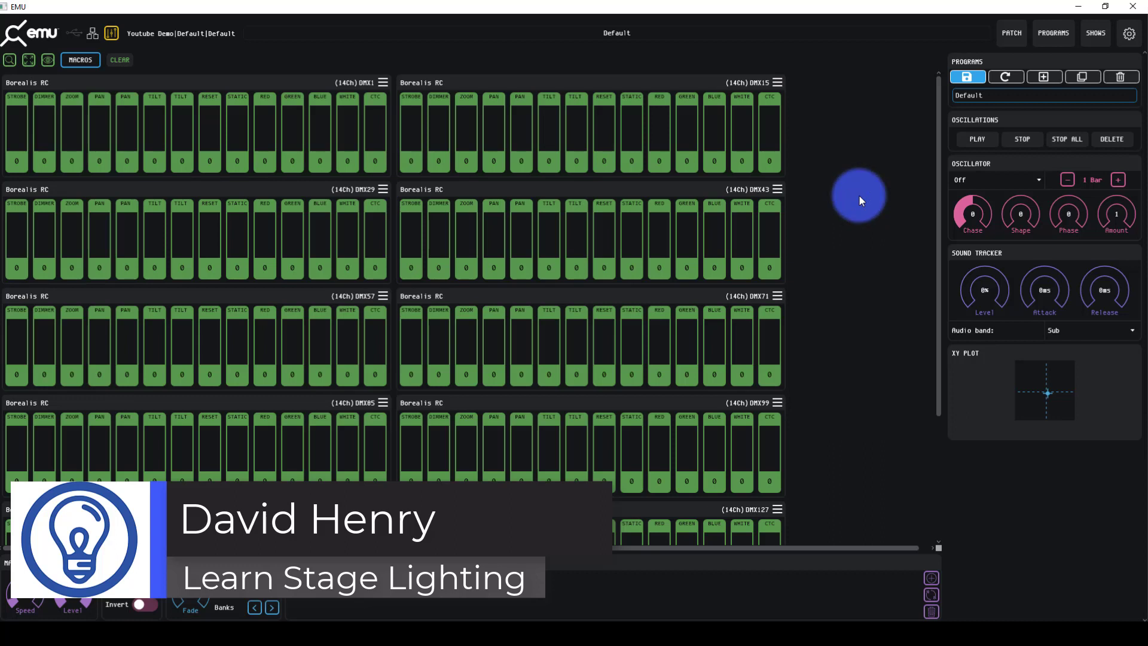
{"action": "mouse_move", "coordinate": [895, 482]}
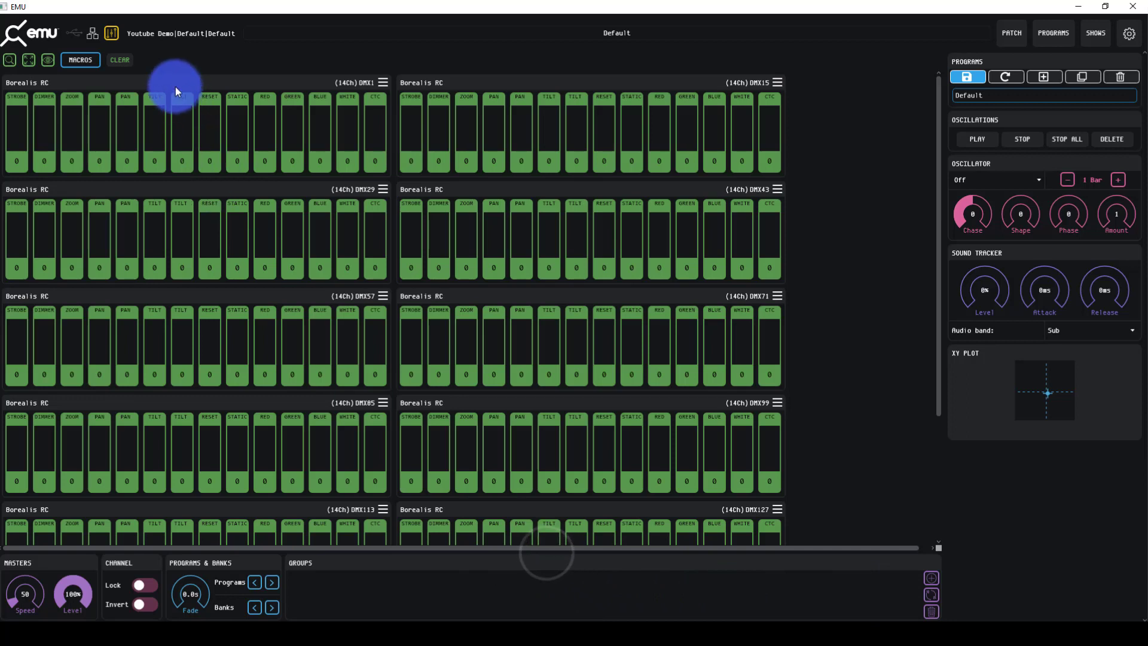
- Create a group named 'Group 1' from the selected Borealis RC fixtures at DMX1 and DMX15
{"action": "left_click", "coordinate": [586, 82]}
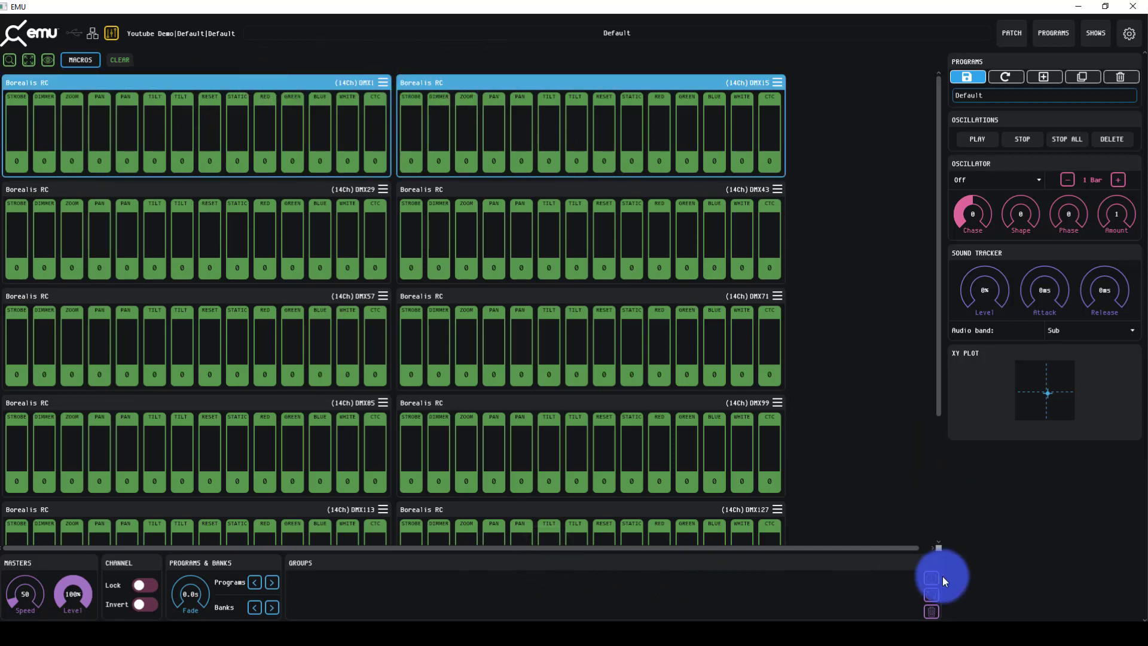
{"action": "left_click", "coordinate": [931, 576]}
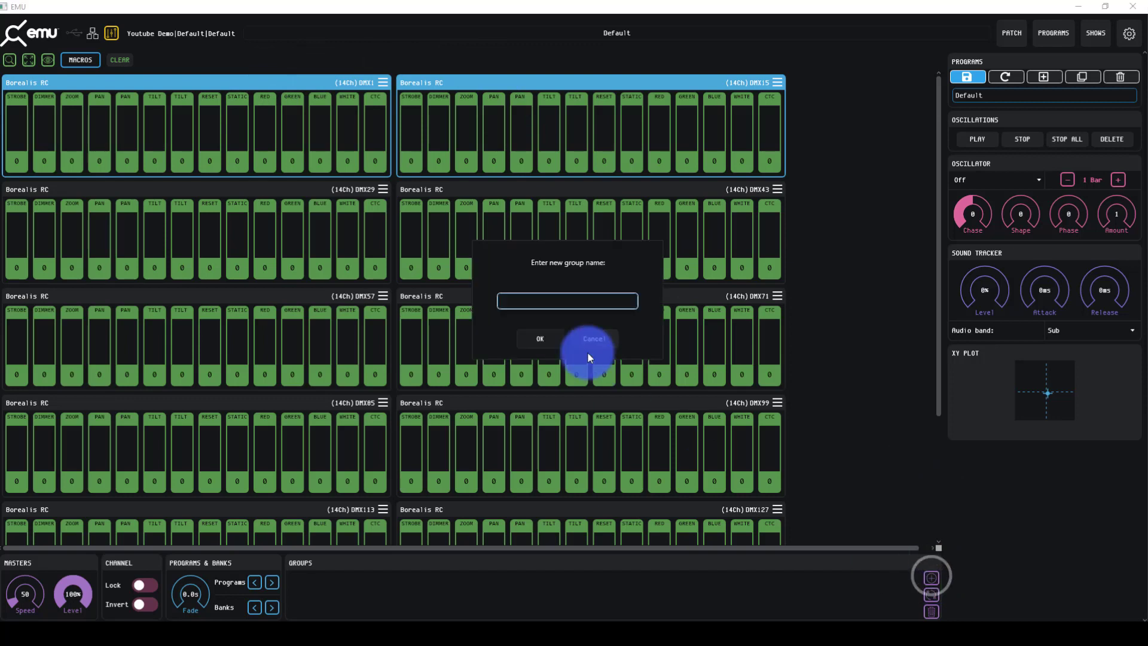
{"action": "type", "text": "Gro"}
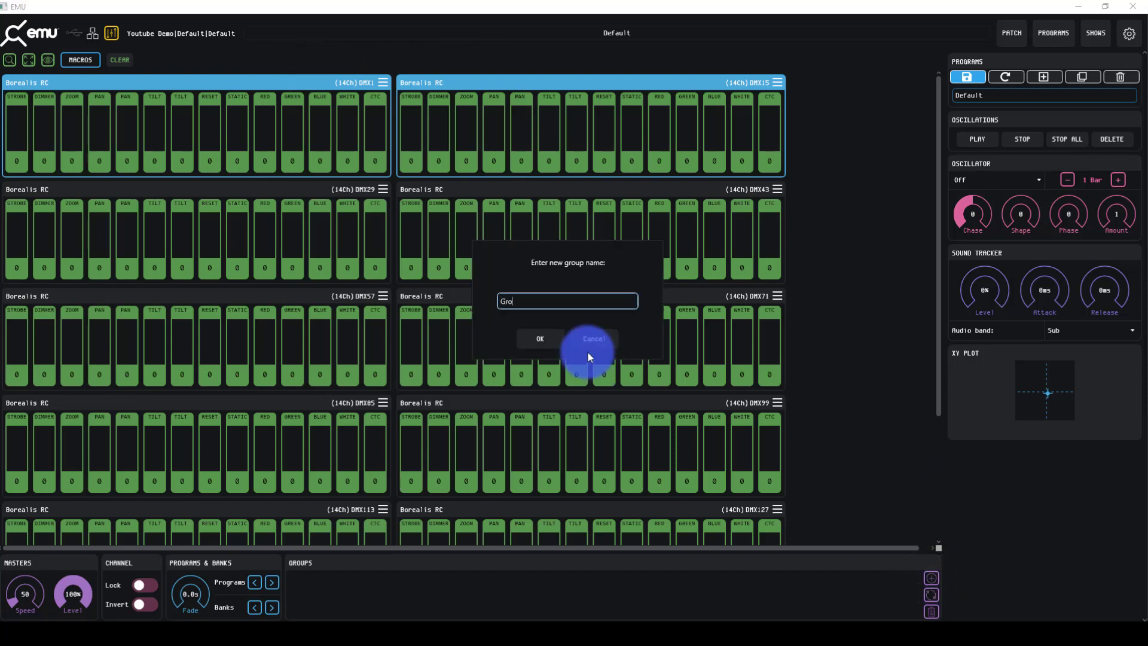
{"action": "type", "text": "up 1"}
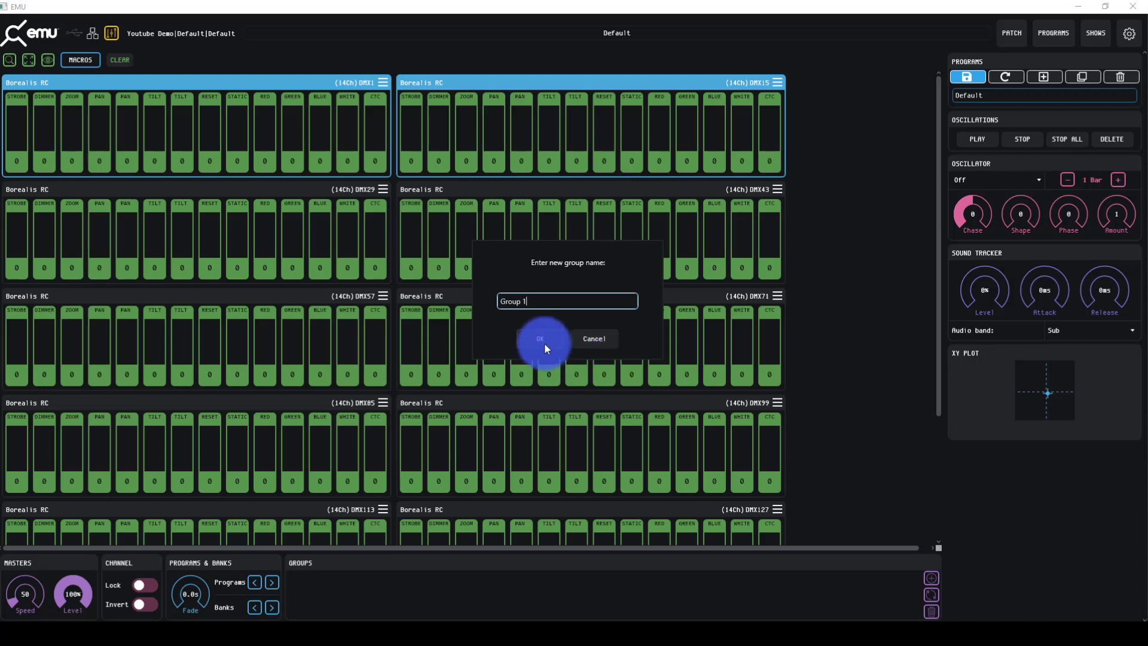
{"action": "left_click", "coordinate": [540, 338]}
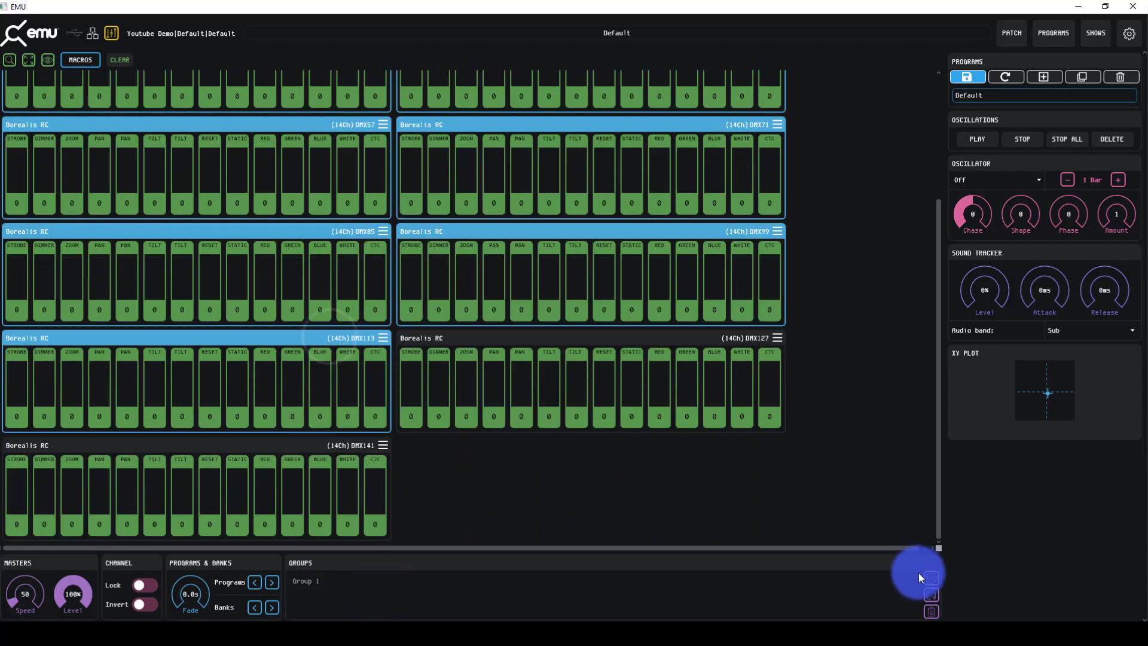
- Create groups 'Group 2' and 'Group 3' from the next two sets of selected fixtures
{"action": "left_click", "coordinate": [932, 577]}
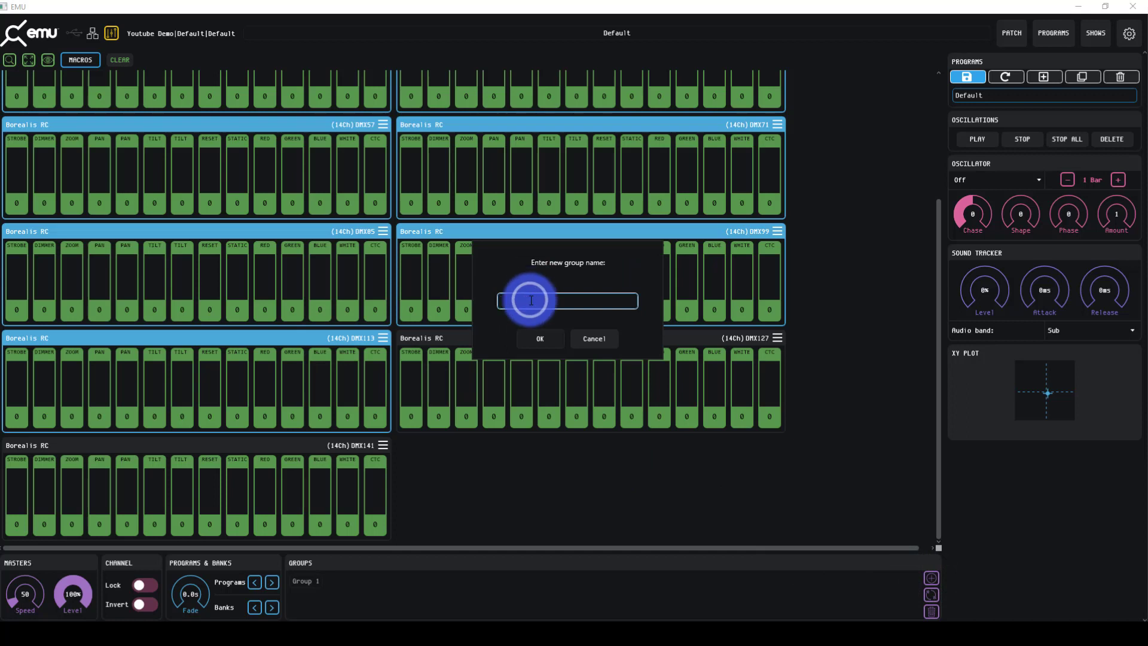
{"action": "type", "text": "Group 2"}
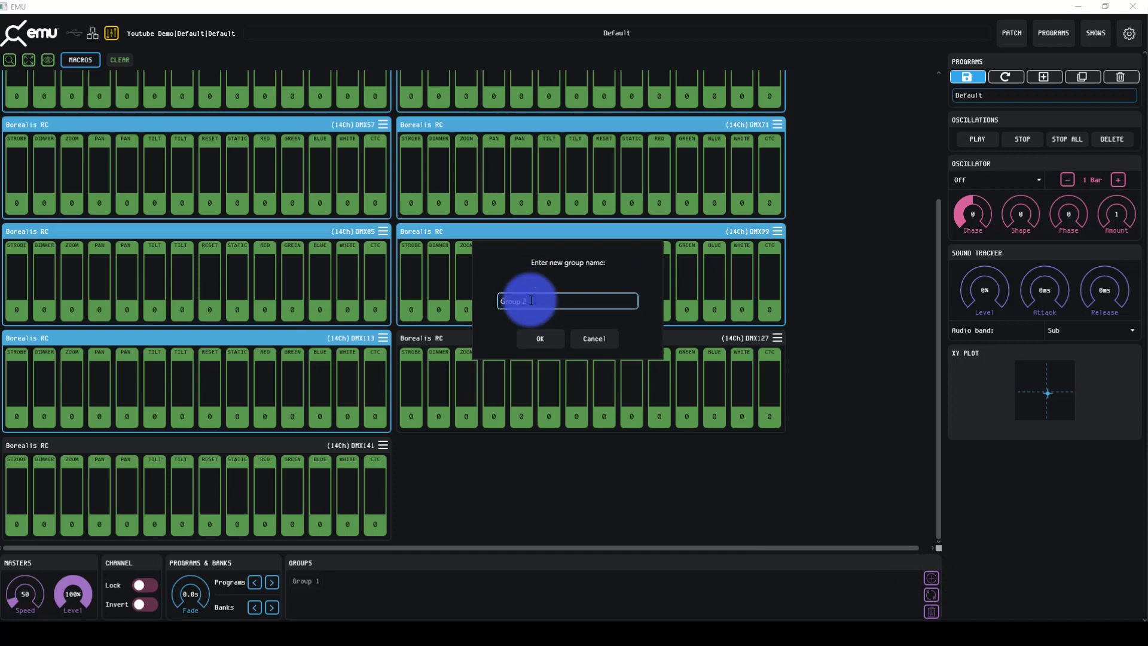
{"action": "left_click", "coordinate": [539, 338]}
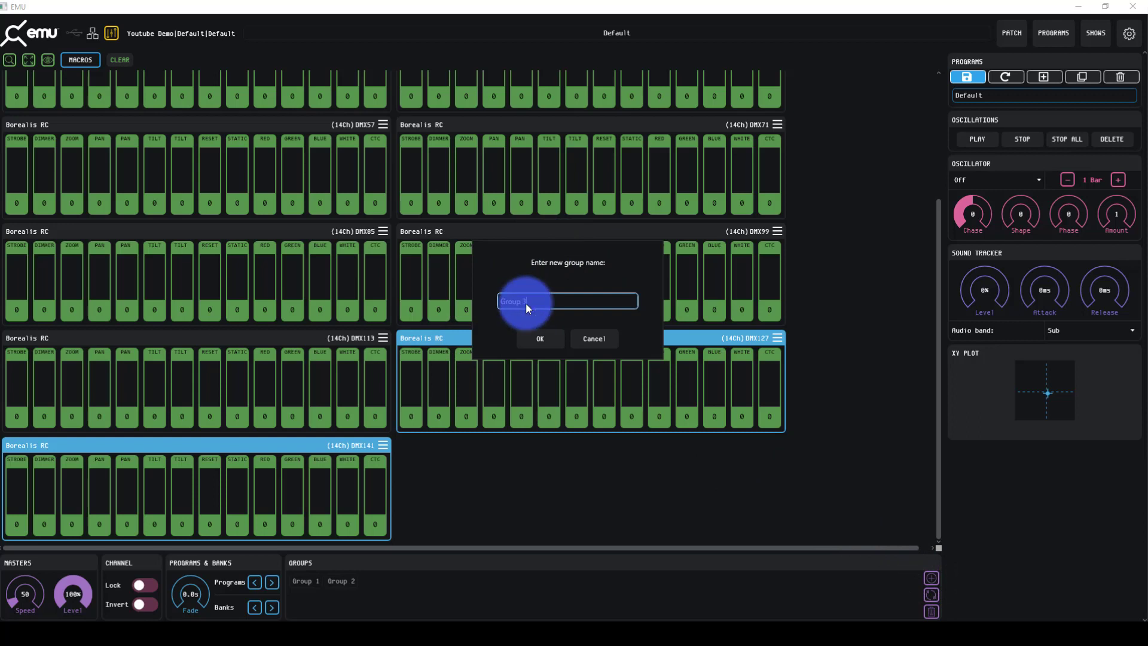
{"action": "left_click", "coordinate": [539, 339]}
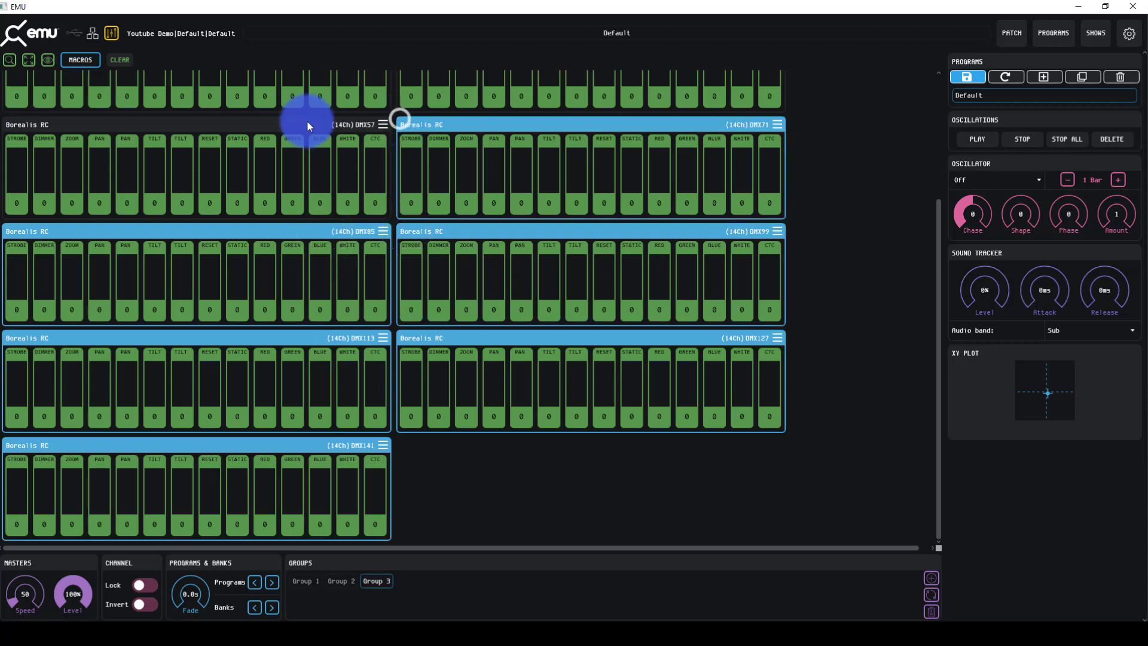
{"action": "scroll", "scroll_direction": "up", "scroll_amount": 3}
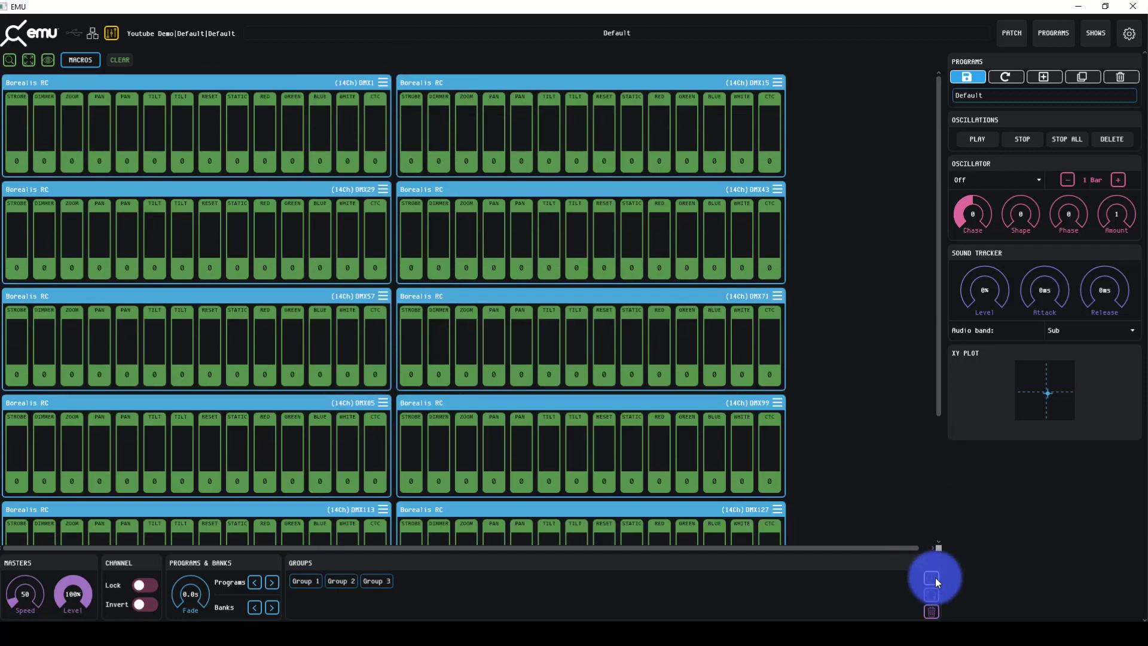
- Create a group named 'All' containing every fixture
{"action": "left_click", "coordinate": [931, 578]}
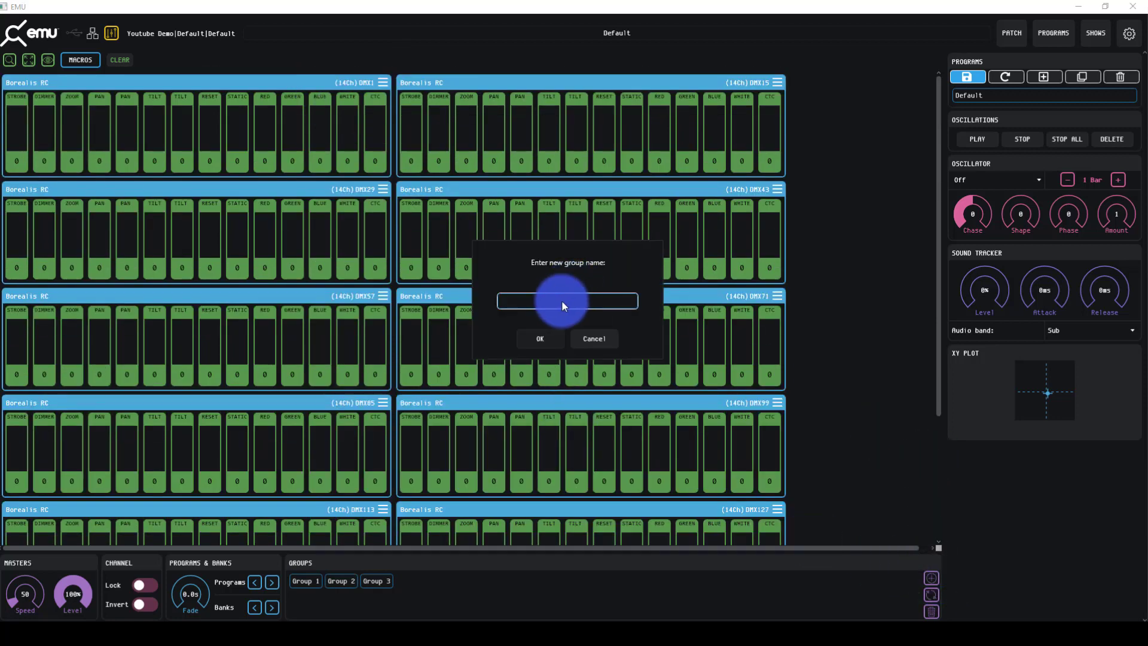
{"action": "left_click", "coordinate": [539, 338]}
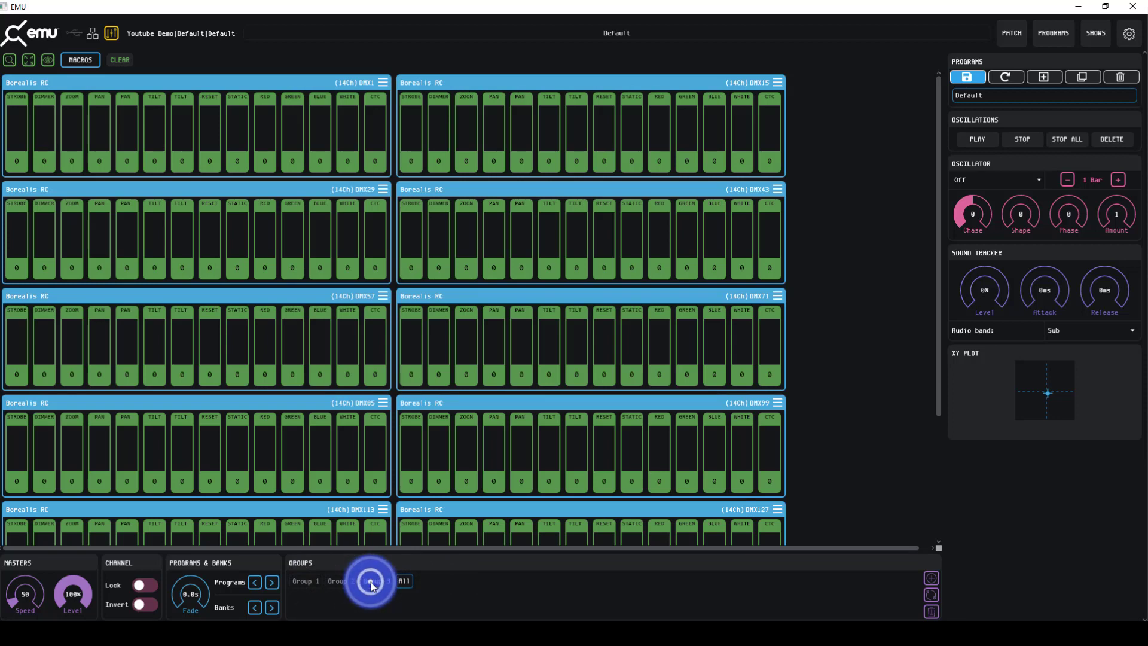
- Recall Group 2, Group 1, All and Group 3 in turn to verify each selects its fixtures
{"action": "left_click", "coordinate": [337, 581]}
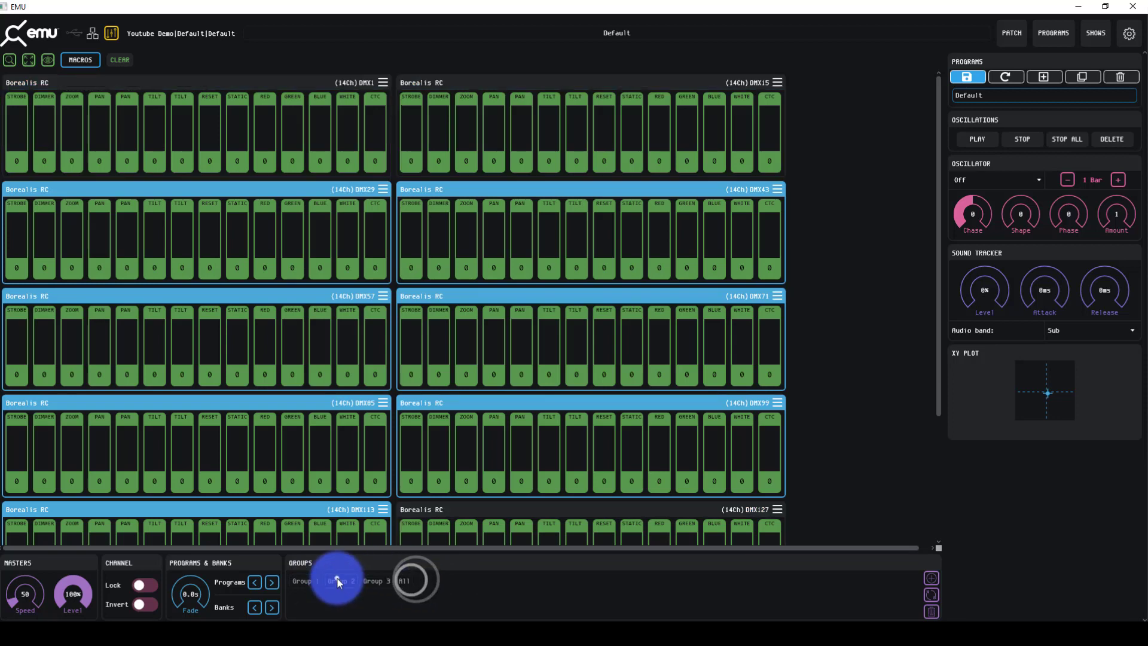
{"action": "left_click", "coordinate": [302, 581]}
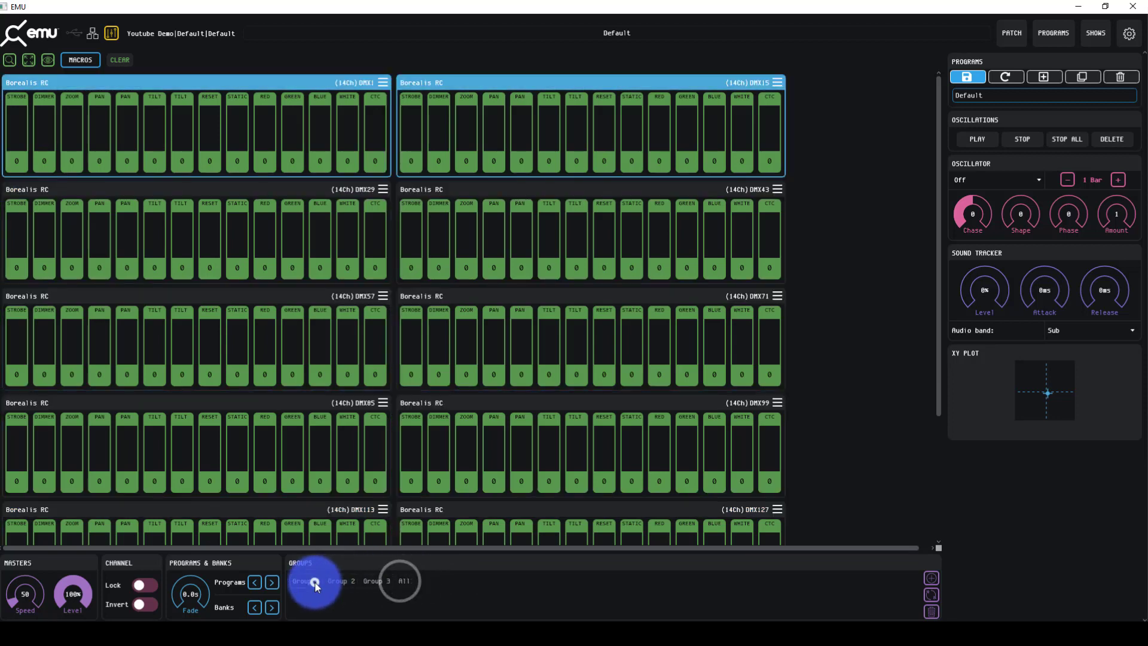
{"action": "left_click", "coordinate": [339, 581]}
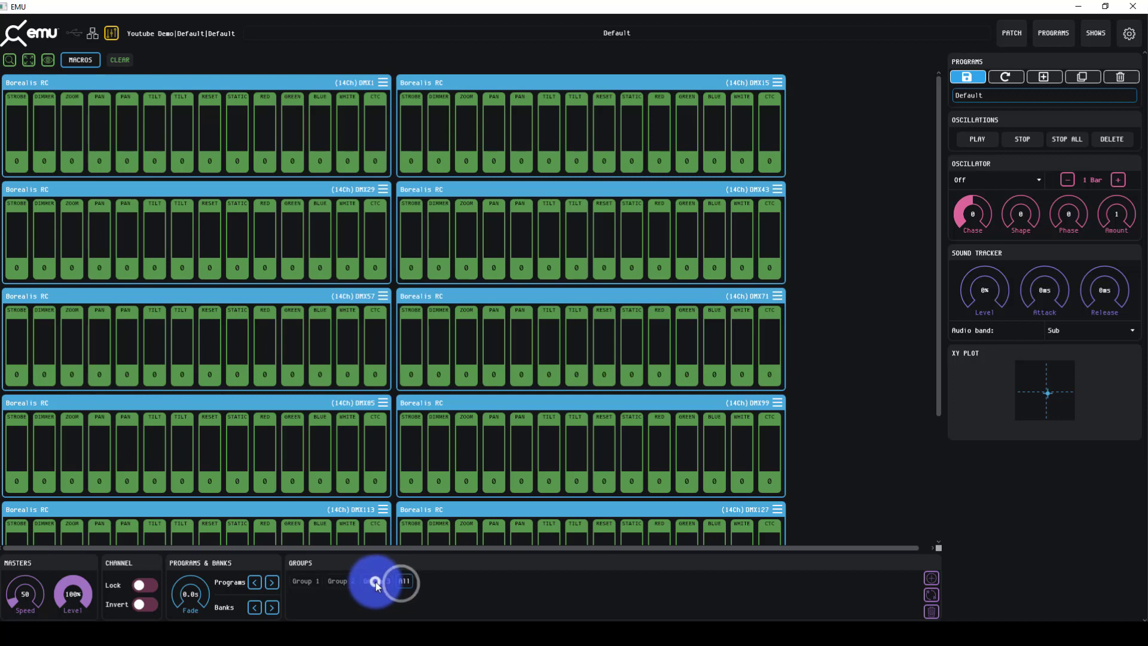
{"action": "left_click", "coordinate": [373, 581]}
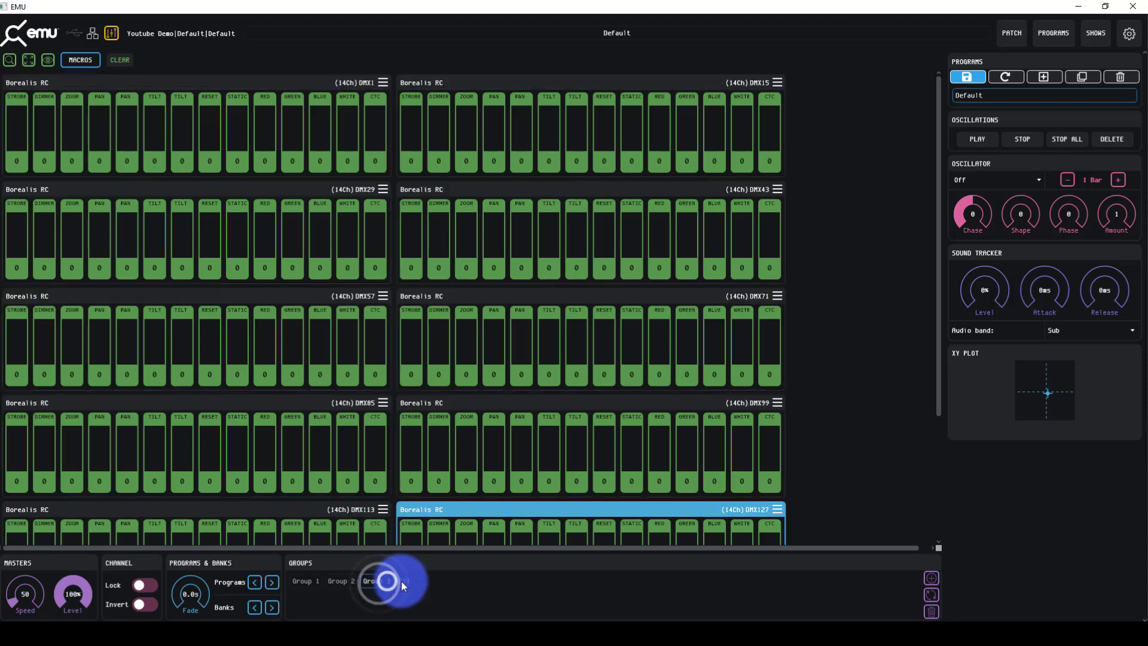
{"action": "left_click", "coordinate": [375, 580]}
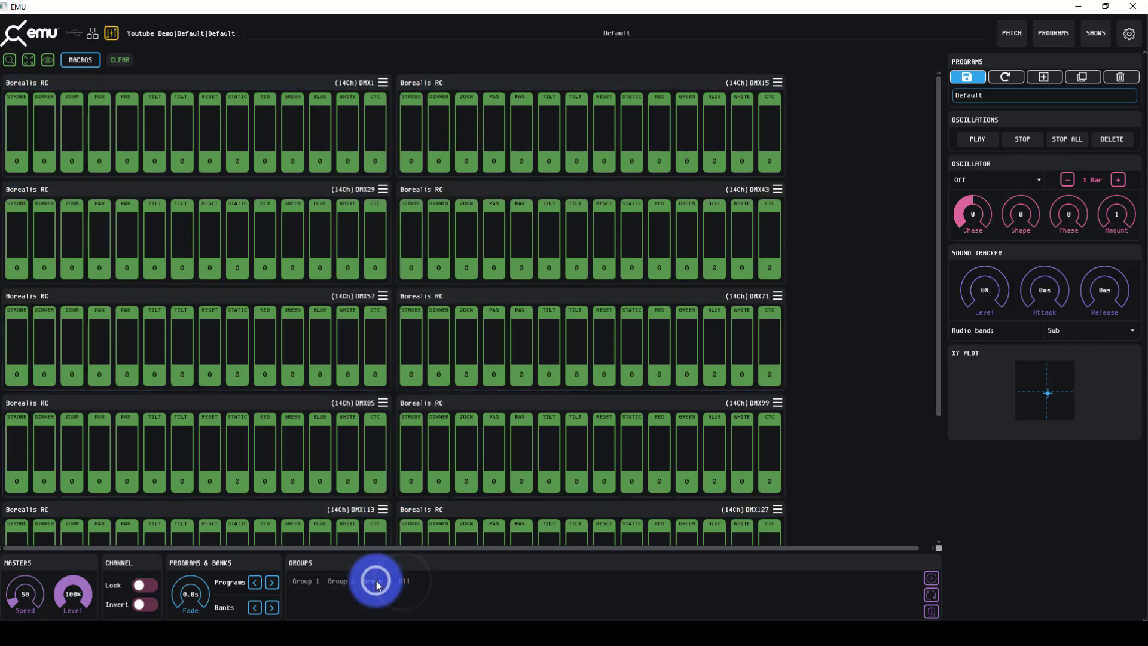
{"action": "left_click", "coordinate": [377, 581]}
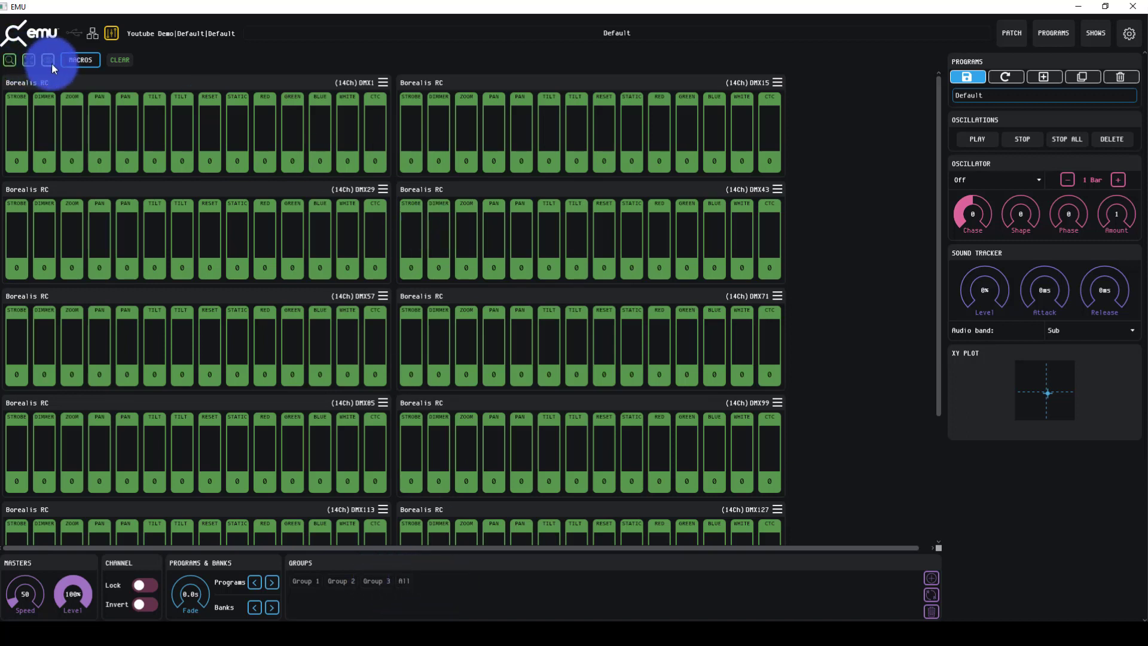
- Clear all fixtures to home positions so zoom, pan and tilt return to 128
{"action": "left_click", "coordinate": [119, 60]}
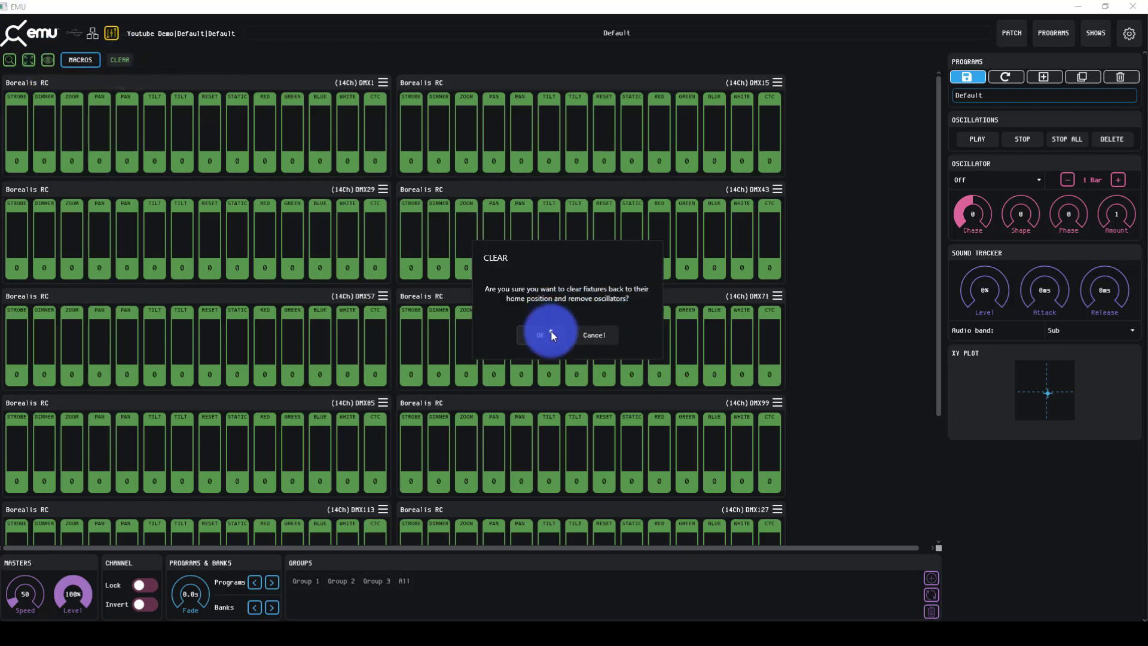
{"action": "left_click", "coordinate": [539, 334]}
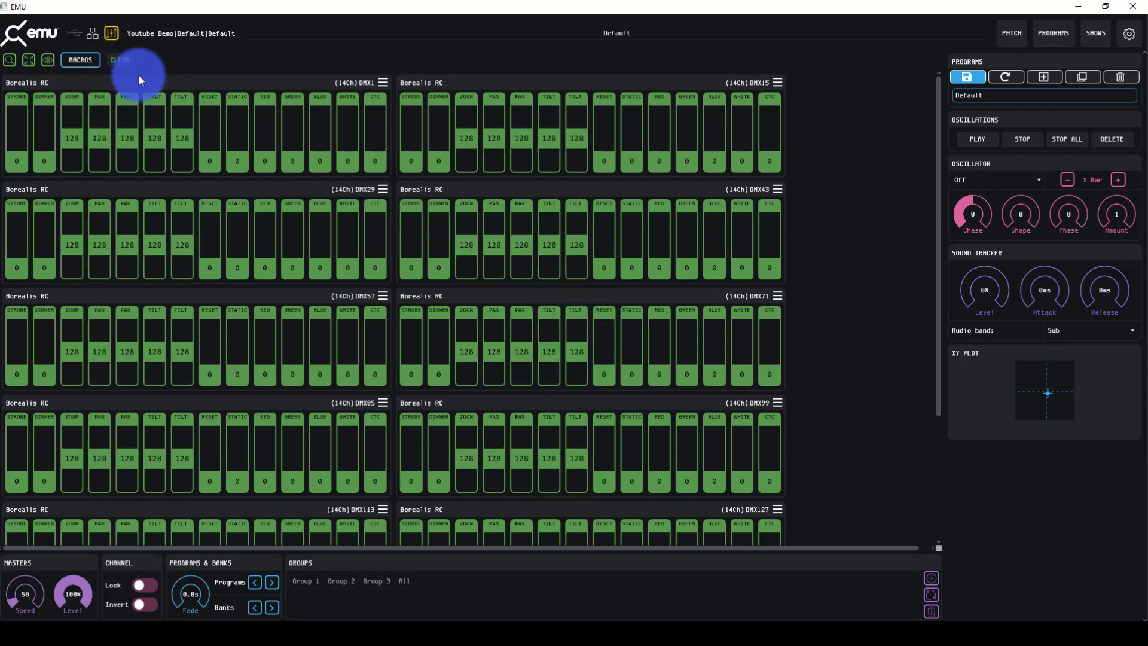
{"action": "mouse_move", "coordinate": [146, 62]}
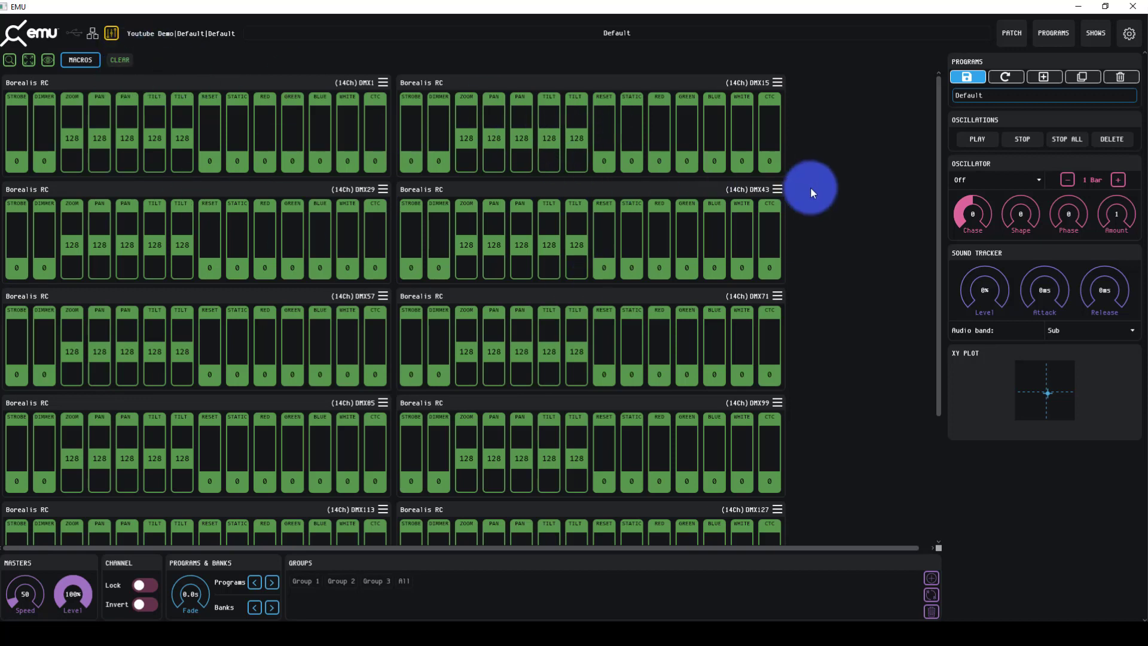
{"action": "mouse_move", "coordinate": [346, 269]}
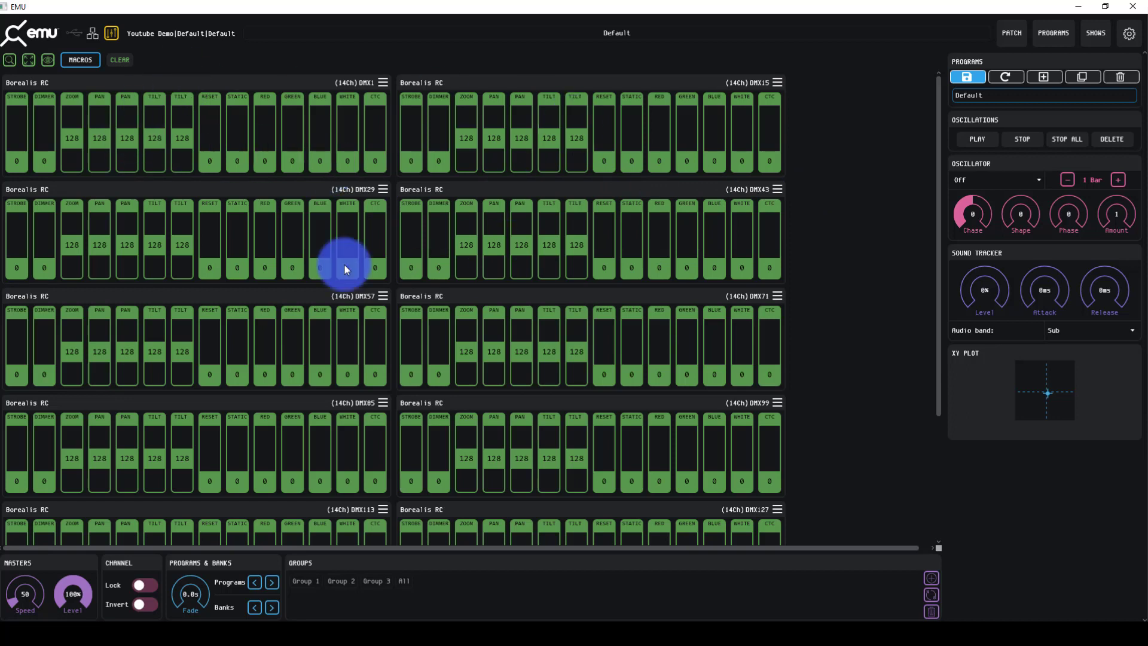
{"action": "mouse_move", "coordinate": [996, 185]}
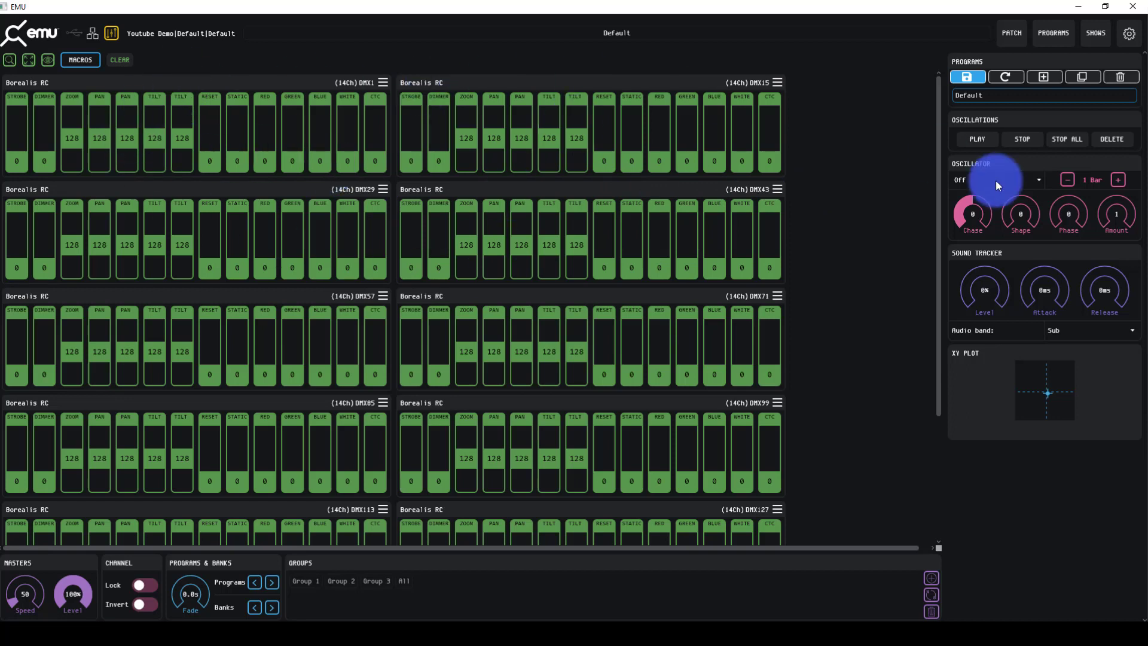
{"action": "mouse_move", "coordinate": [813, 439]}
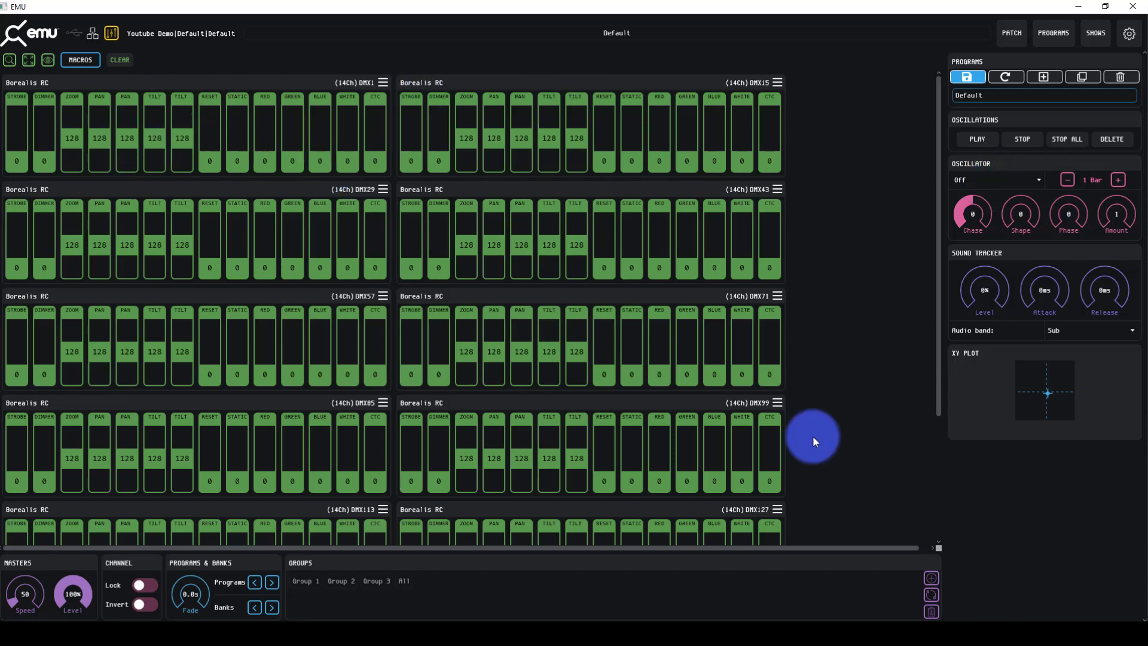
- Delete the extra Borealis RC fixture at DMX141 in the Patch view and return to the faders
{"action": "scroll", "scroll_direction": "down", "scroll_amount": 3}
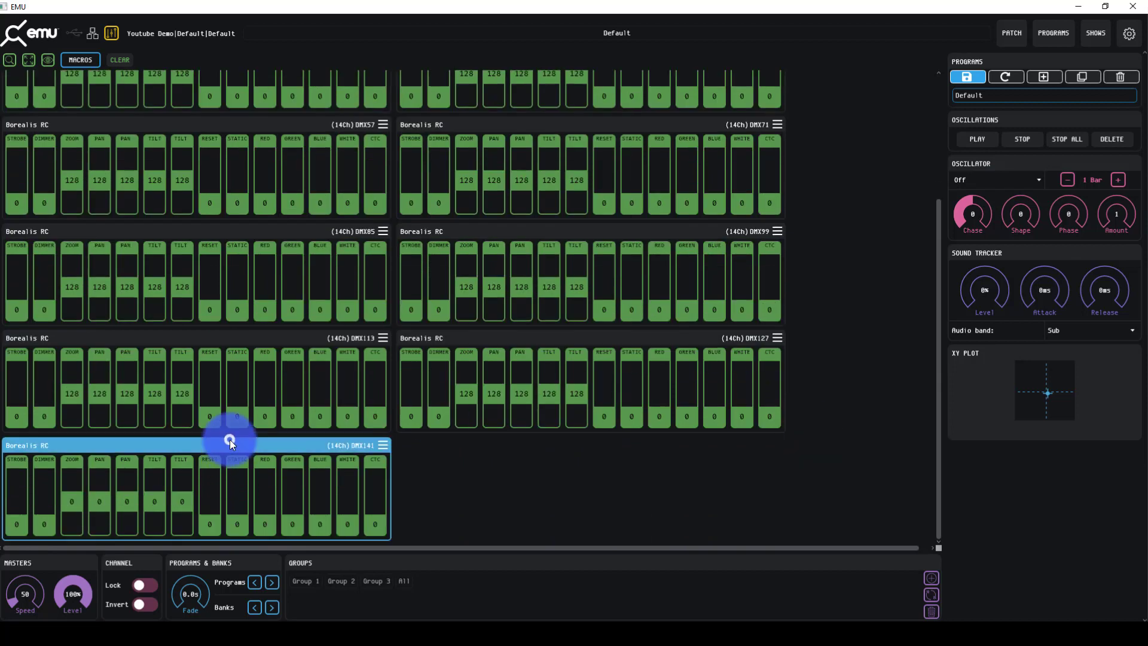
{"action": "mouse_move", "coordinate": [758, 431]}
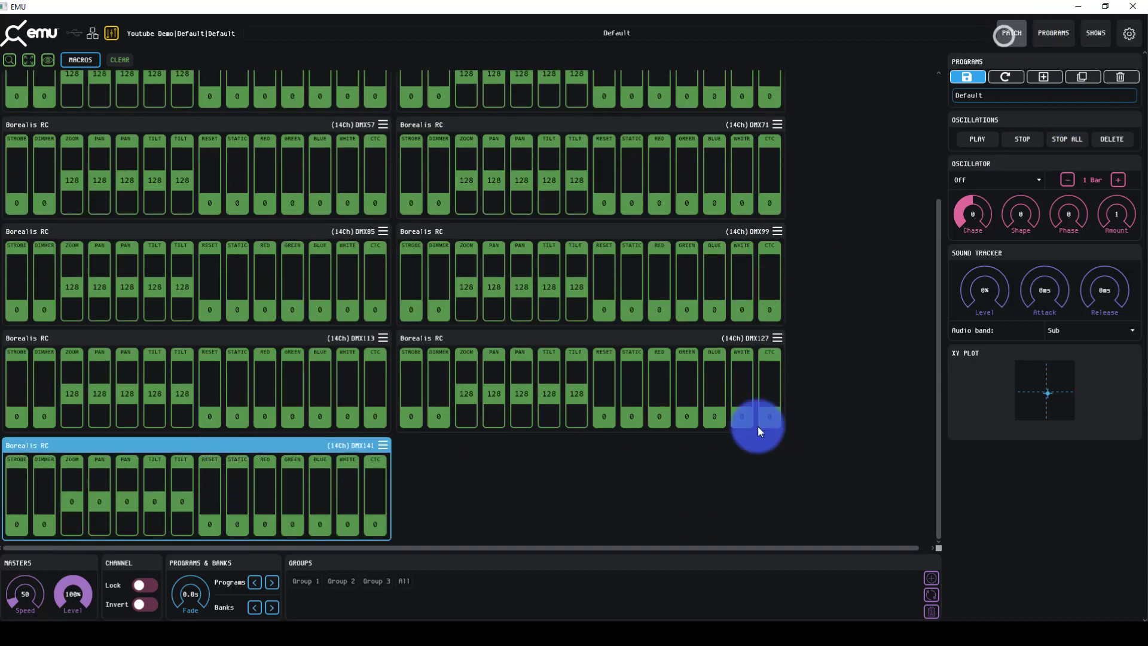
{"action": "left_click", "coordinate": [1011, 33]}
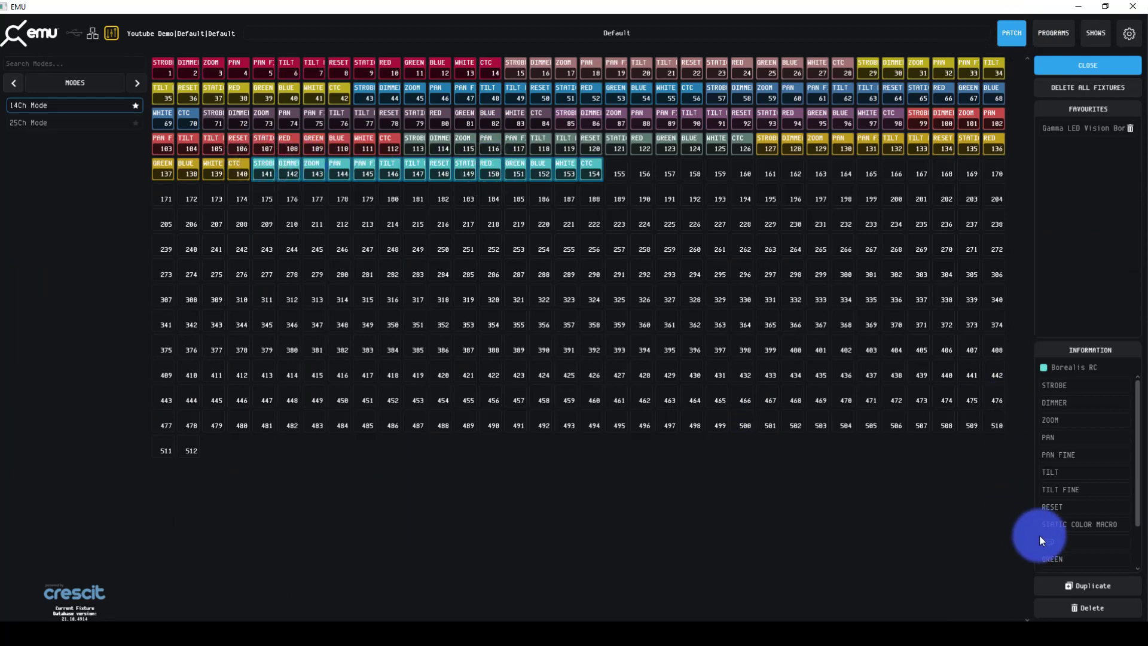
{"action": "left_click", "coordinate": [1093, 607]}
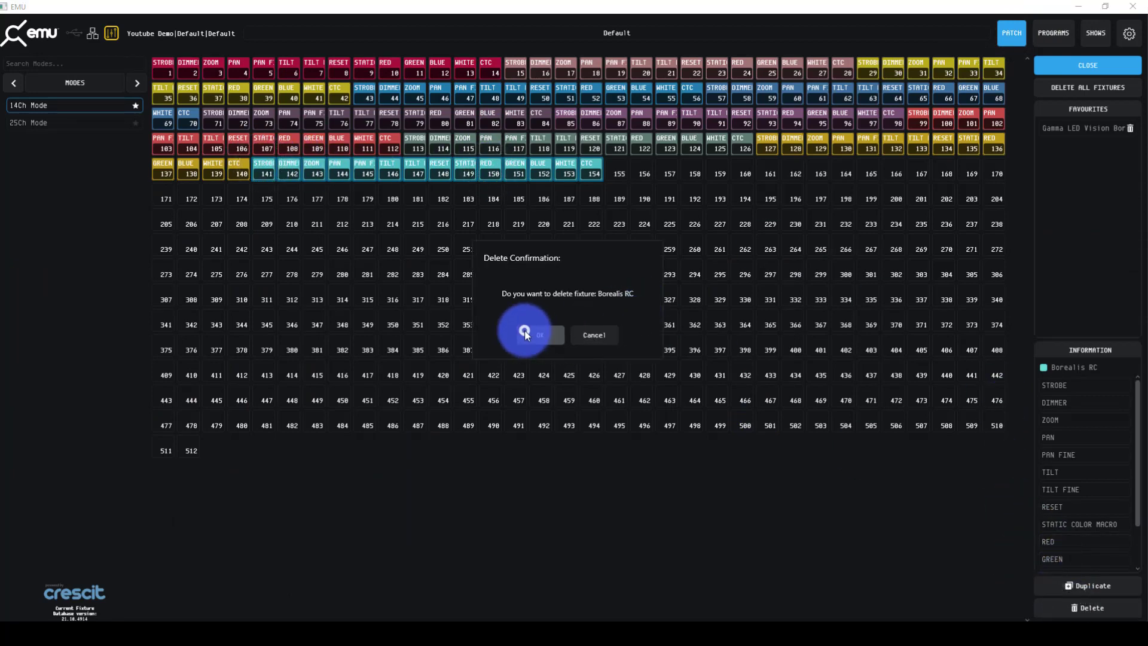
{"action": "left_click", "coordinate": [539, 335]}
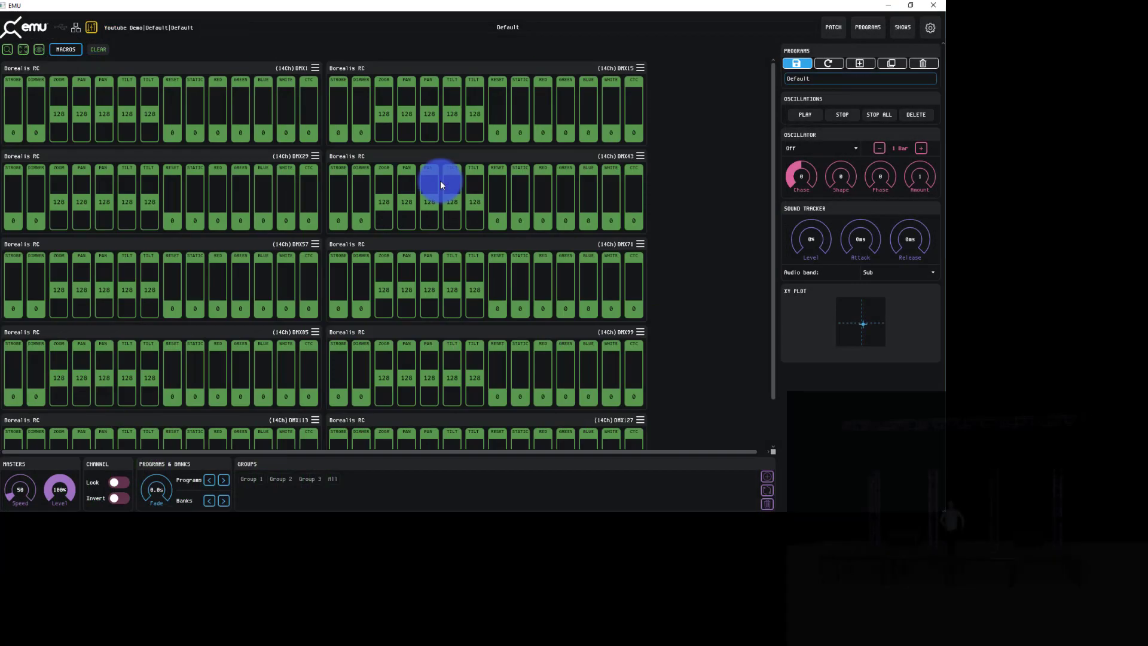
{"action": "mouse_move", "coordinate": [405, 179]}
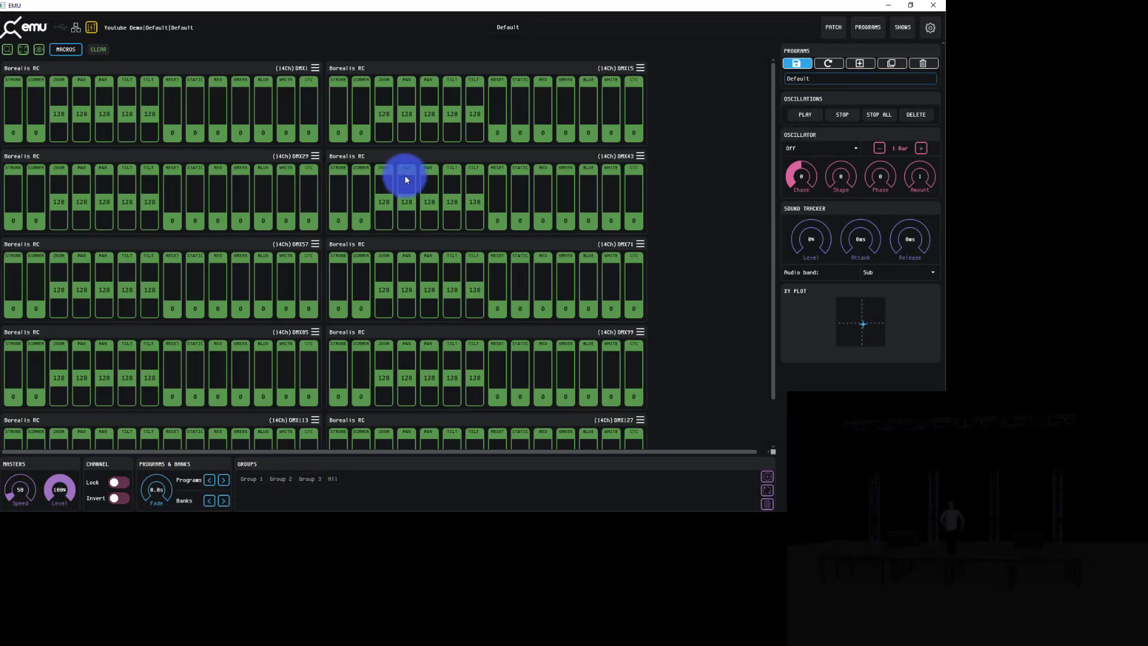
- Select the fixtures, try the dimmer's exact value dialog and cancel it
{"action": "left_click", "coordinate": [233, 68]}
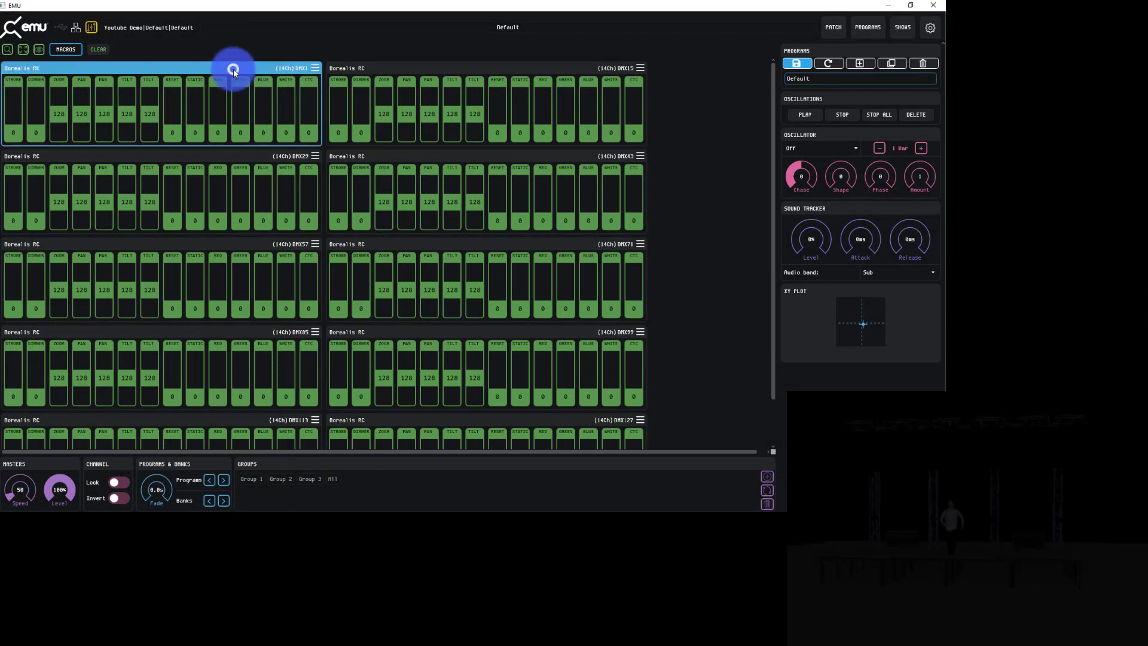
{"action": "mouse_move", "coordinate": [373, 71]}
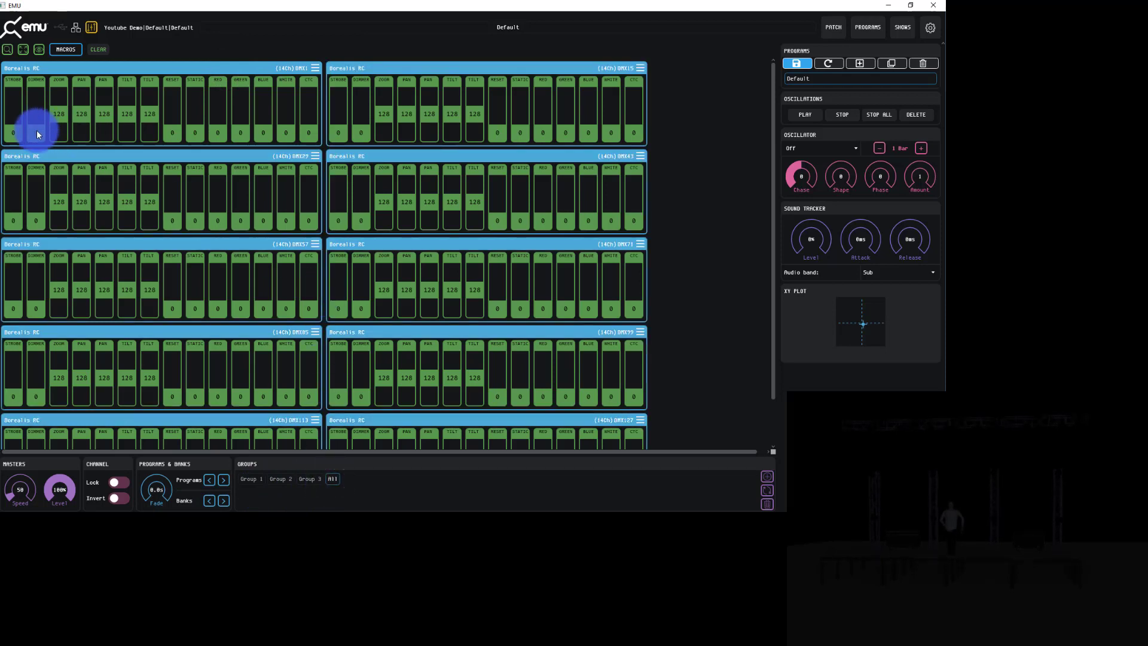
{"action": "double_click", "coordinate": [35, 110]}
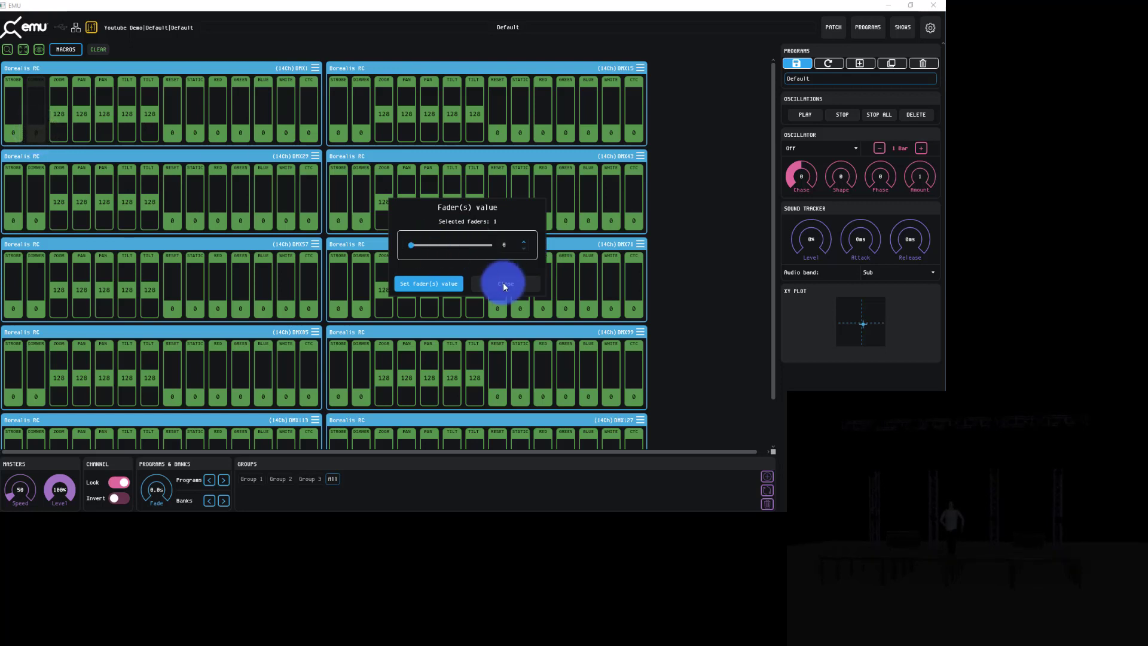
{"action": "left_click", "coordinate": [503, 283]}
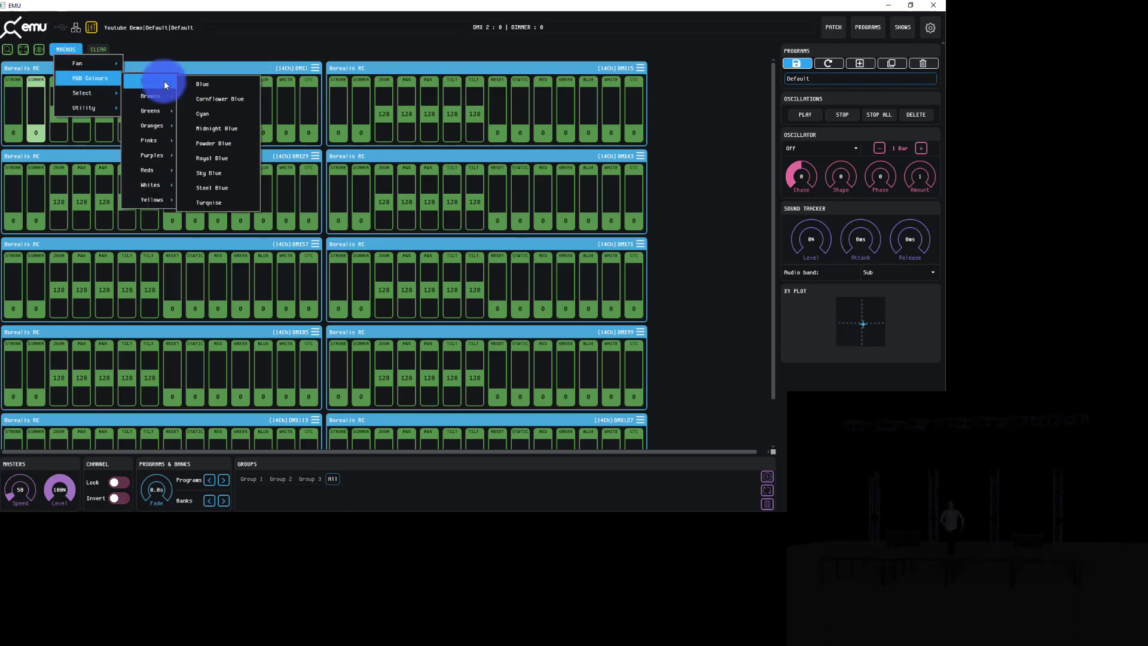
- Apply the Blue preset so every fixture shows dimmer 255 and blue 252
{"action": "left_click", "coordinate": [202, 82]}
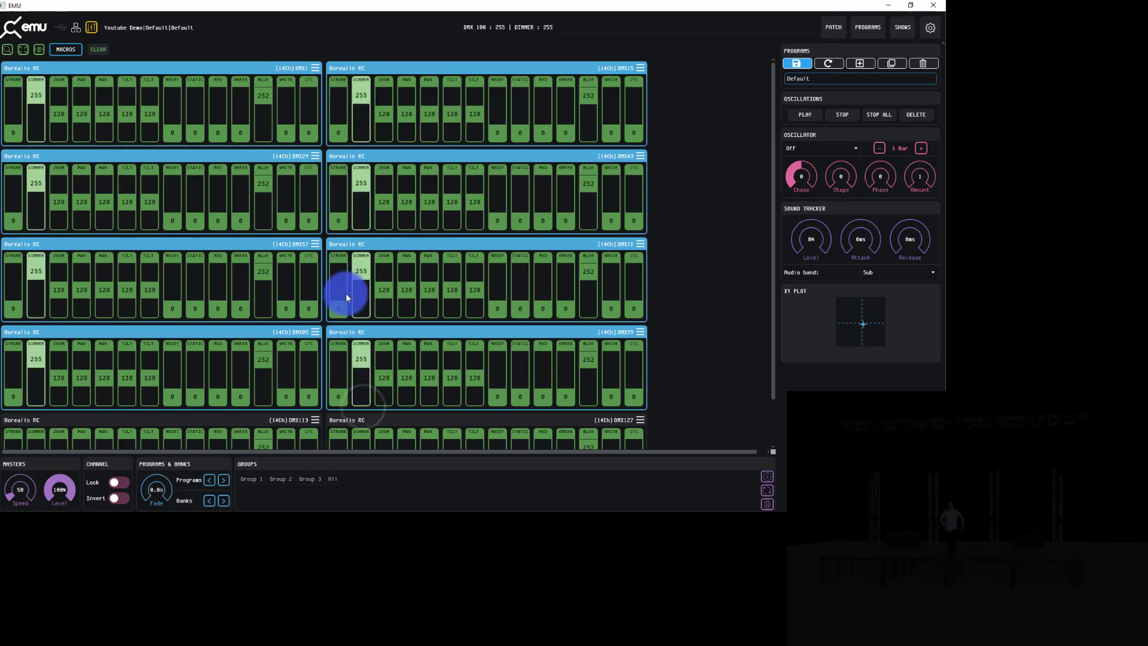
{"action": "mouse_move", "coordinate": [6, 401]}
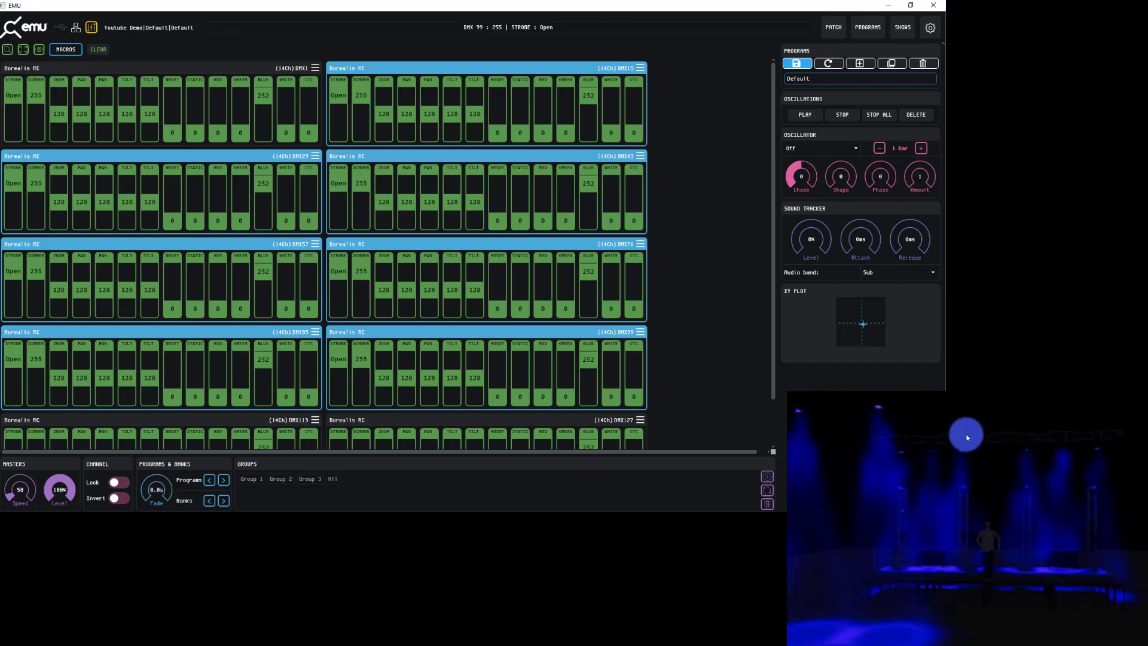
{"action": "mouse_move", "coordinate": [1014, 452]}
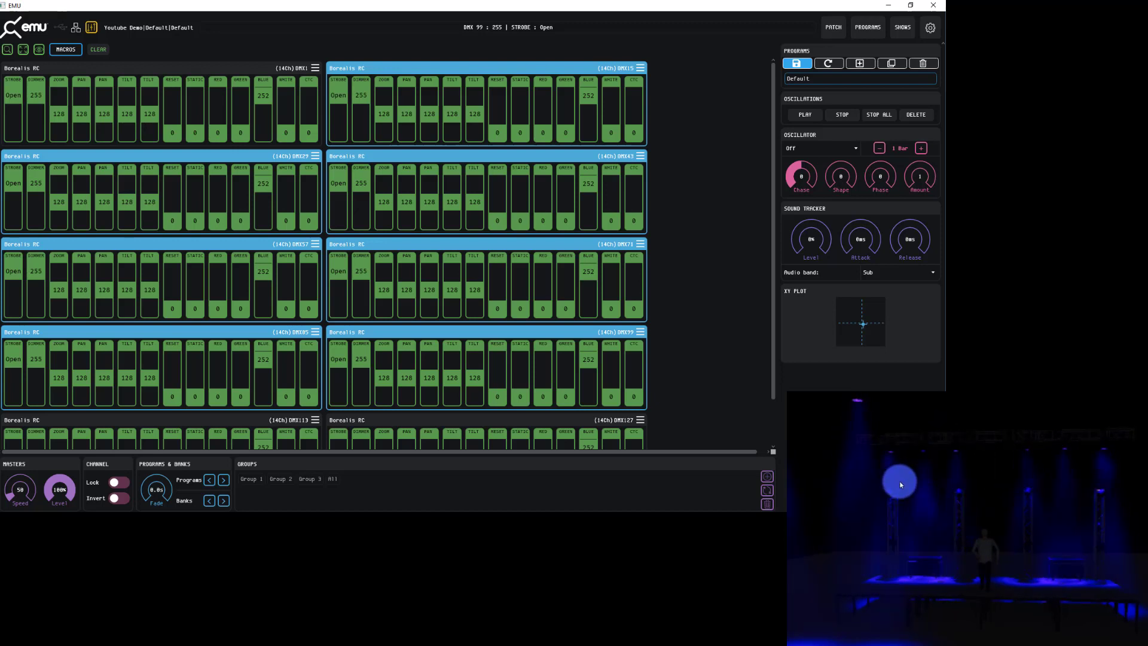
{"action": "mouse_move", "coordinate": [934, 535]}
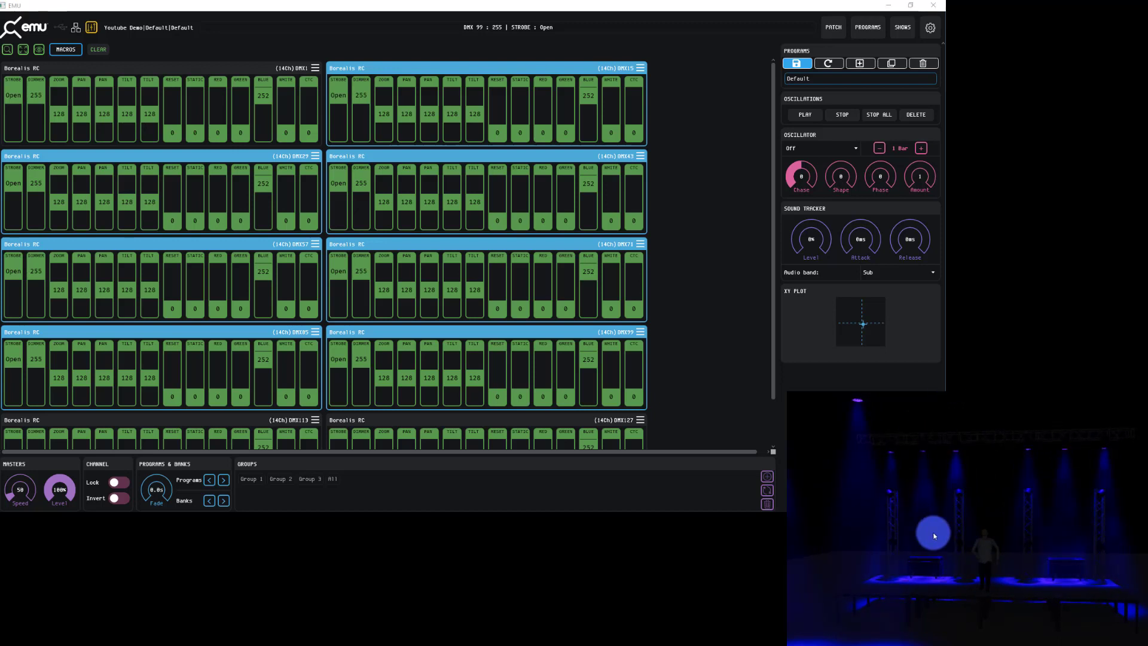
{"action": "mouse_move", "coordinate": [1037, 547]}
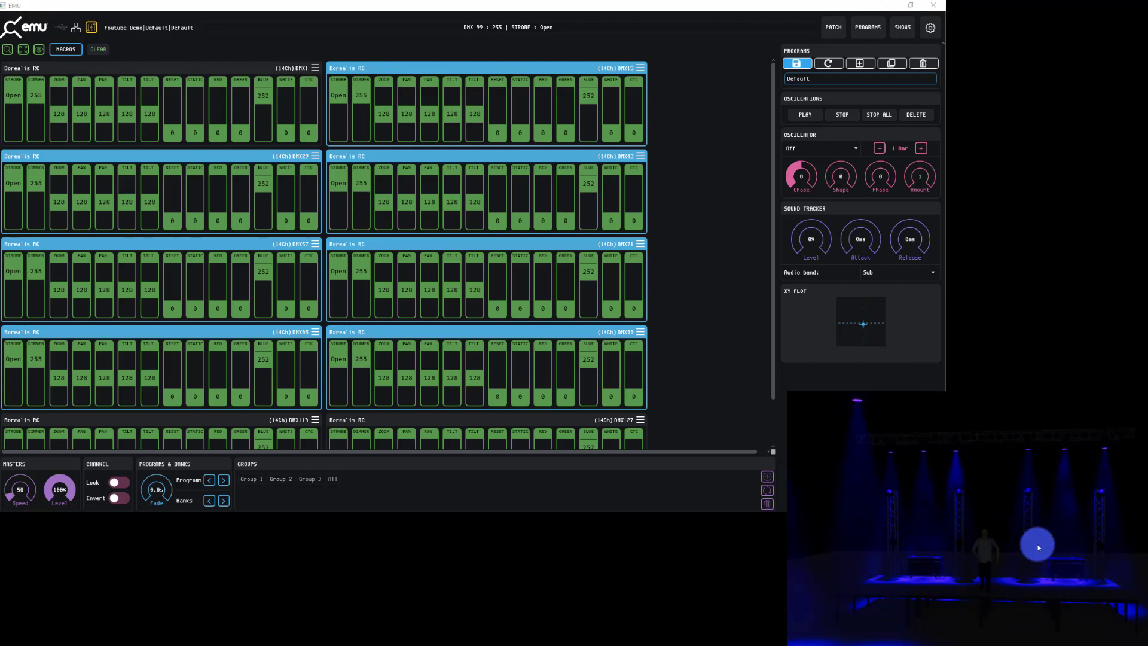
{"action": "mouse_move", "coordinate": [665, 325]}
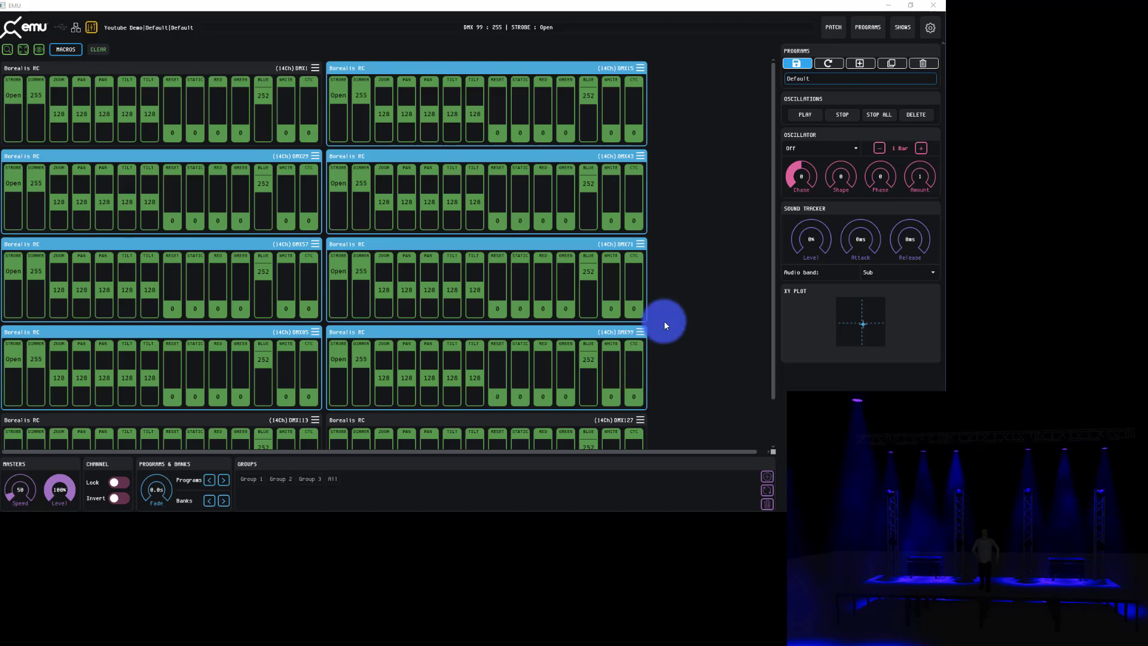
{"action": "mouse_move", "coordinate": [354, 86]}
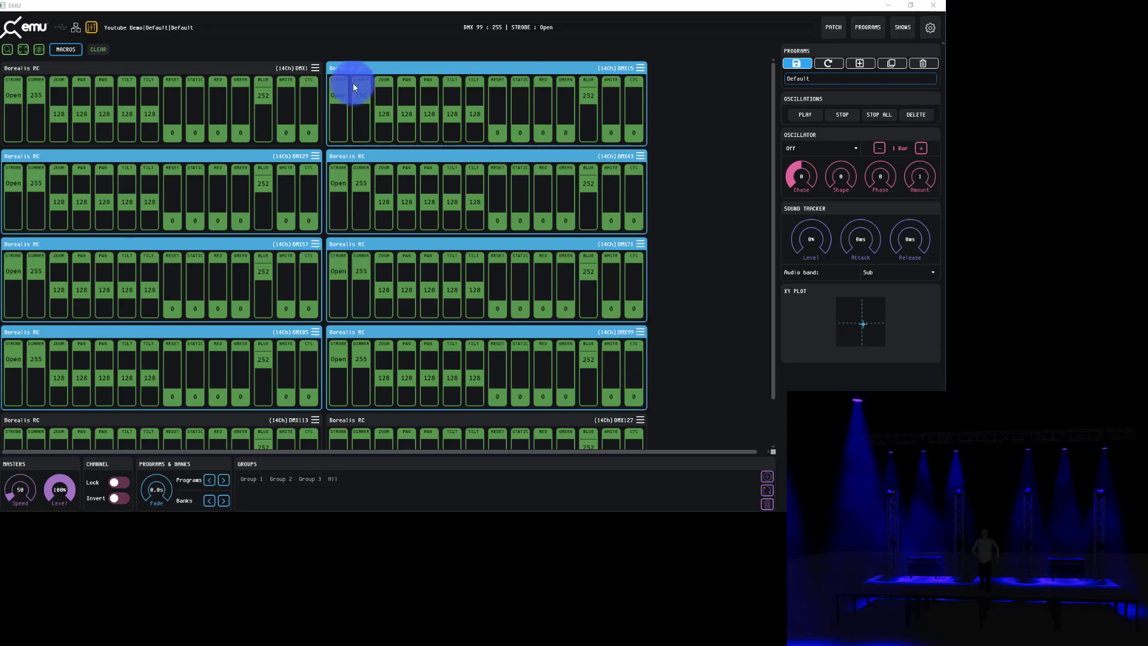
{"action": "mouse_move", "coordinate": [721, 119]}
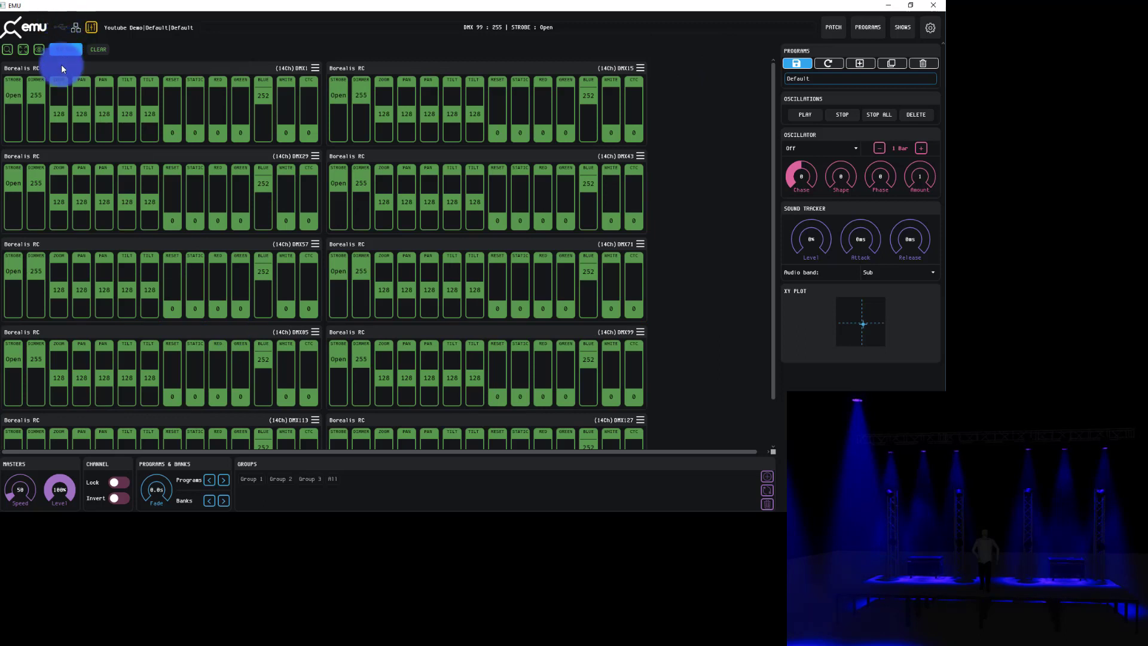
- Select the first Borealis RC fixture and inspect its fader channel options
{"action": "left_click", "coordinate": [64, 49]}
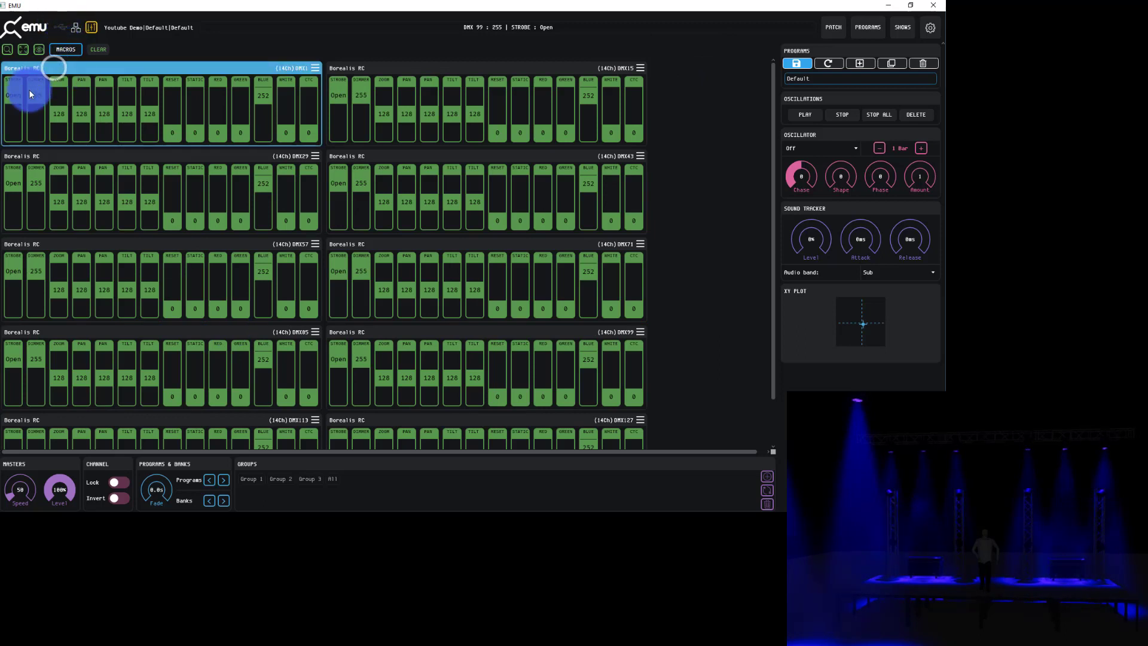
{"action": "right_click", "coordinate": [31, 82]}
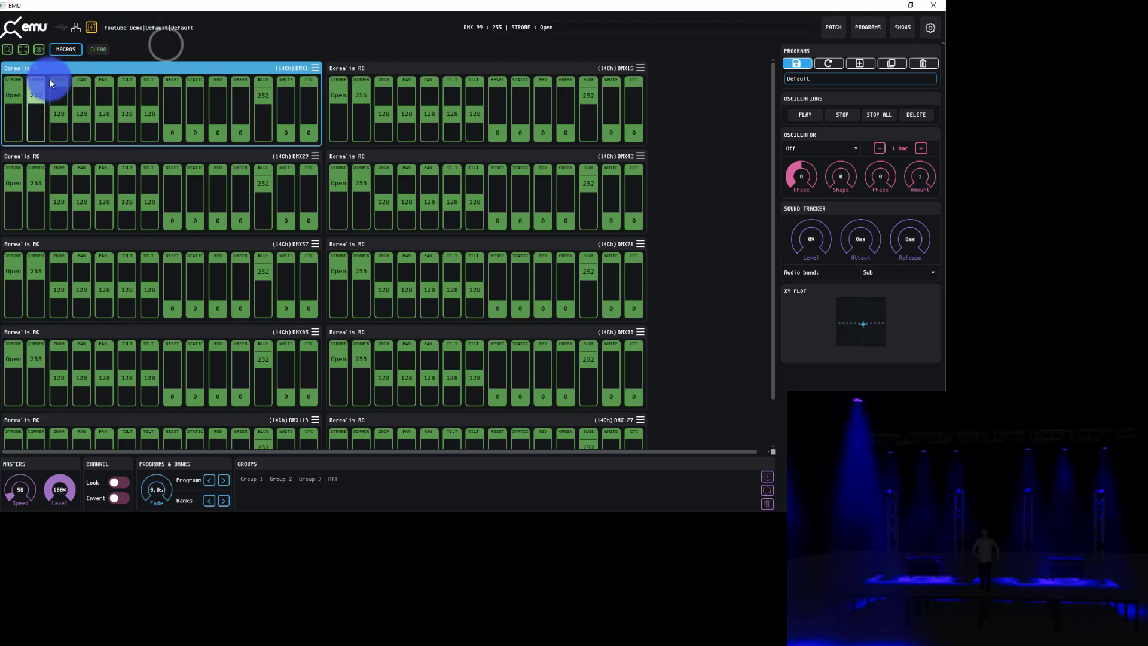
{"action": "right_click", "coordinate": [35, 96]}
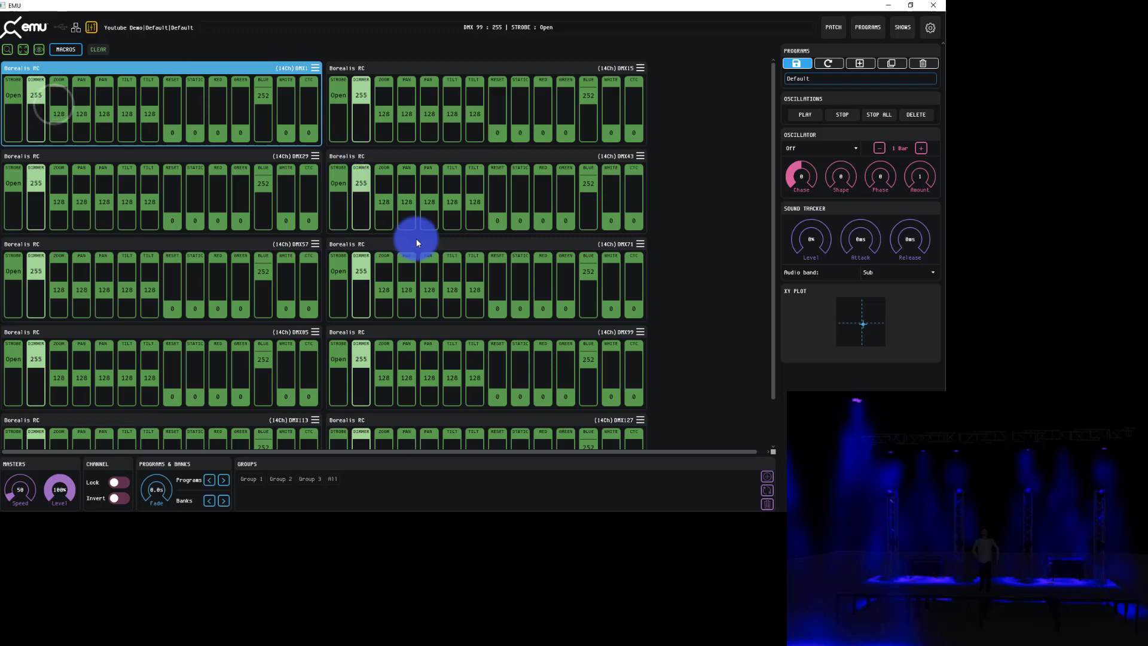
{"action": "scroll", "scroll_direction": "down", "scroll_amount": 3}
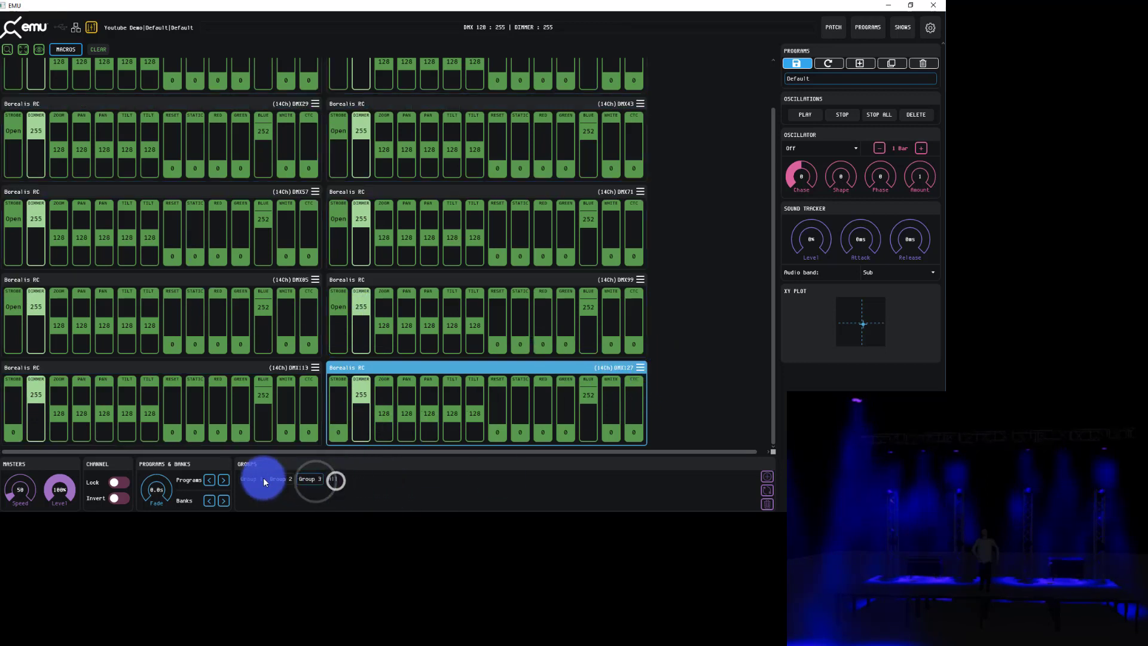
- Apply the Orange preset (red 255, green 165) to the Group 1 fixtures
{"action": "left_click", "coordinate": [249, 478]}
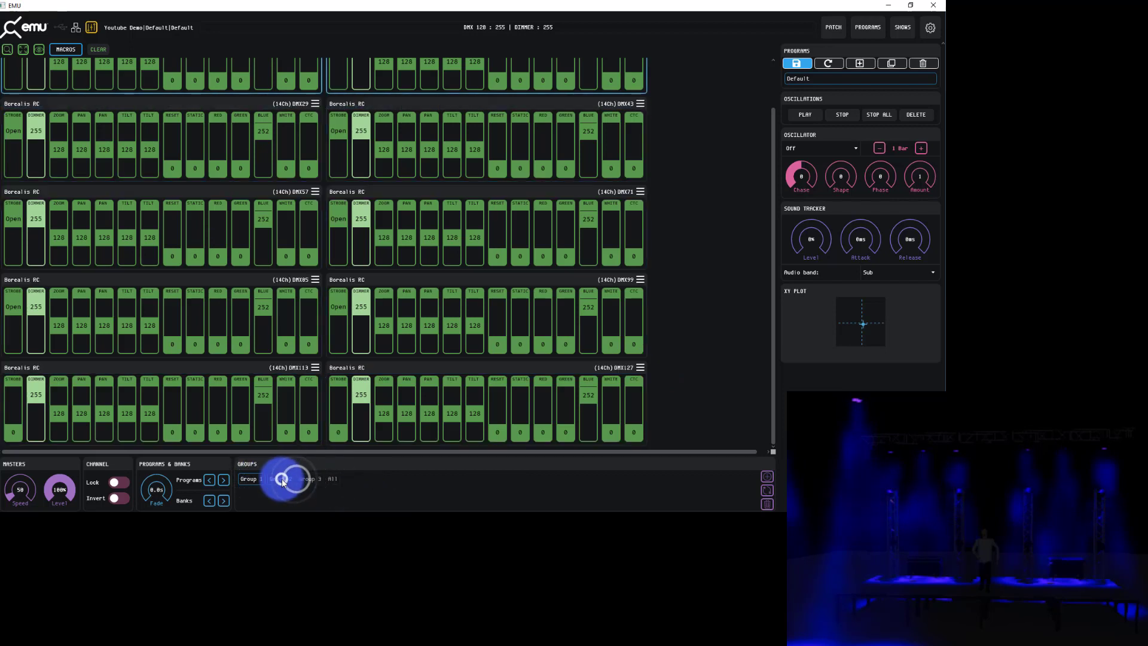
{"action": "left_click", "coordinate": [251, 478]}
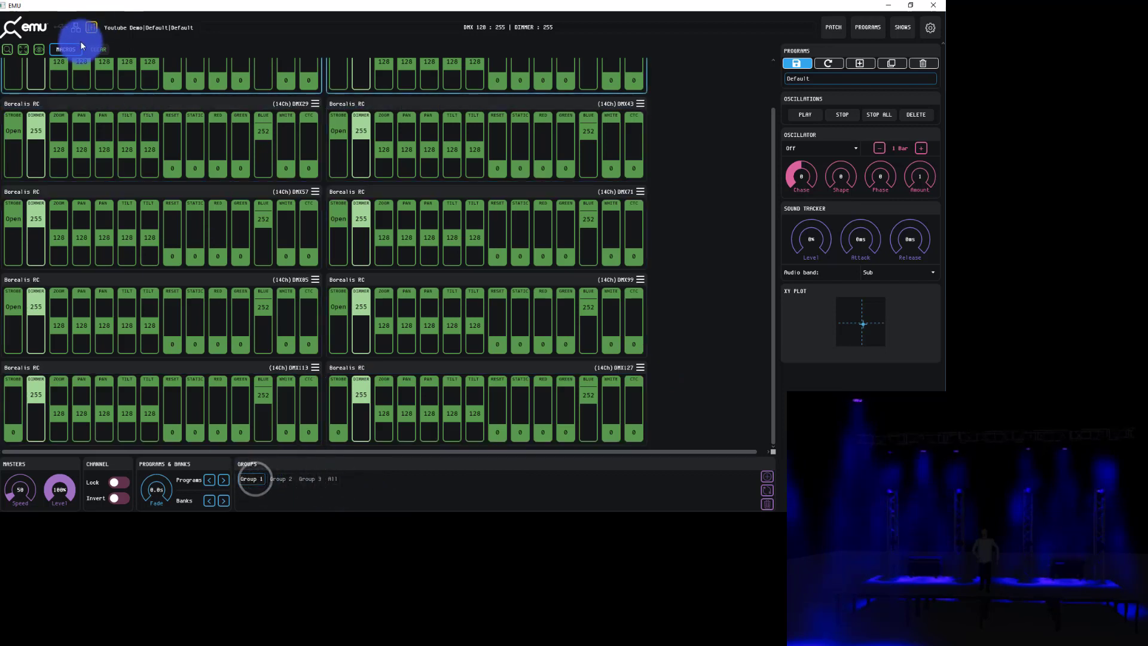
{"action": "left_click", "coordinate": [64, 48]}
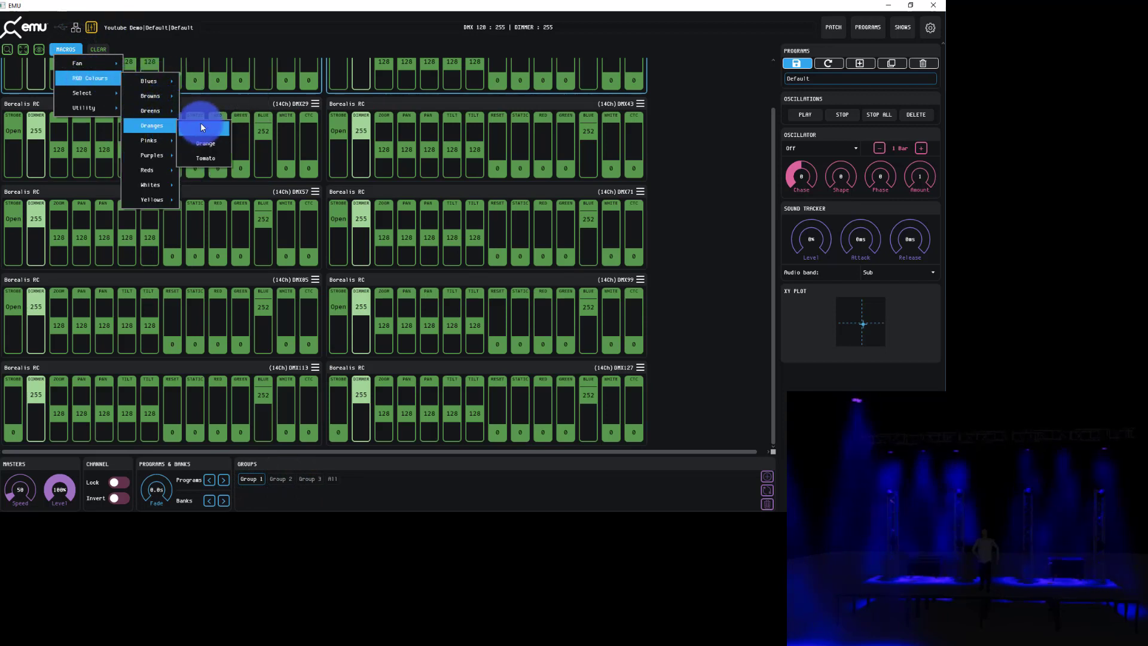
{"action": "left_click", "coordinate": [206, 142]}
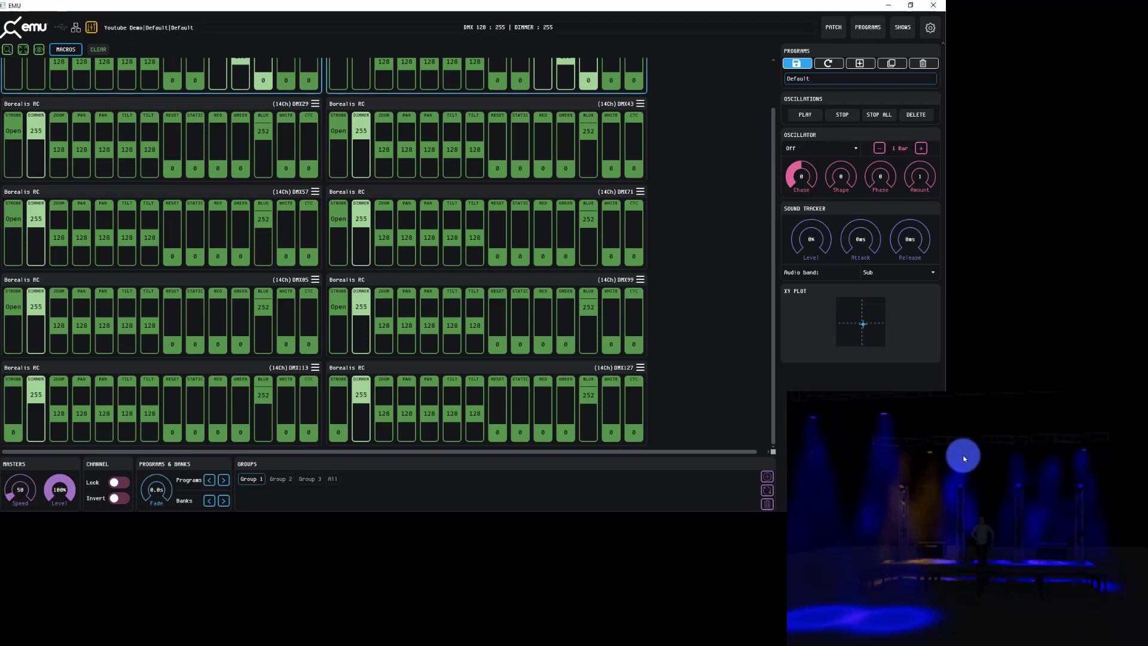
{"action": "mouse_move", "coordinate": [742, 97]}
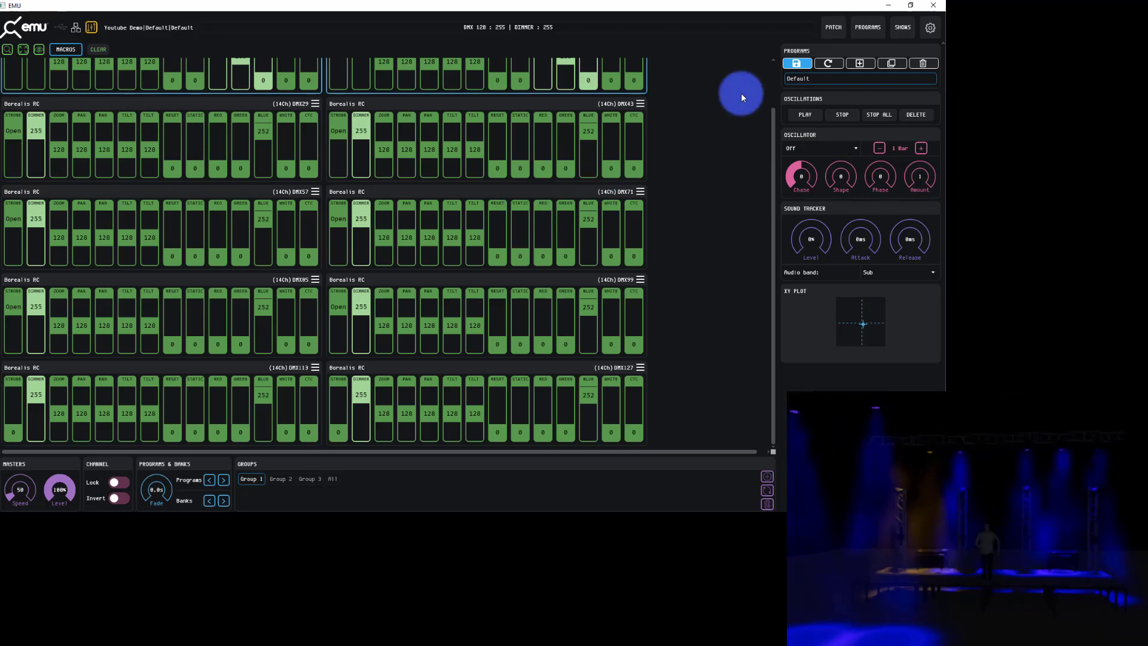
{"action": "scroll", "scroll_direction": "up", "scroll_amount": 3}
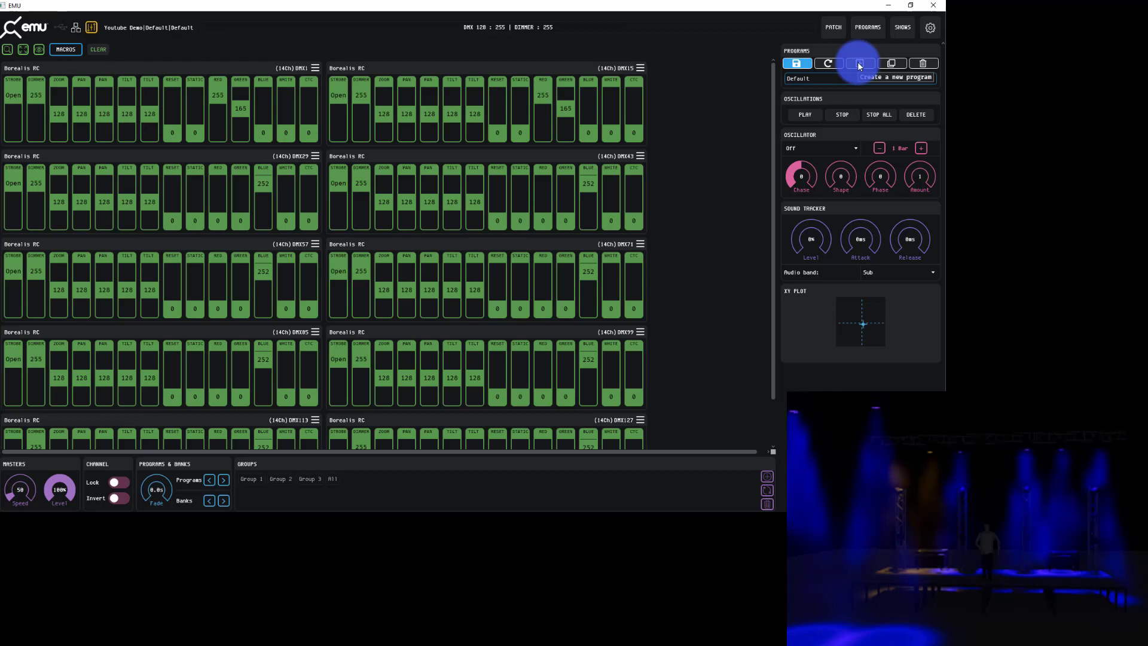
- Go to the Programs & Banks manager listing the Default bank and program
{"action": "left_click", "coordinate": [867, 28]}
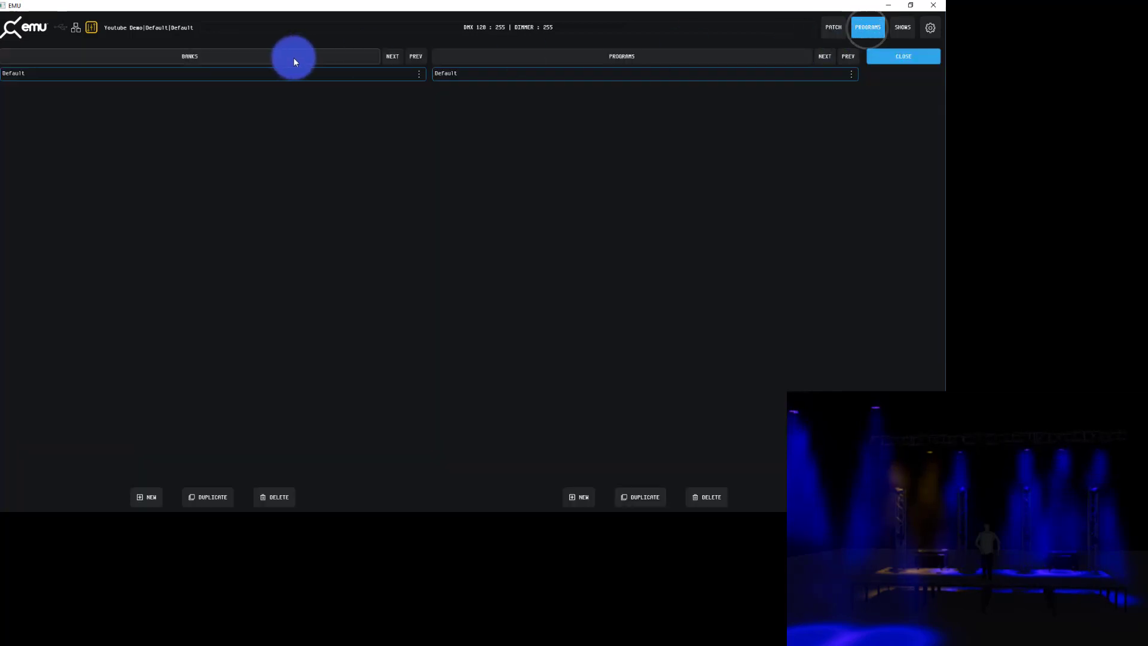
{"action": "mouse_move", "coordinate": [322, 66]}
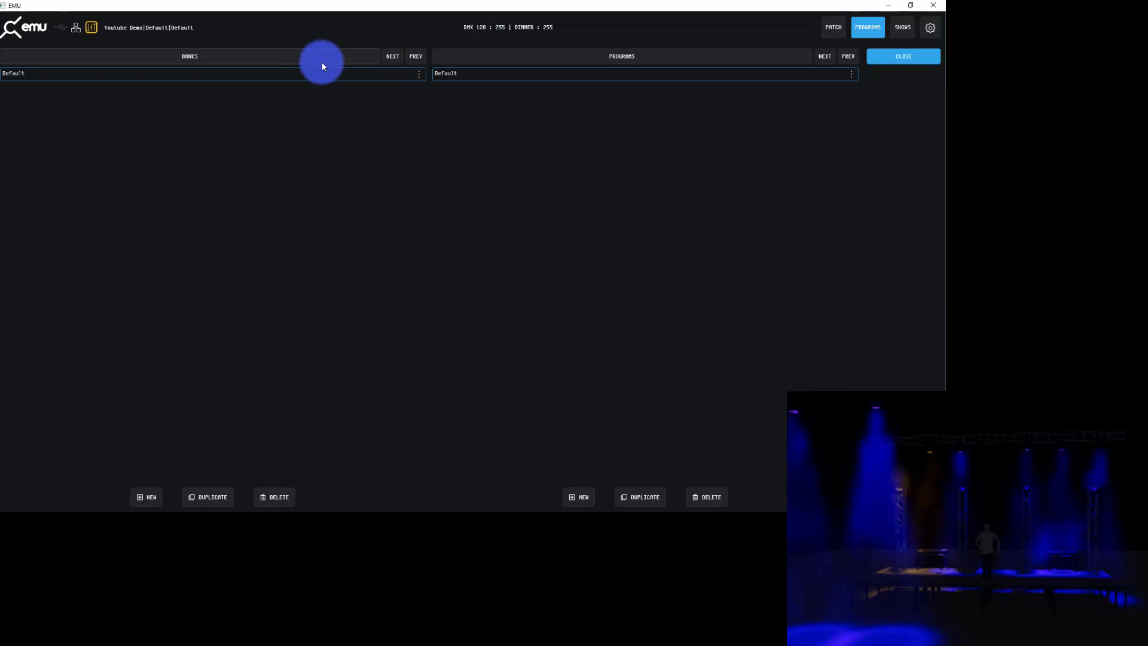
{"action": "mouse_move", "coordinate": [567, 53]}
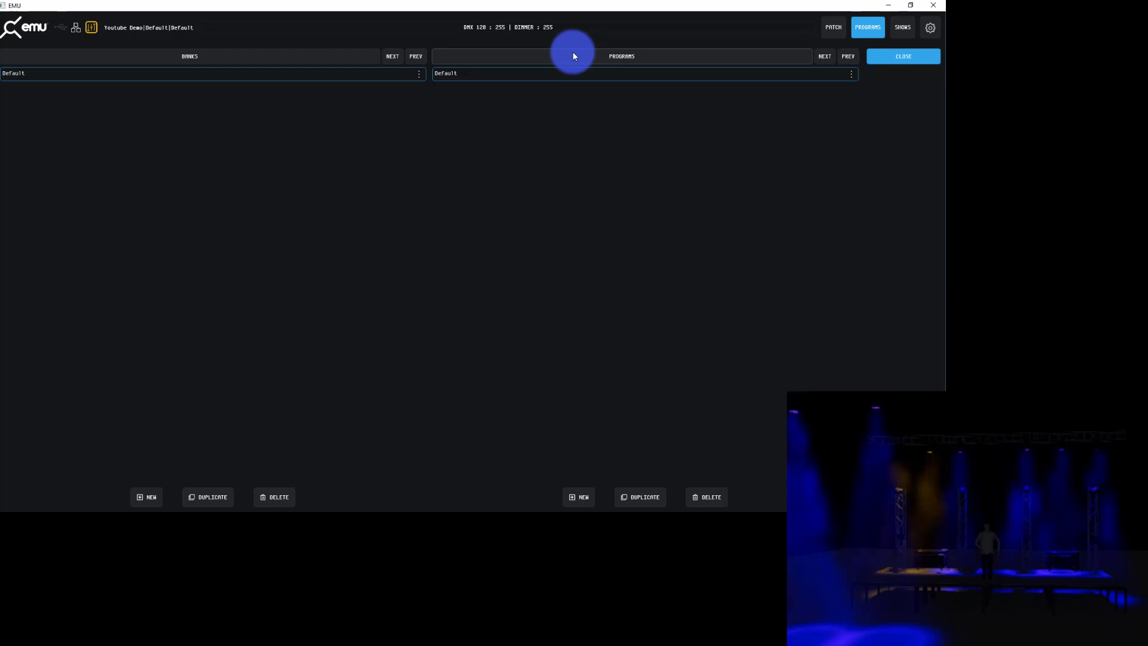
{"action": "mouse_move", "coordinate": [720, 181]}
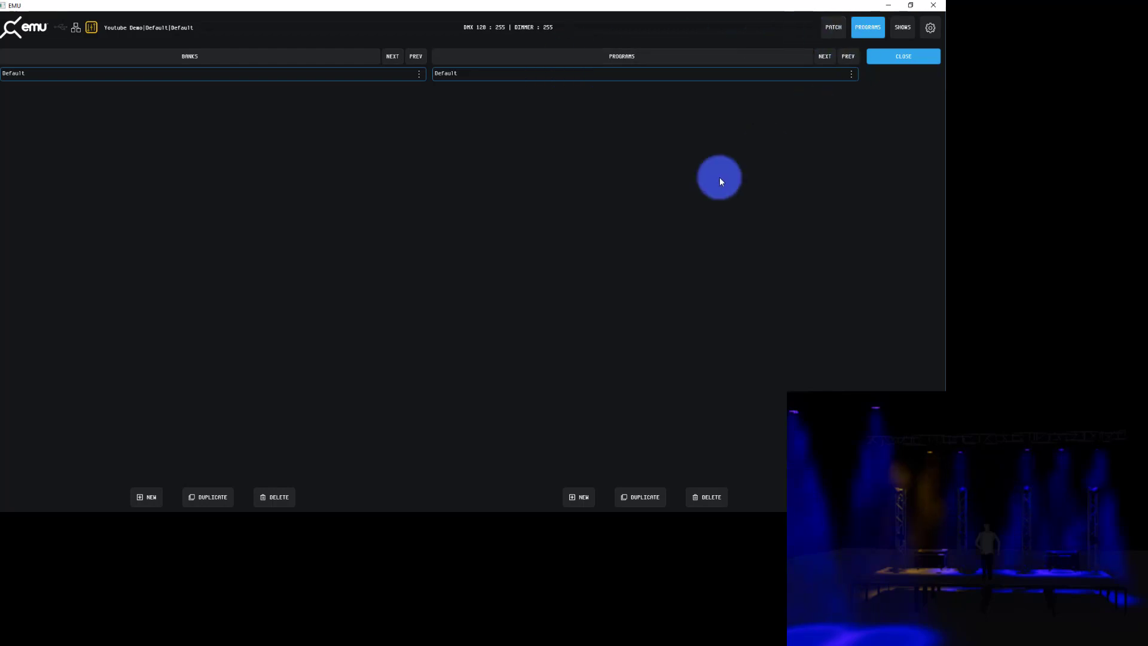
{"action": "mouse_move", "coordinate": [225, 70]}
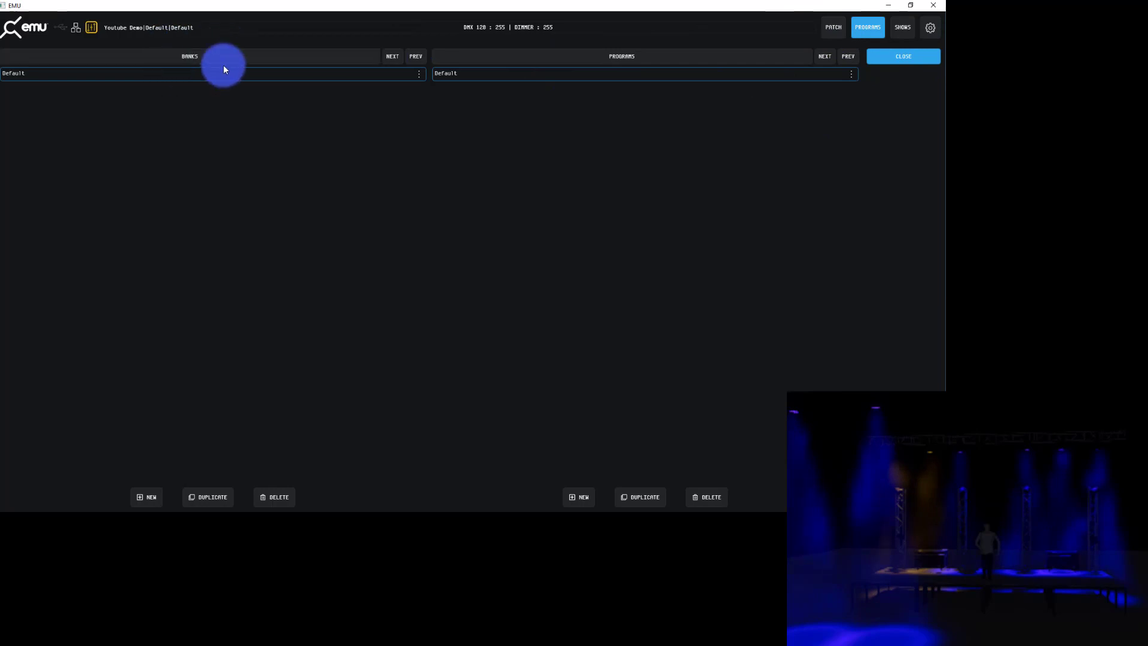
{"action": "mouse_move", "coordinate": [758, 90]}
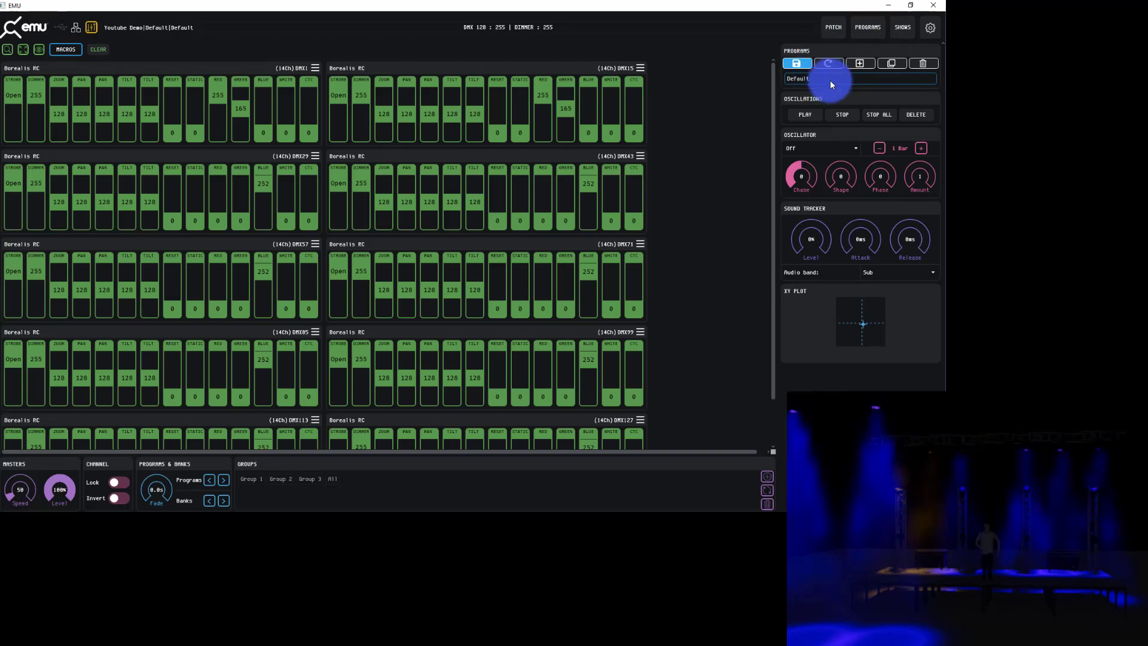
{"action": "left_click", "coordinate": [861, 63]}
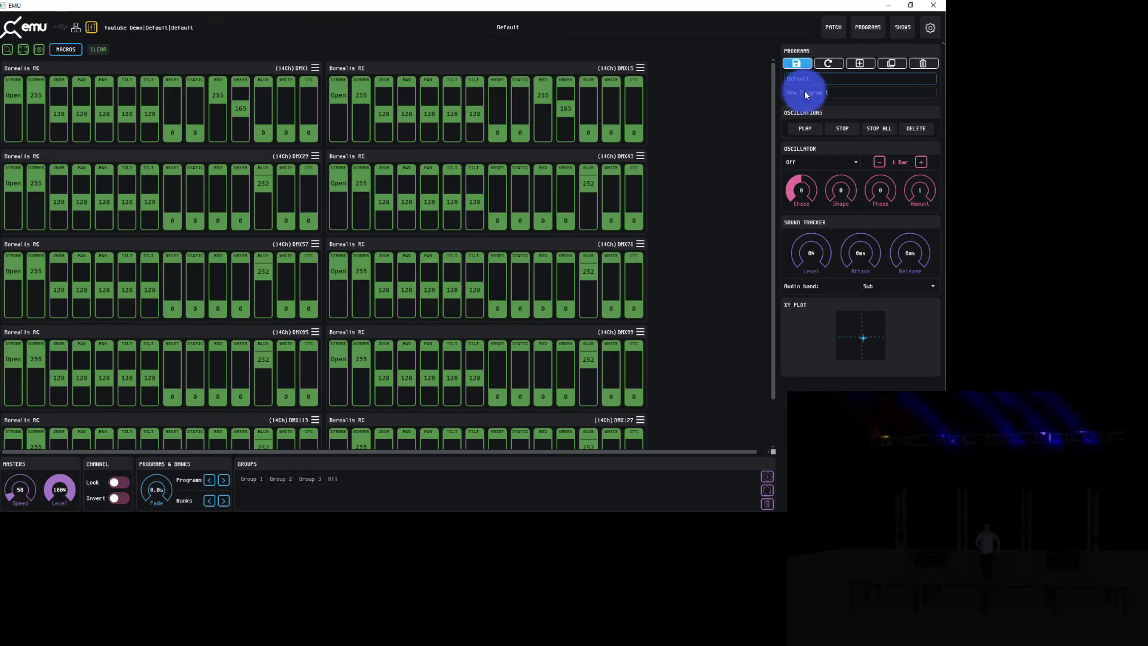
{"action": "left_click", "coordinate": [804, 92]}
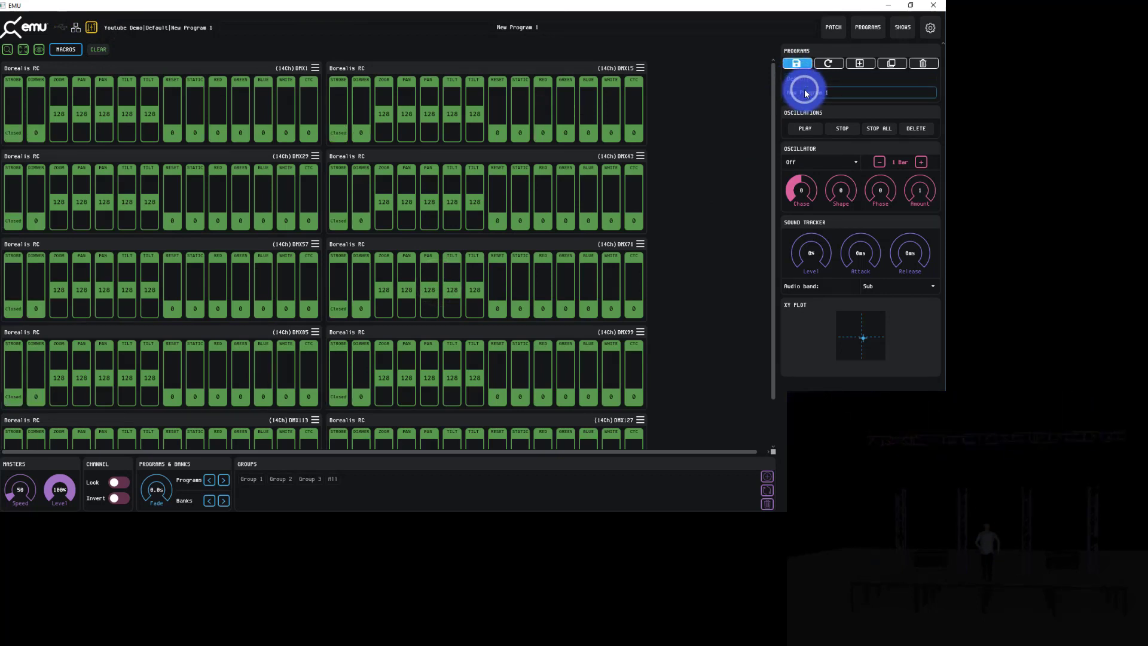
{"action": "left_click", "coordinate": [830, 63]}
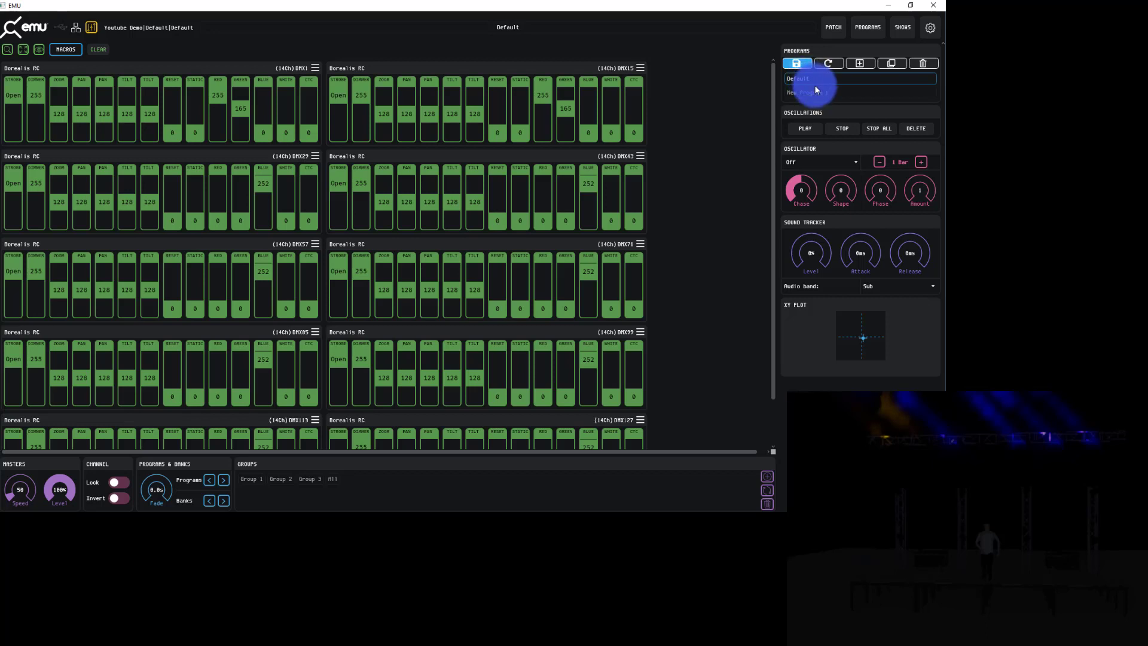
{"action": "left_click", "coordinate": [805, 92]}
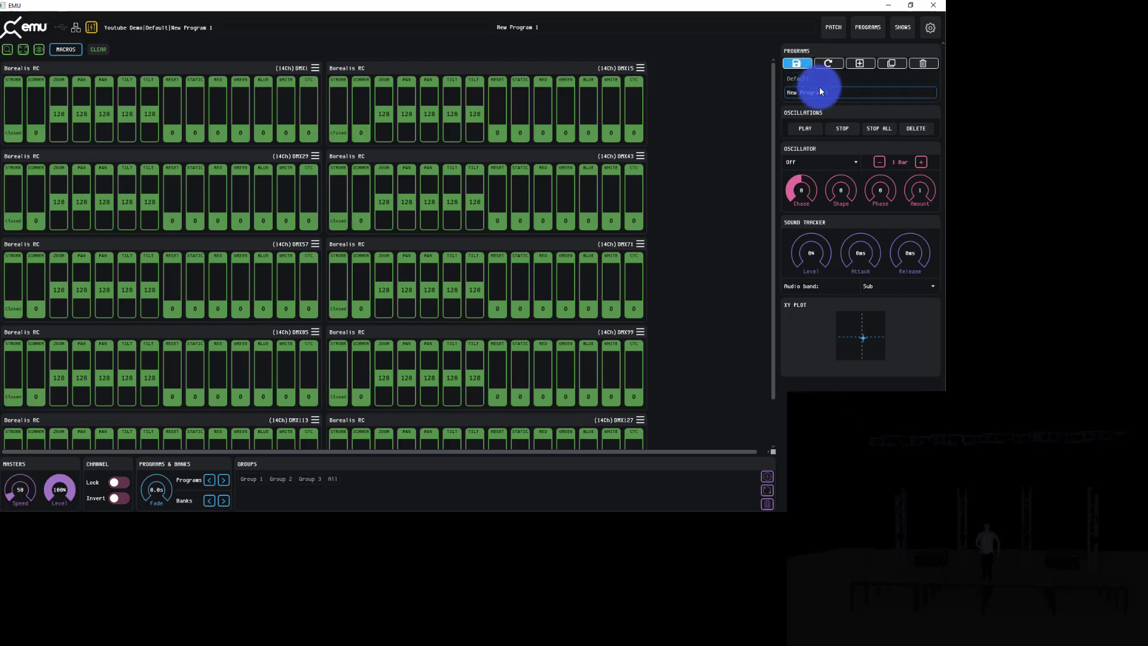
{"action": "left_click", "coordinate": [797, 79]}
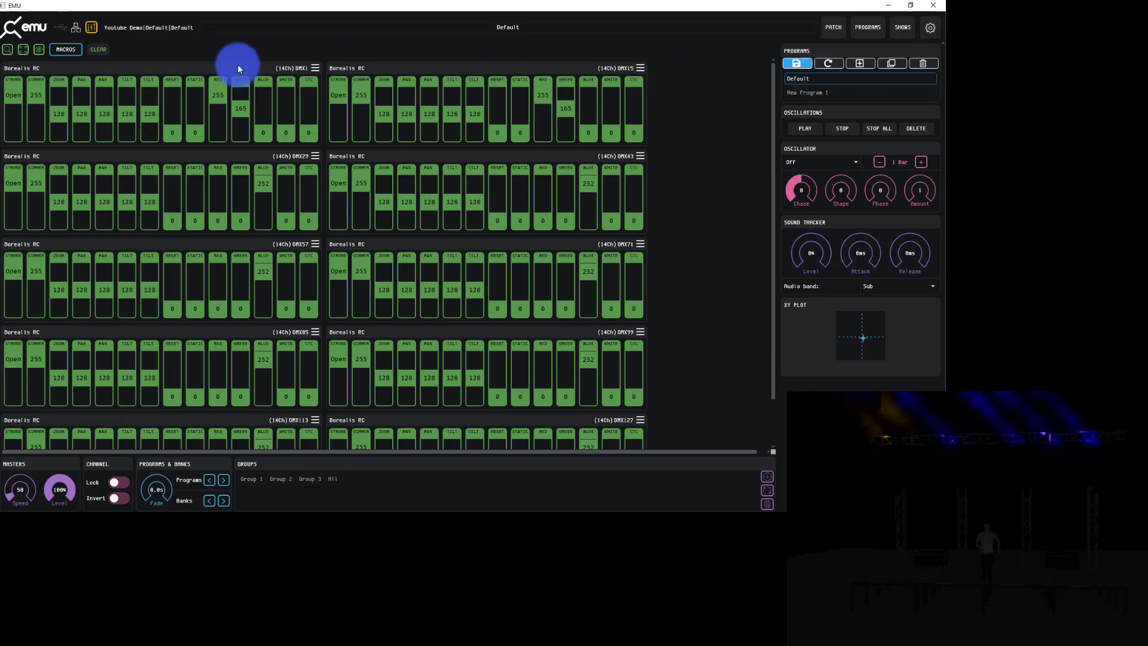
{"action": "mouse_move", "coordinate": [238, 43]}
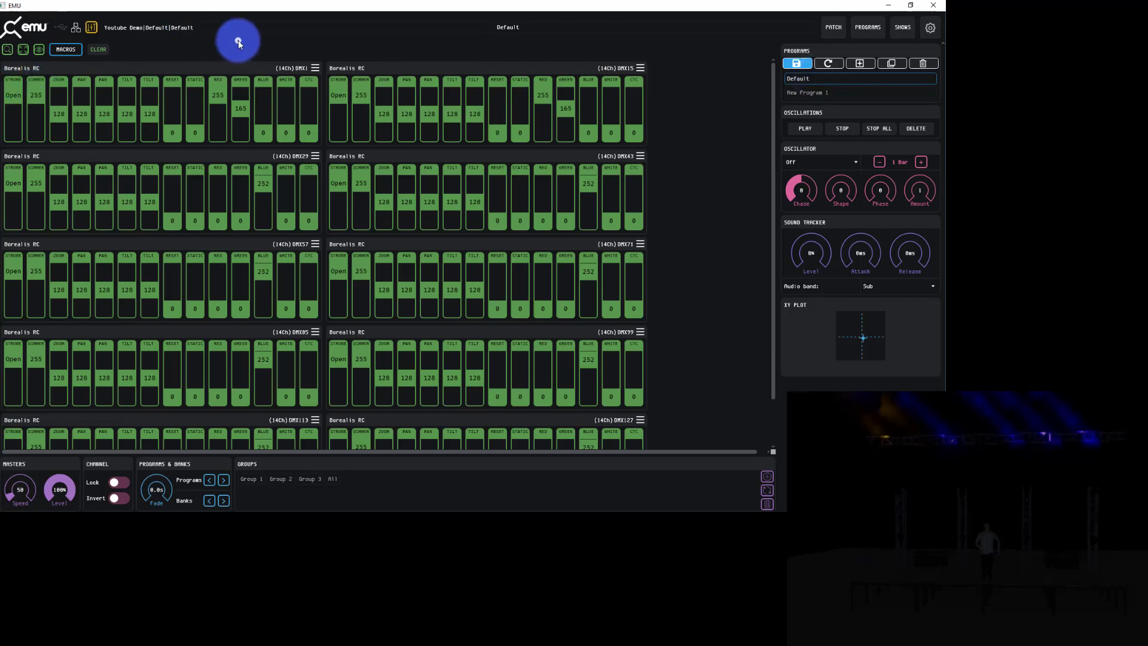
{"action": "mouse_move", "coordinate": [538, 103]}
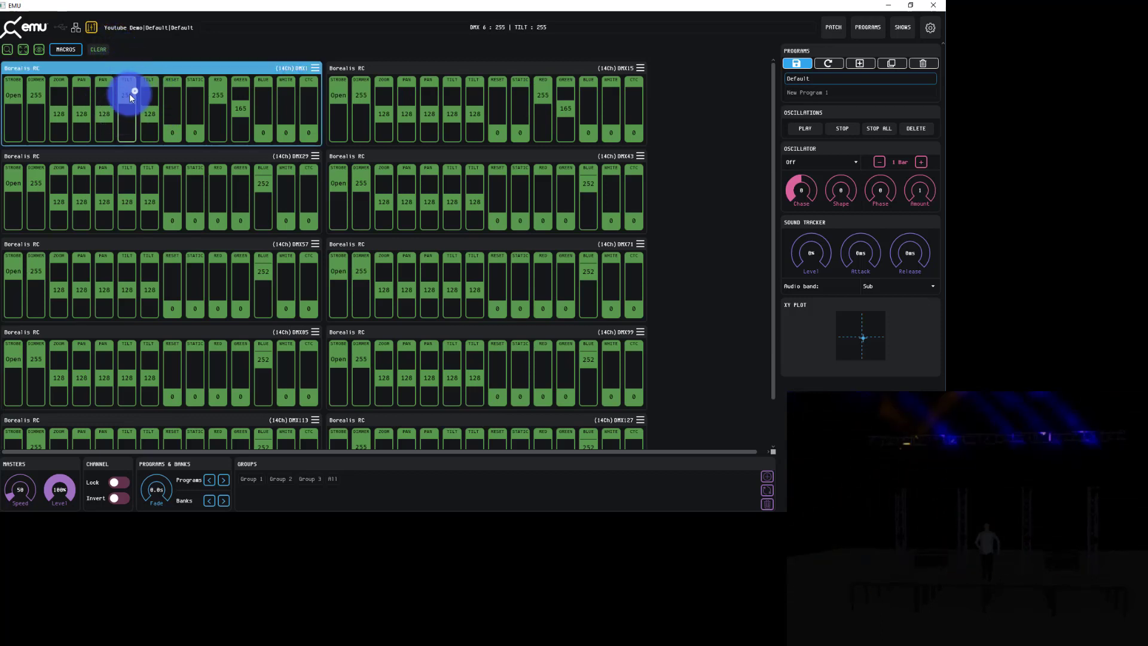
- Select the Tilt channel on all ten Borealis fixtures via Select Same
{"action": "left_click_drag", "start_coordinate": [126, 92], "coordinate": [125, 139]}
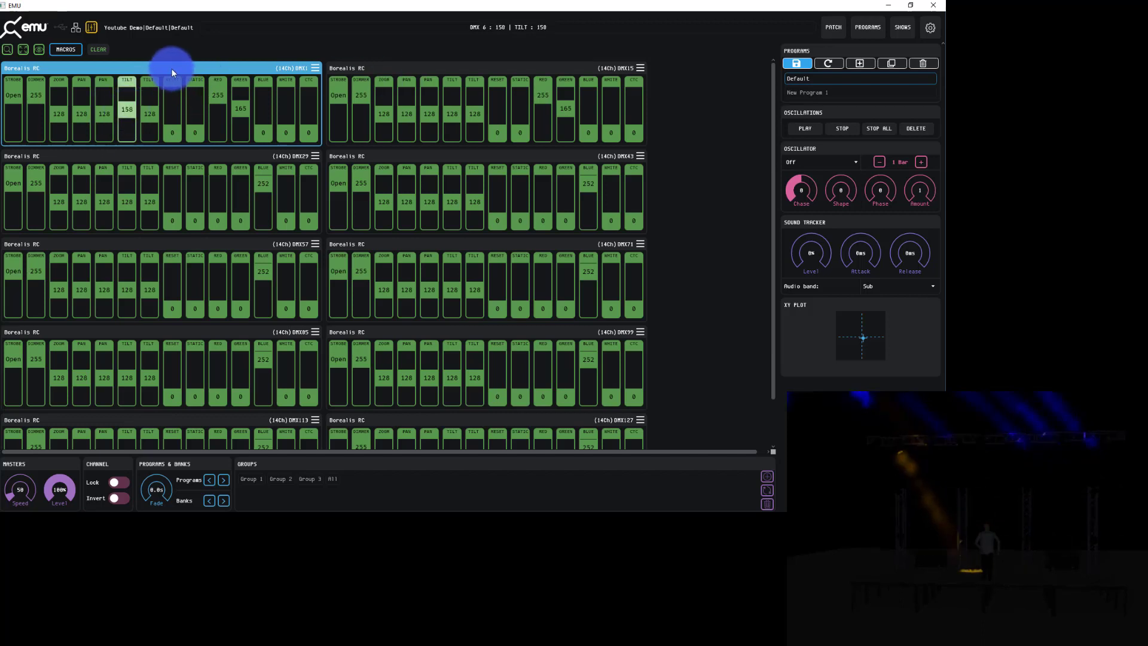
{"action": "right_click", "coordinate": [126, 110]}
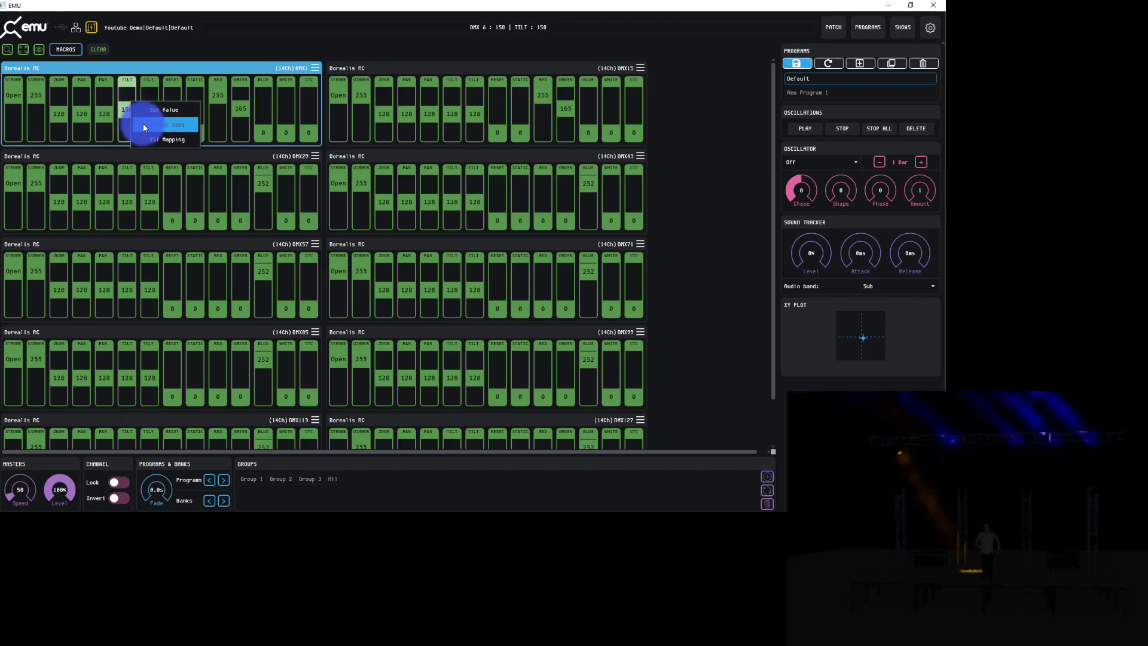
{"action": "left_click", "coordinate": [168, 109]}
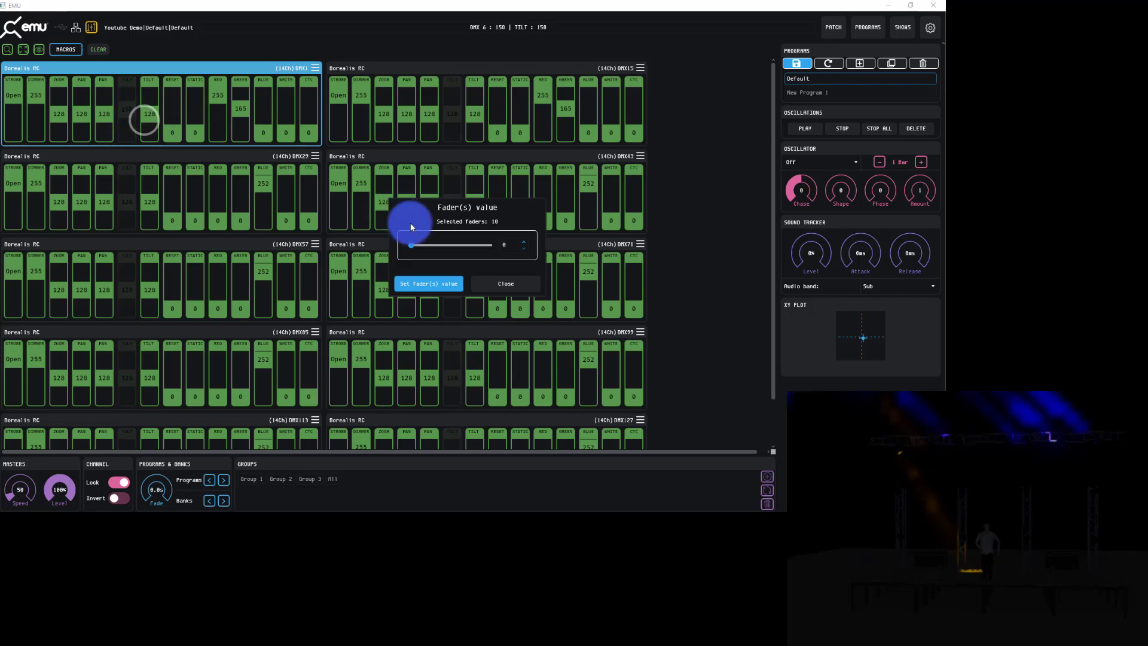
{"action": "left_click", "coordinate": [428, 283]}
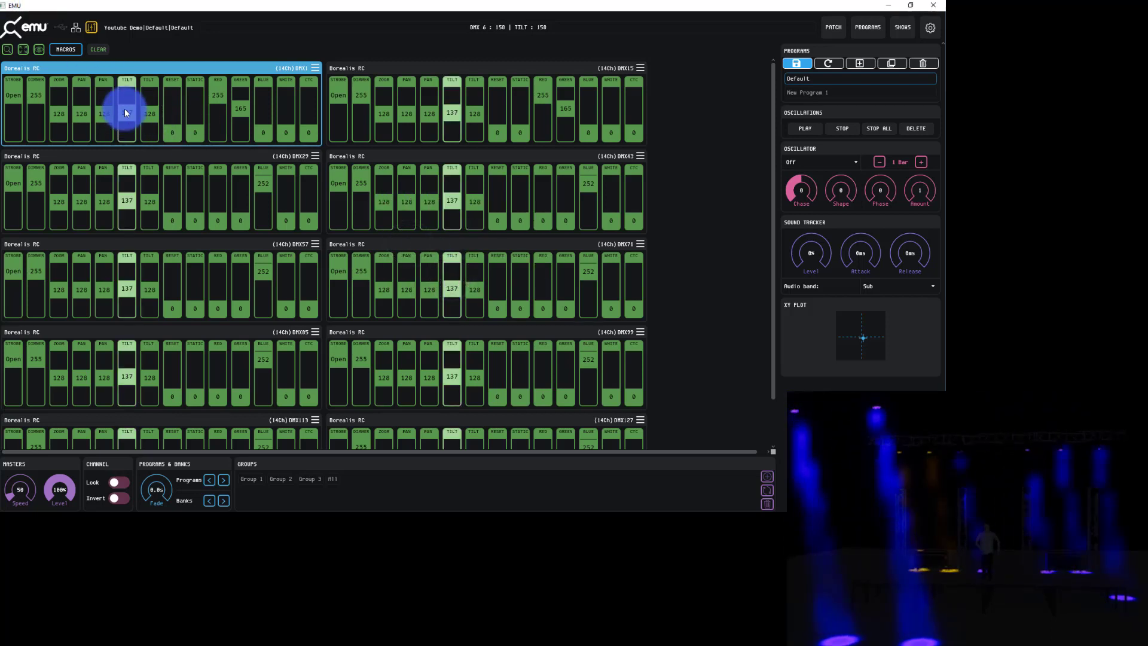
- Lower the tilt of every fixture together down to 96
{"action": "left_click_drag", "start_coordinate": [126, 114], "coordinate": [128, 128]}
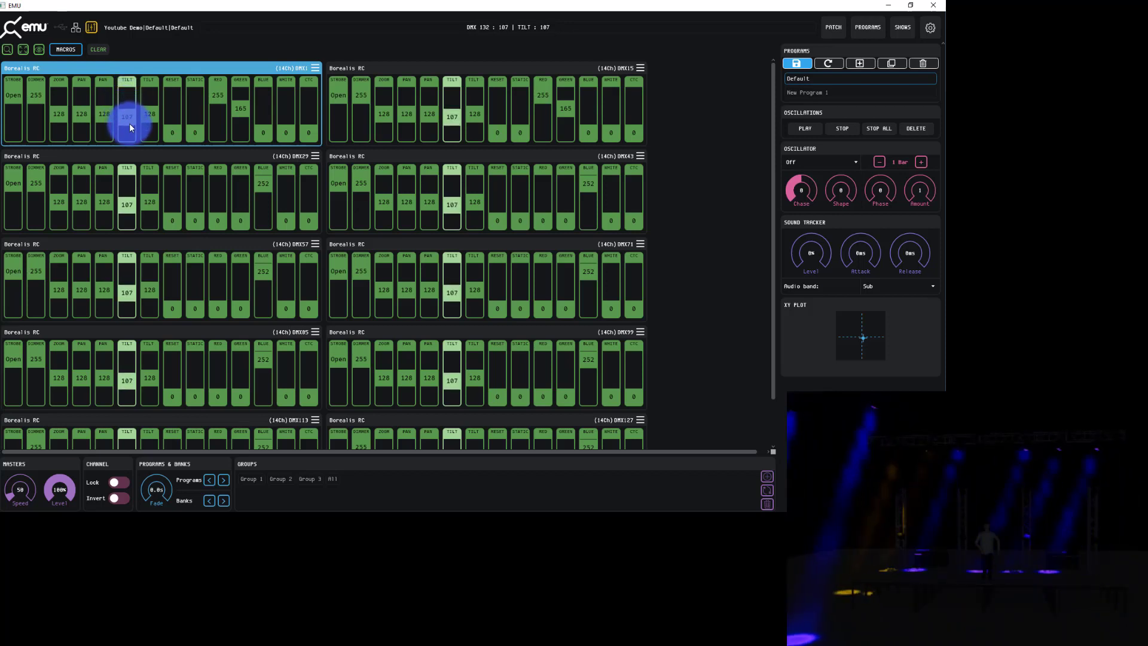
{"action": "left_click_drag", "start_coordinate": [126, 118], "coordinate": [126, 125]}
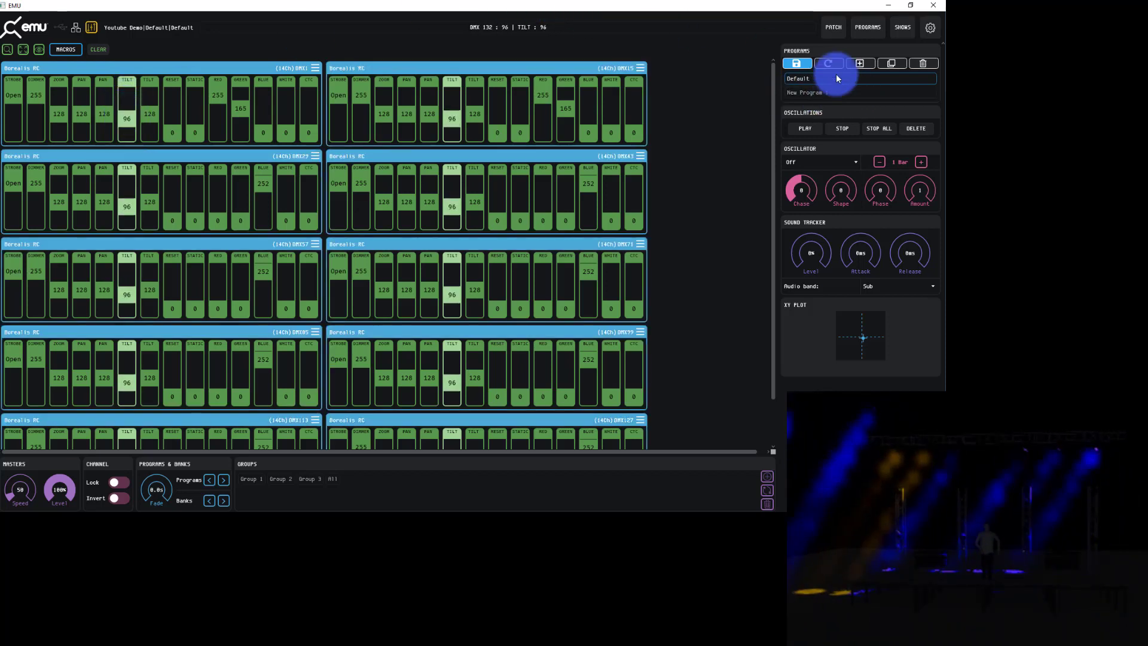
{"action": "mouse_move", "coordinate": [828, 63]}
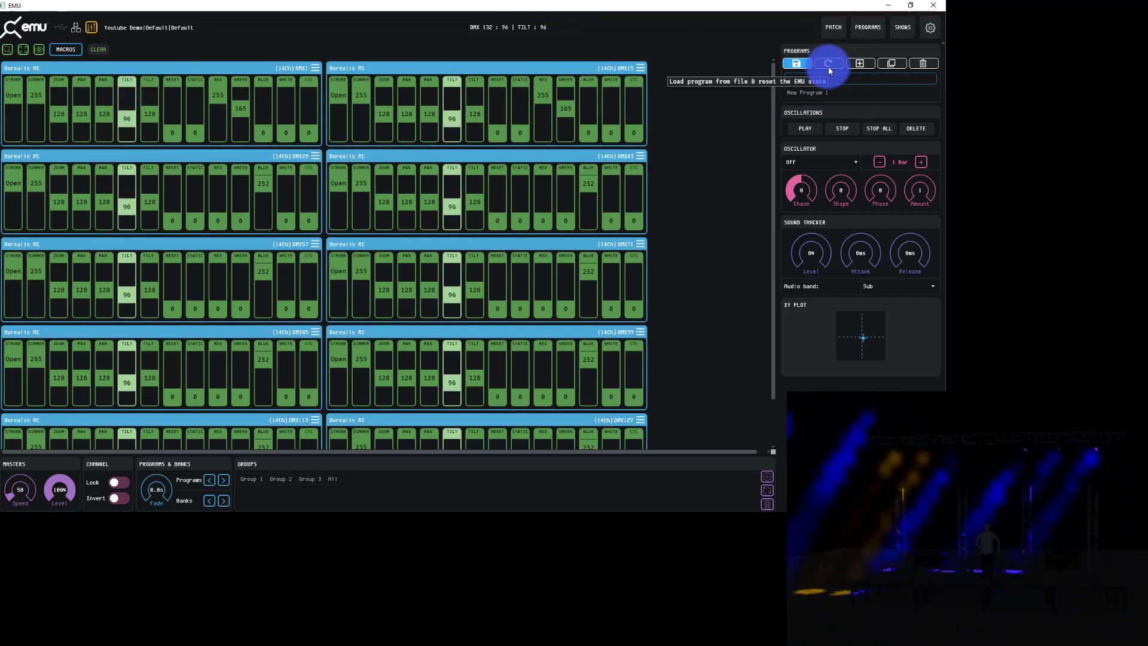
{"action": "left_click", "coordinate": [796, 63]}
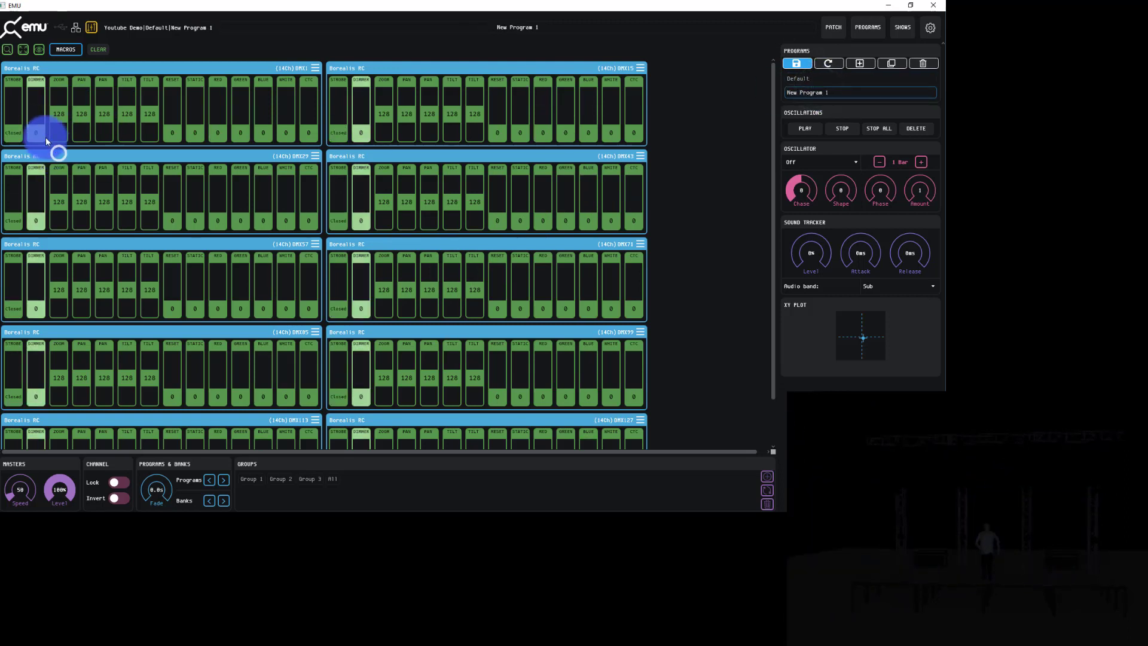
- Set Dimmer 255, Strobe Open and Red about 139 on all fixtures and overwrite New Program 1
{"action": "right_click", "coordinate": [35, 133]}
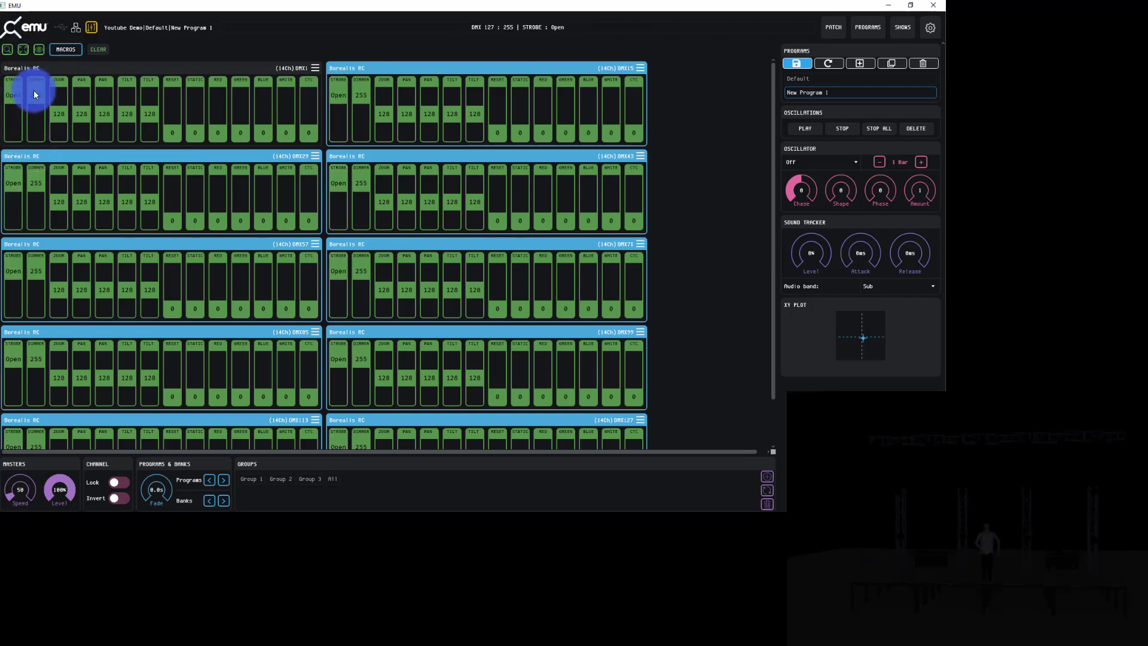
{"action": "left_click", "coordinate": [96, 49]}
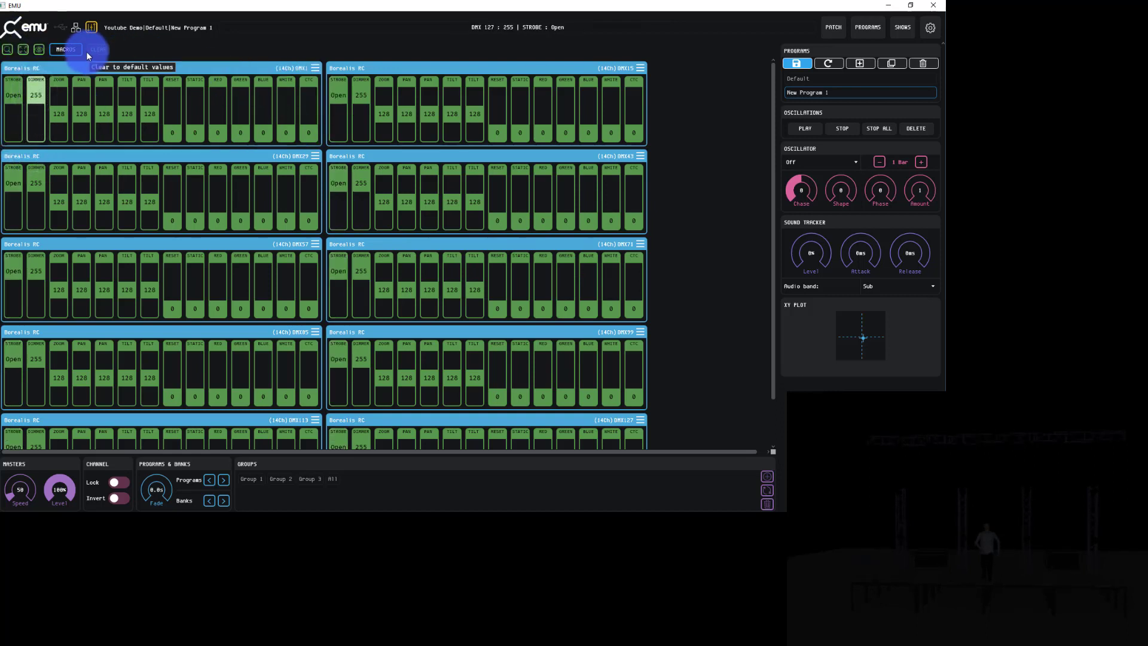
{"action": "left_click", "coordinate": [66, 49]}
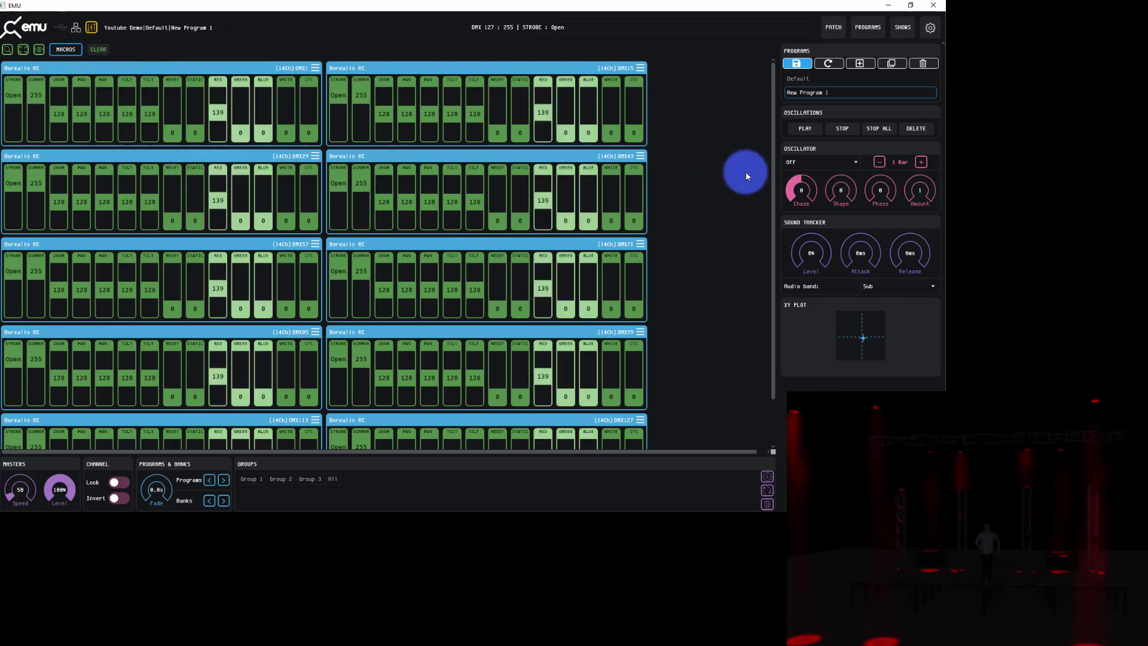
{"action": "left_click", "coordinate": [798, 64]}
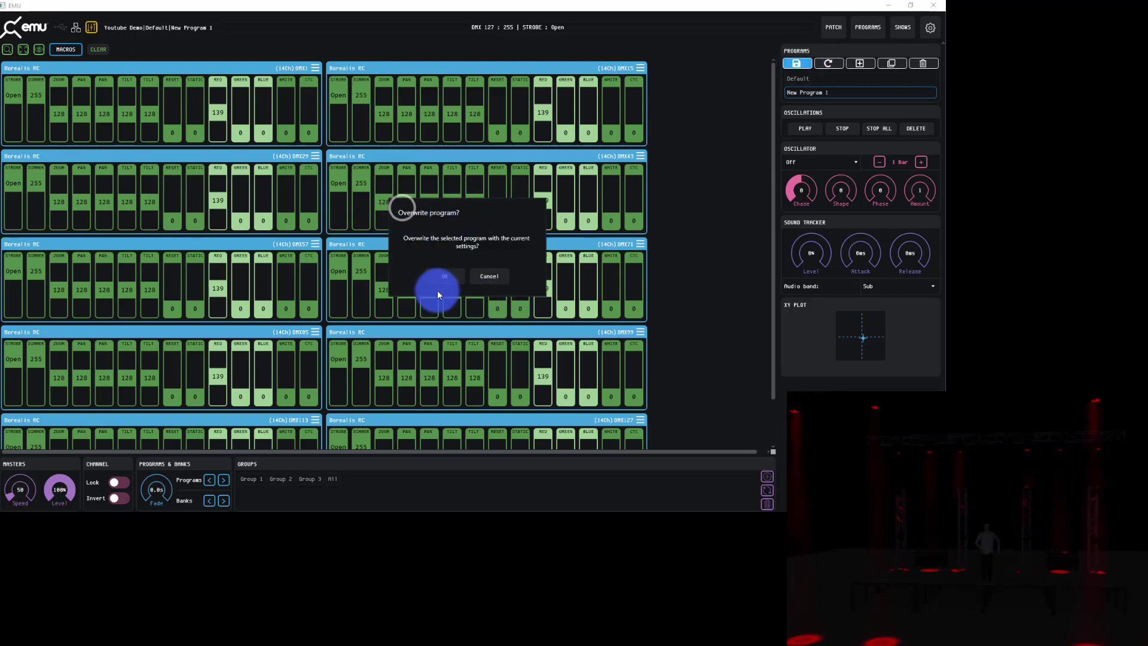
{"action": "left_click", "coordinate": [443, 276]}
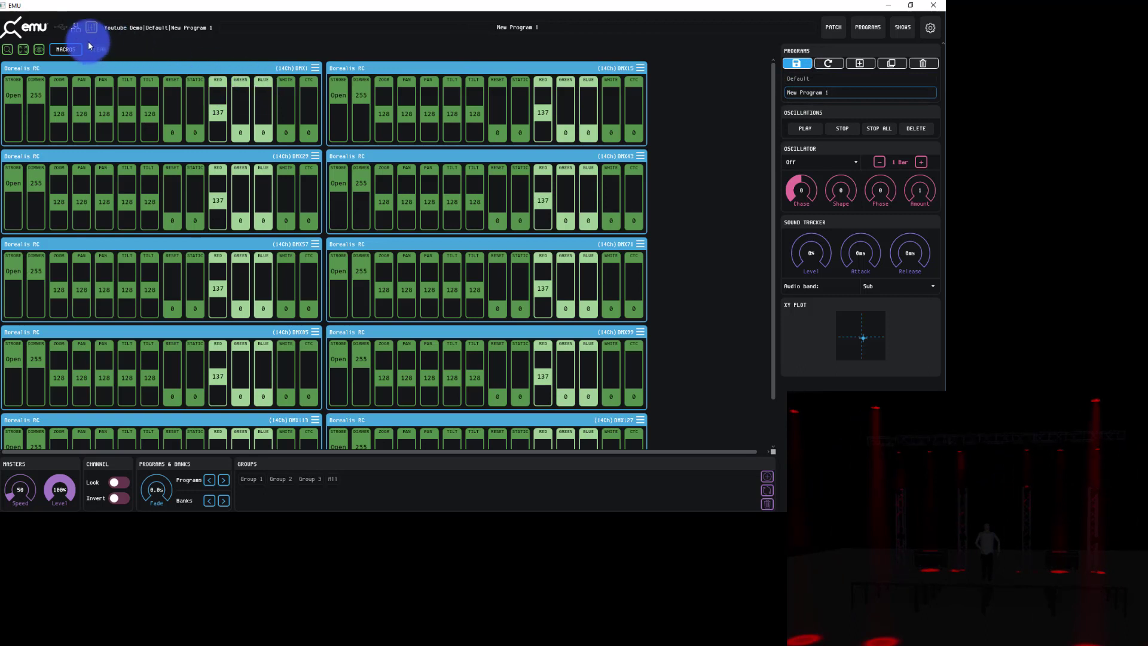
- Reset the faders and flip between Default and New Program 1
{"action": "left_click", "coordinate": [65, 49]}
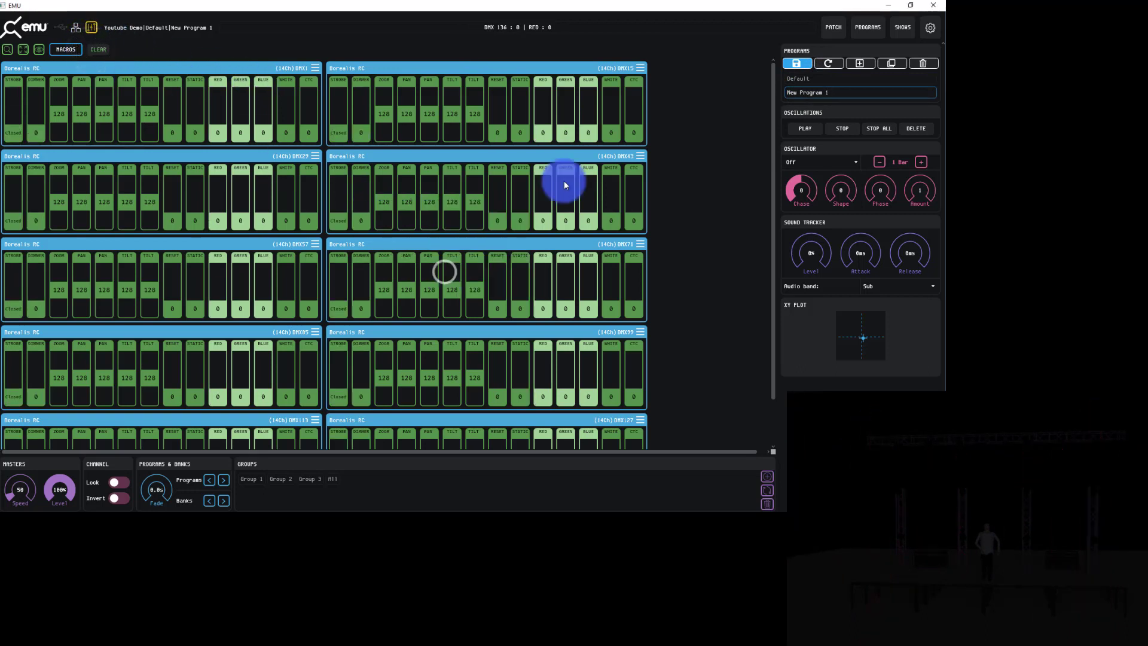
{"action": "left_click", "coordinate": [804, 79]}
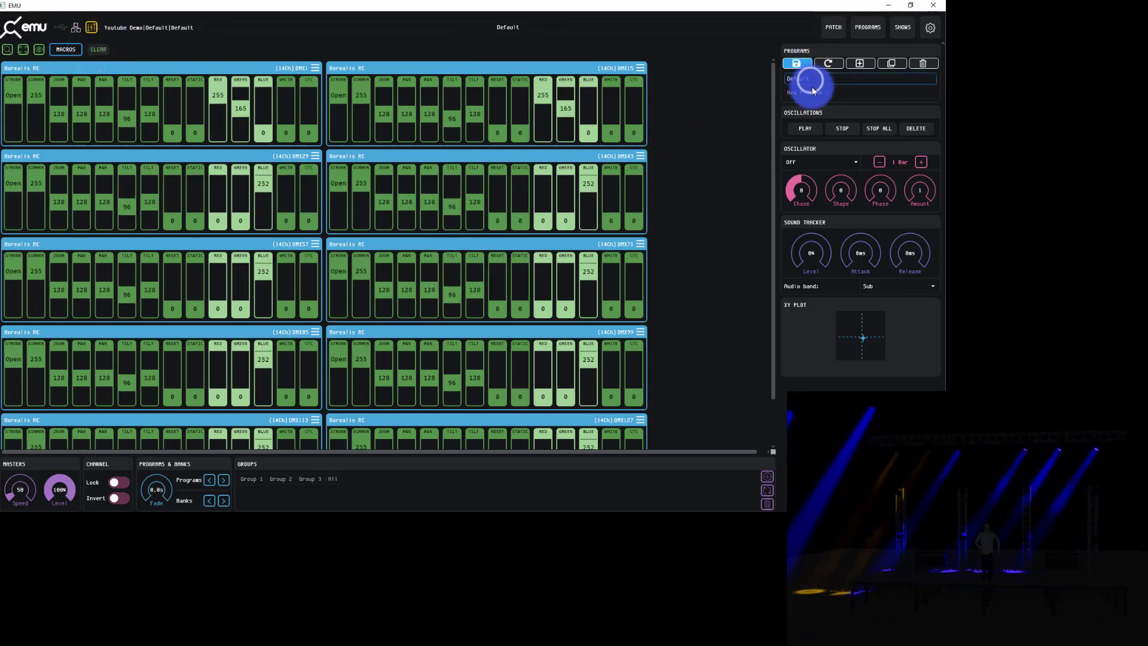
{"action": "left_click", "coordinate": [860, 64]}
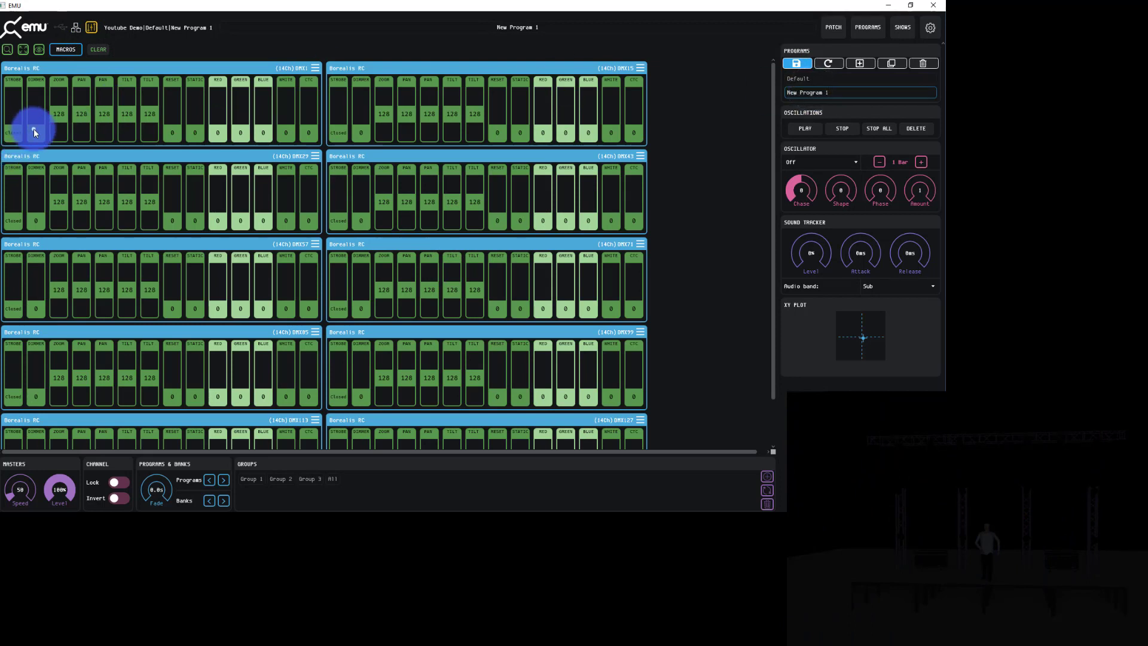
- Set every fixture to full dimmer with open shutter and overwrite New Program 1
{"action": "right_click", "coordinate": [35, 131]}
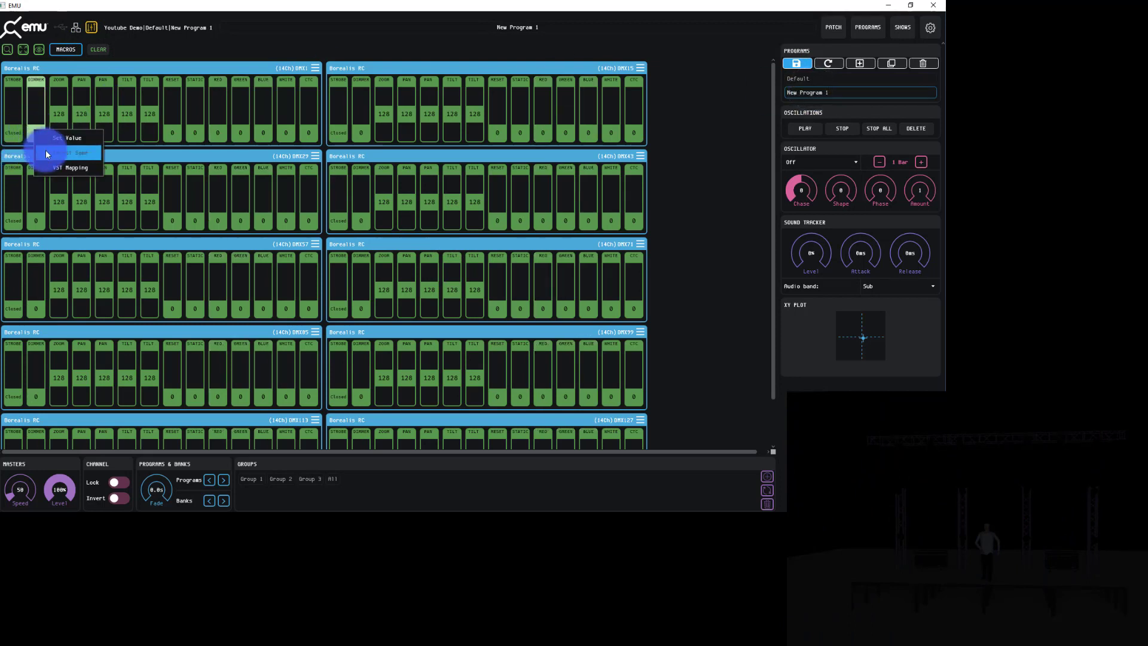
{"action": "left_click", "coordinate": [71, 138]}
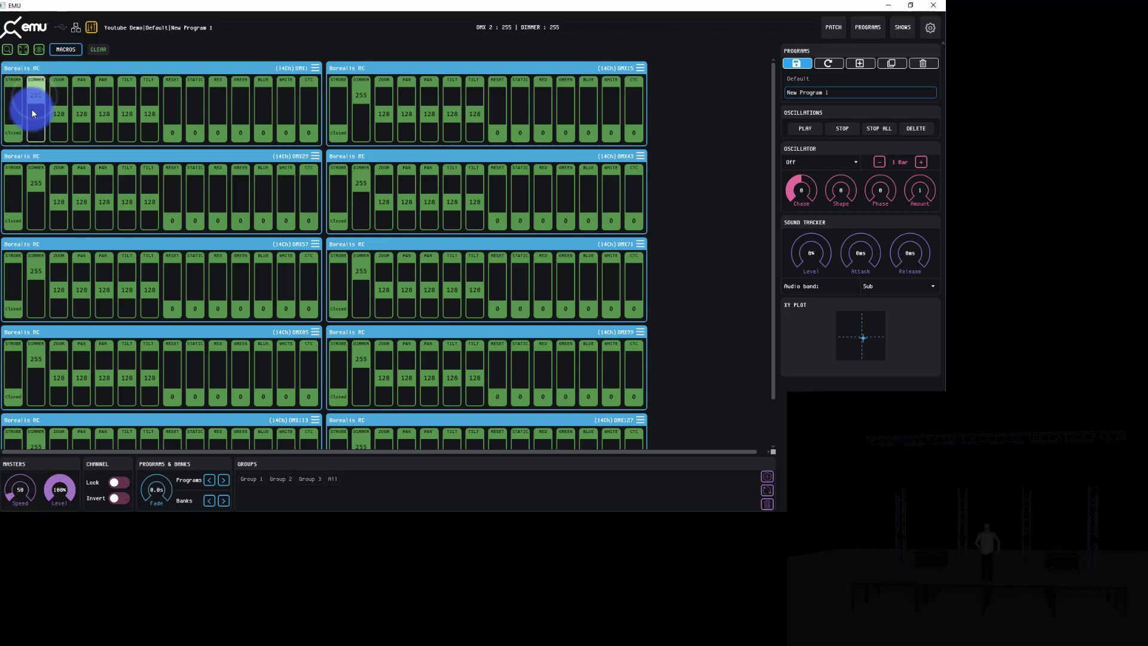
{"action": "left_click_drag", "start_coordinate": [34, 94], "coordinate": [35, 103]}
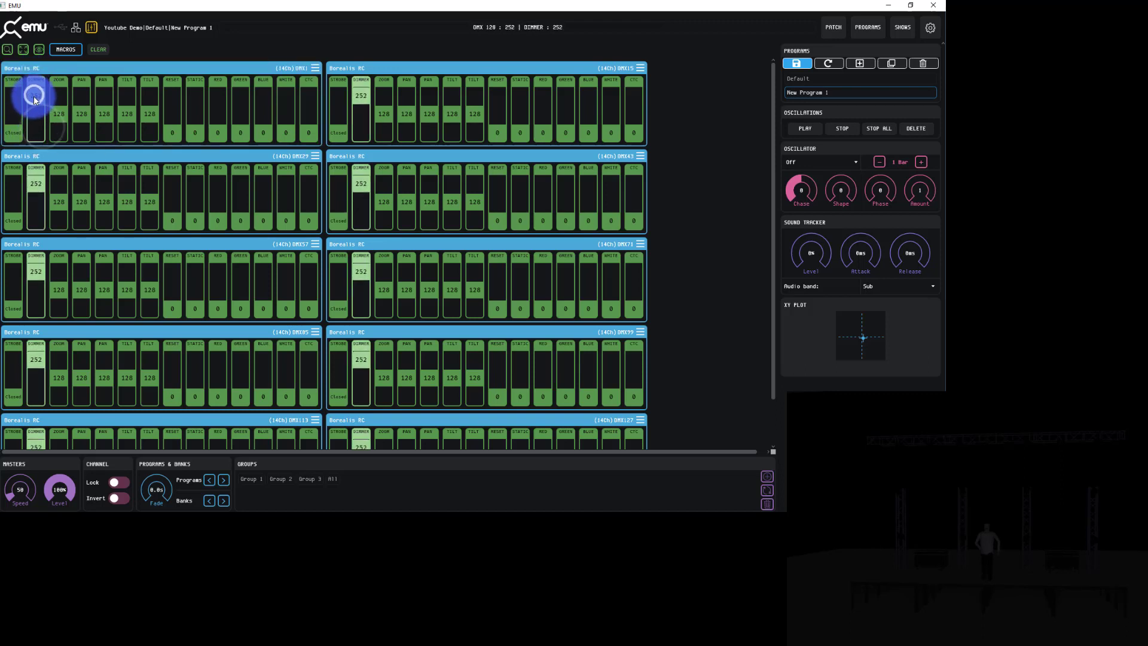
{"action": "right_click", "coordinate": [34, 103]}
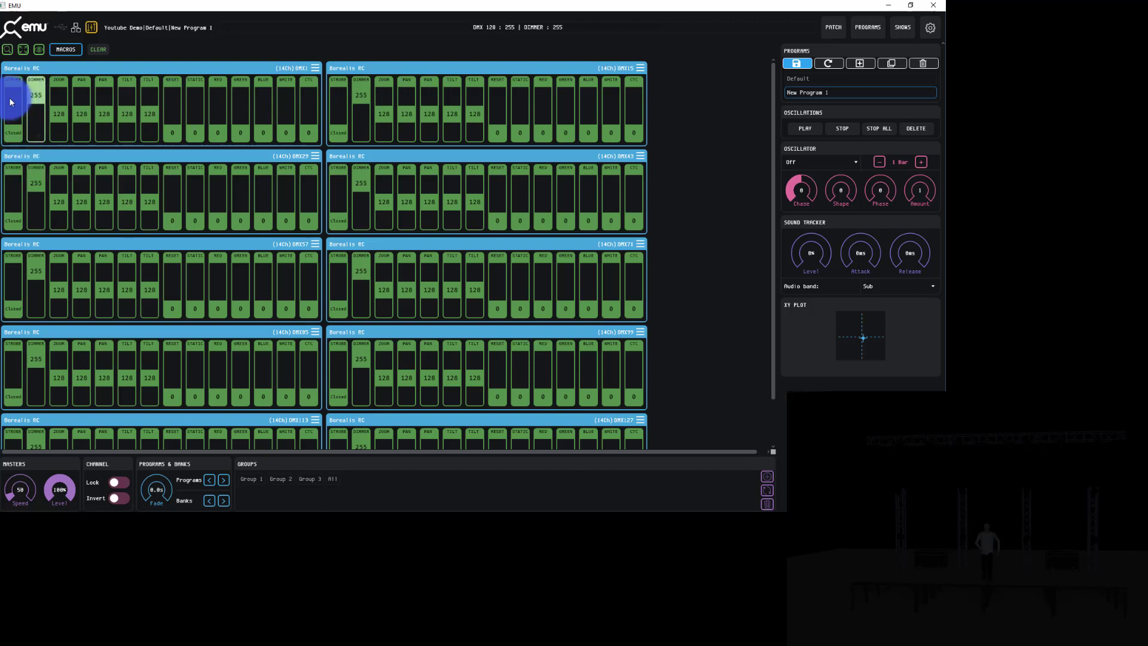
{"action": "right_click", "coordinate": [12, 103]}
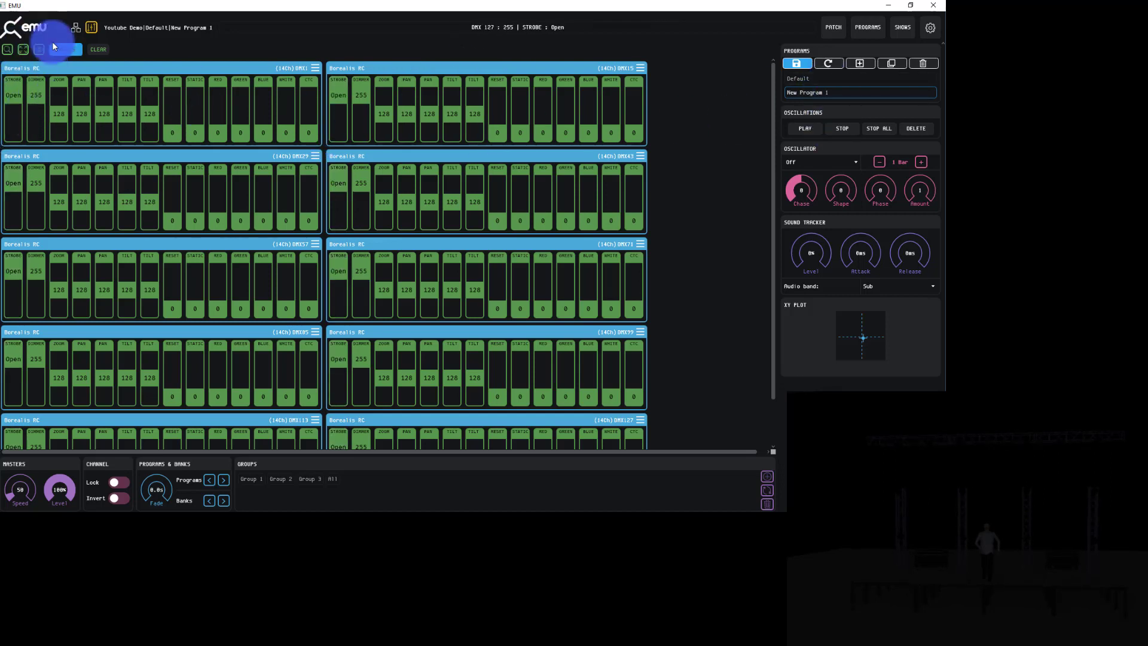
{"action": "left_click", "coordinate": [64, 49]}
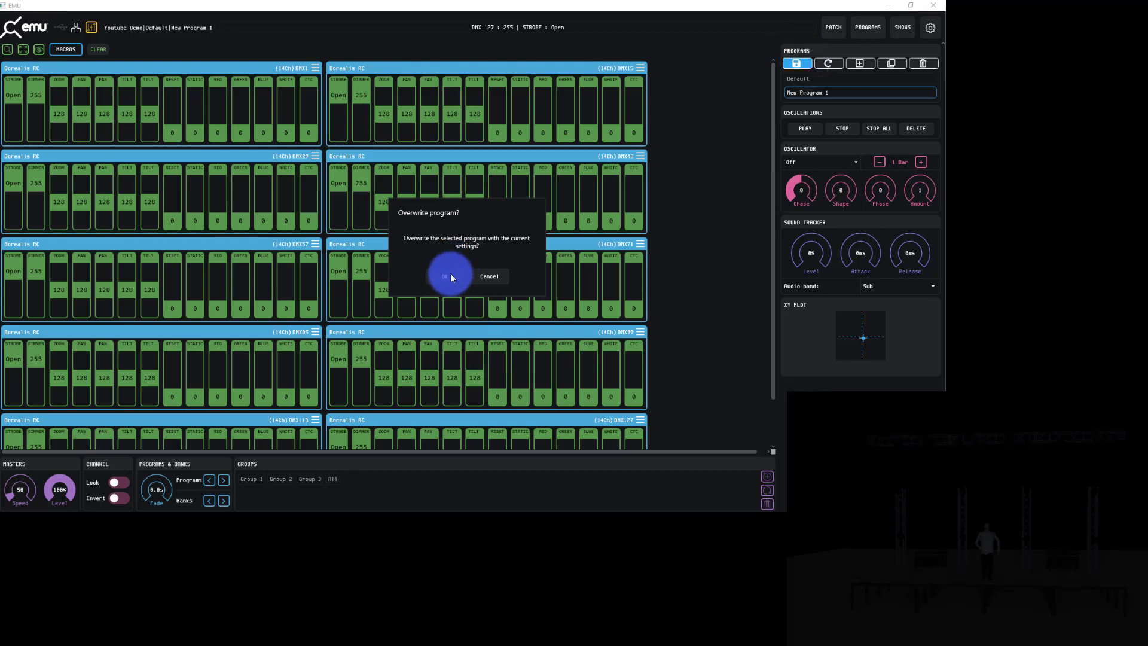
{"action": "left_click", "coordinate": [444, 276]}
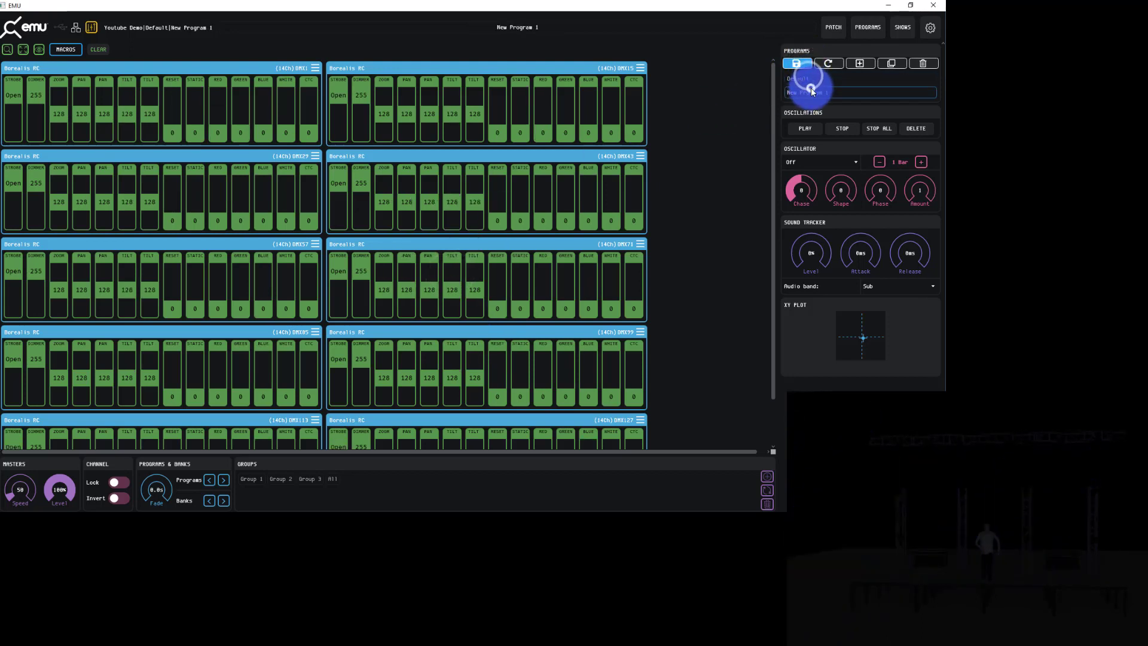
- Apply the orange RGB Colours macro (red 255, green 165) to the All group
{"action": "left_click", "coordinate": [797, 79]}
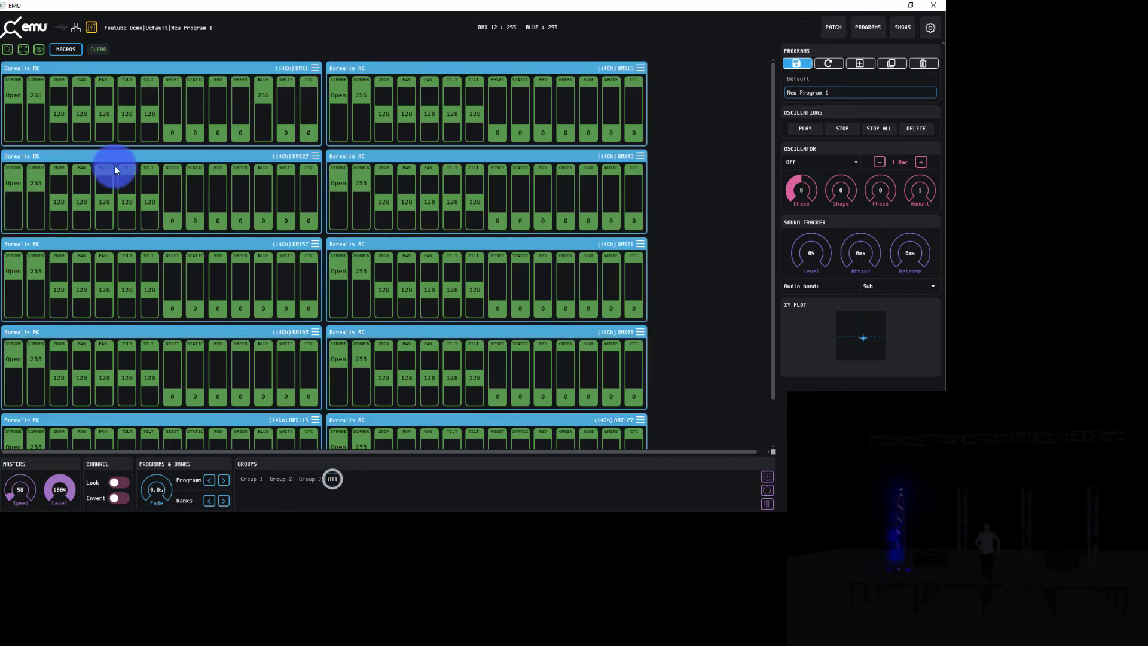
{"action": "left_click", "coordinate": [65, 49]}
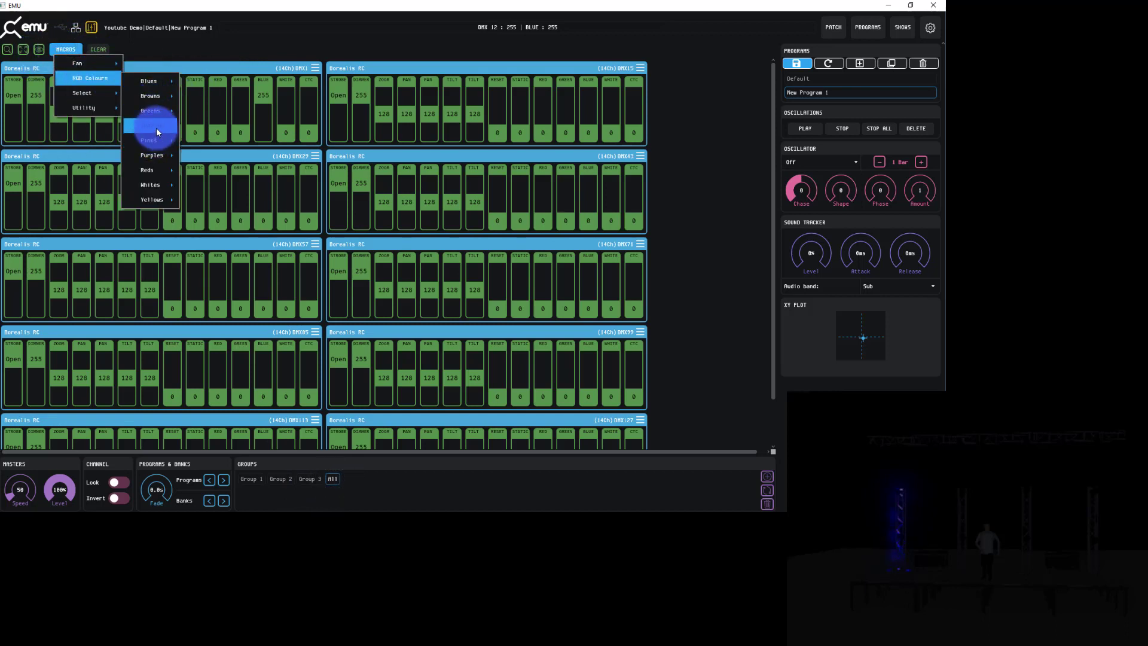
{"action": "left_click", "coordinate": [155, 125]}
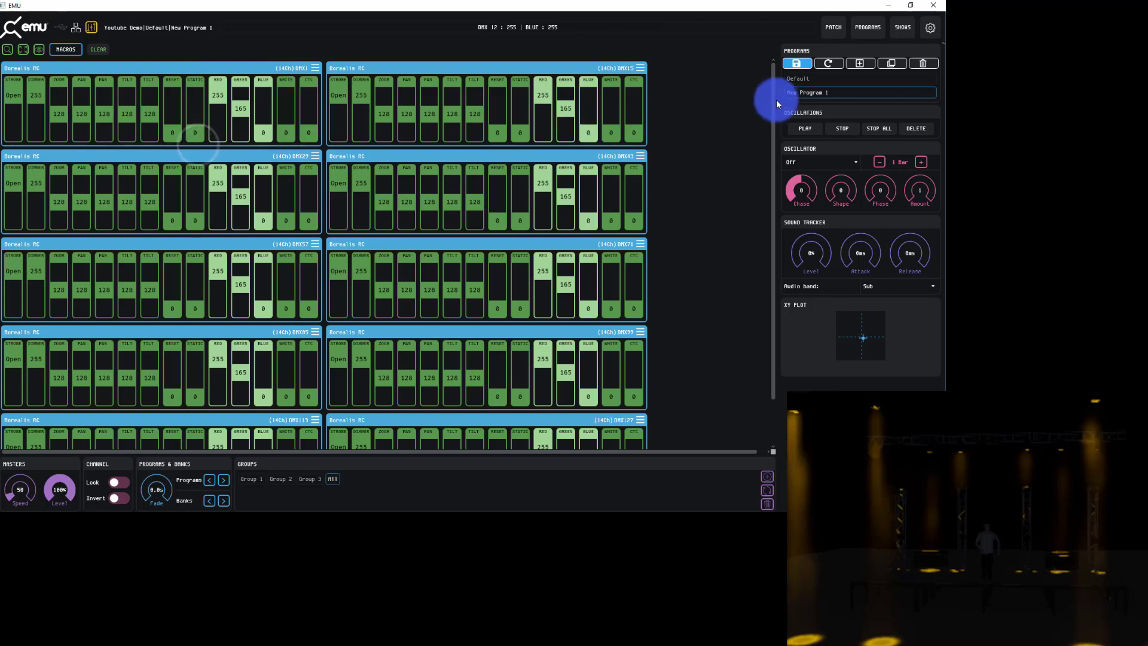
{"action": "mouse_move", "coordinate": [666, 130]}
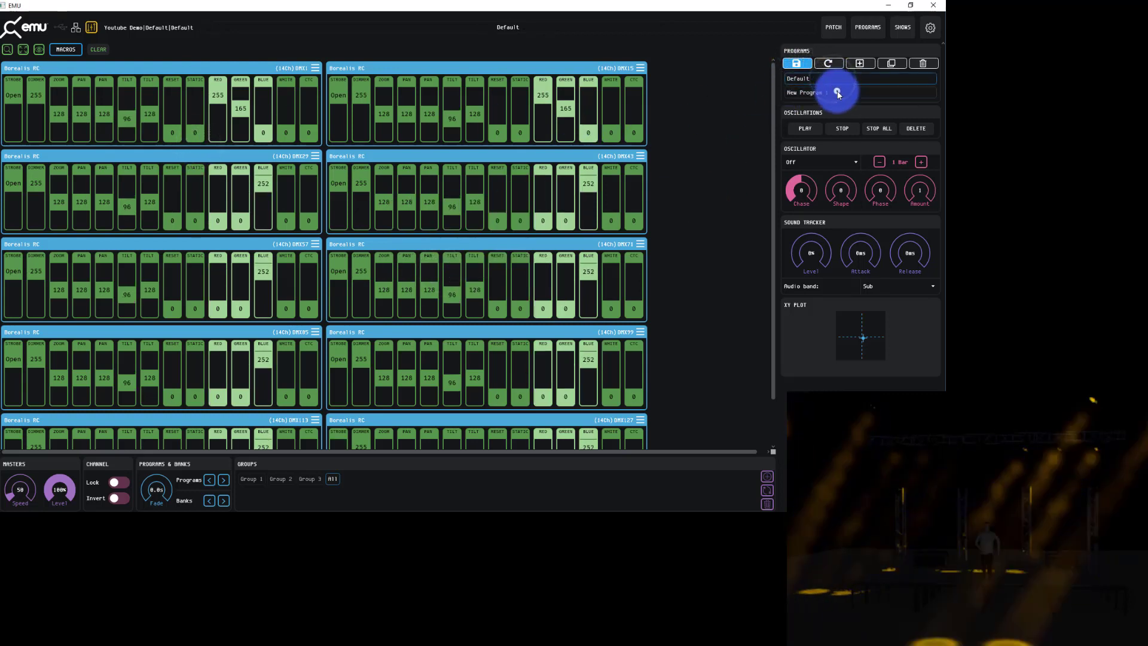
- In New Program 1 set every fixture's dimmer to full and strobe to Open, selecting the All group
{"action": "left_click", "coordinate": [837, 92]}
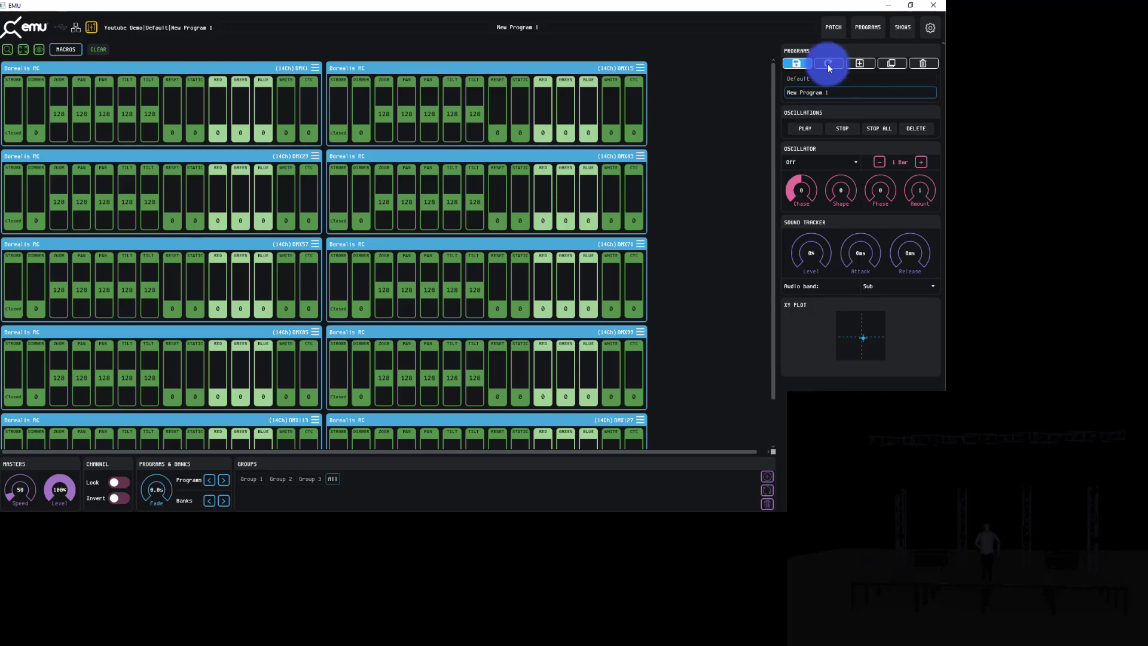
{"action": "mouse_move", "coordinate": [830, 63]}
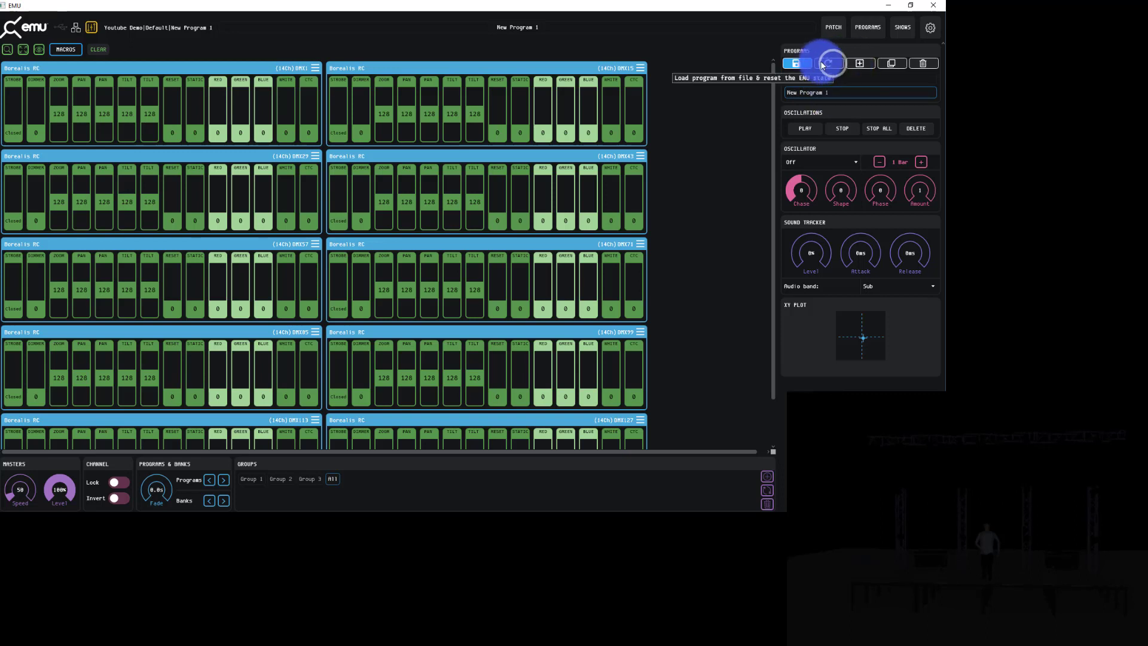
{"action": "left_click", "coordinate": [827, 64]}
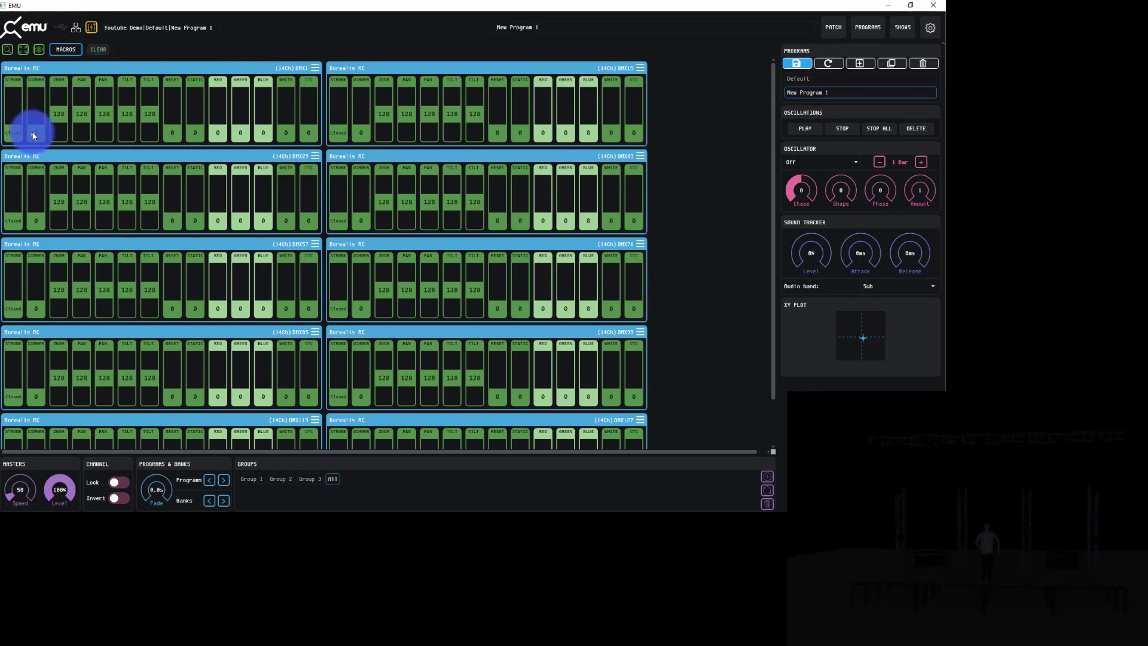
{"action": "right_click", "coordinate": [34, 114]}
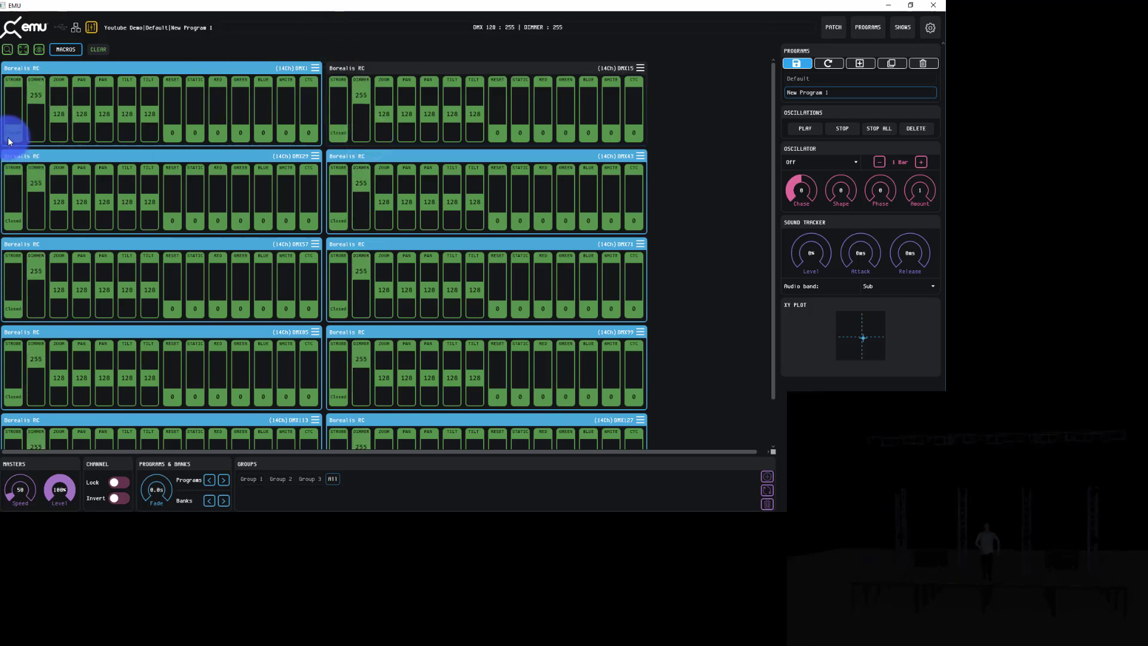
{"action": "left_click", "coordinate": [24, 49]}
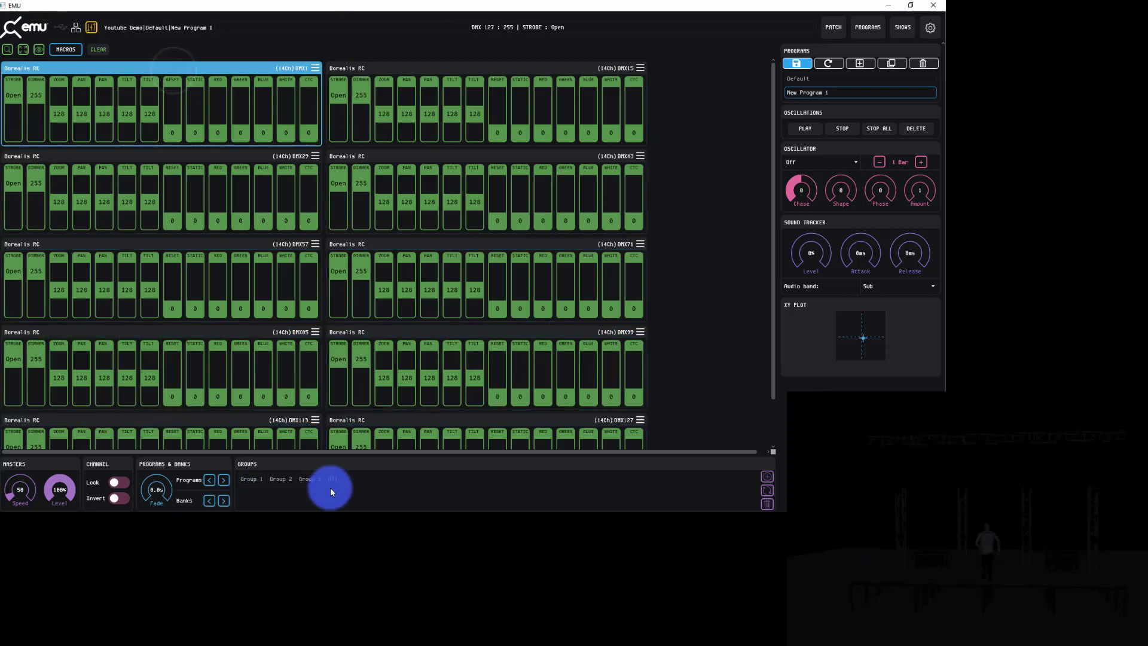
{"action": "left_click", "coordinate": [64, 49]}
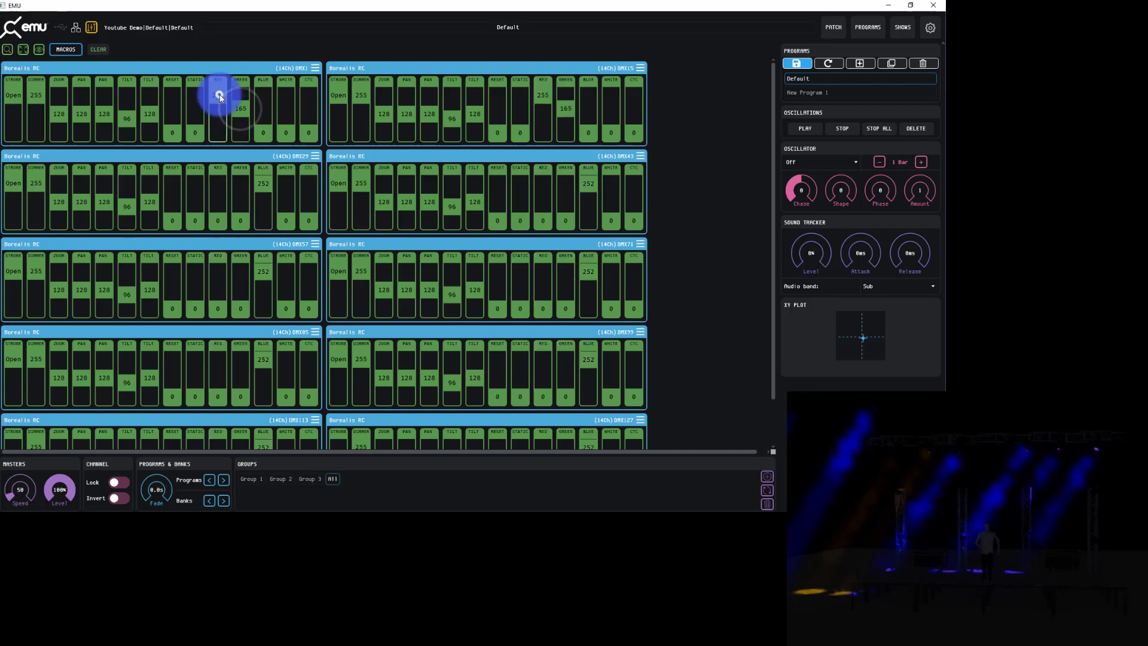
- Pull the first fixture's red to zero, view New Program 1, then reload Default
{"action": "left_click_drag", "start_coordinate": [218, 96], "coordinate": [218, 131]}
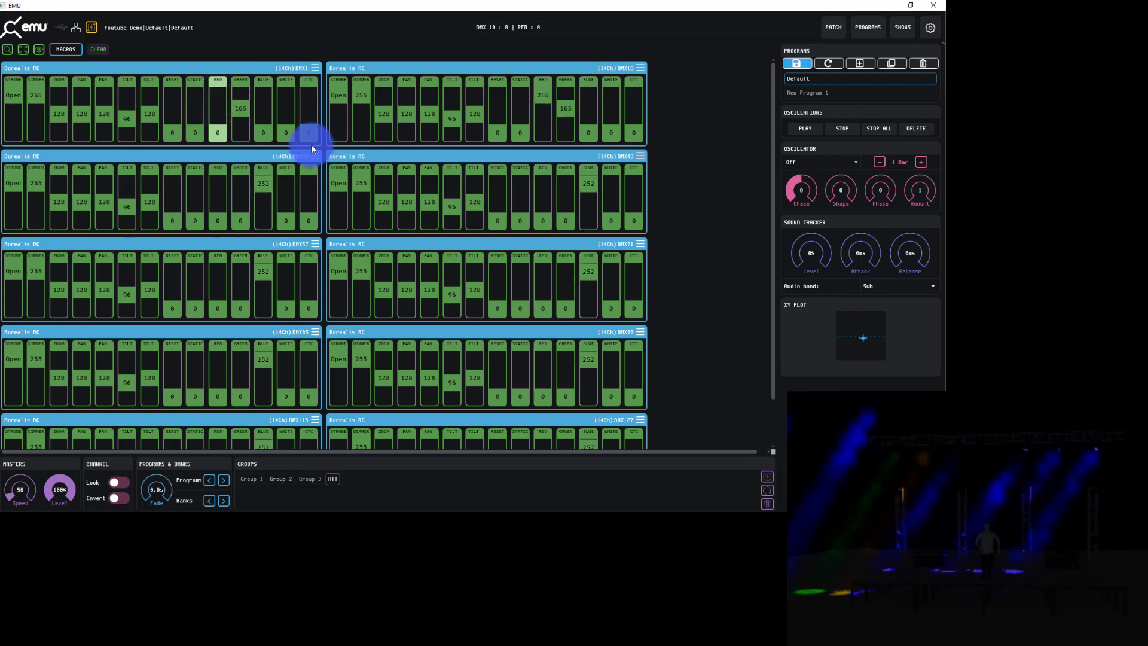
{"action": "left_click", "coordinate": [807, 92]}
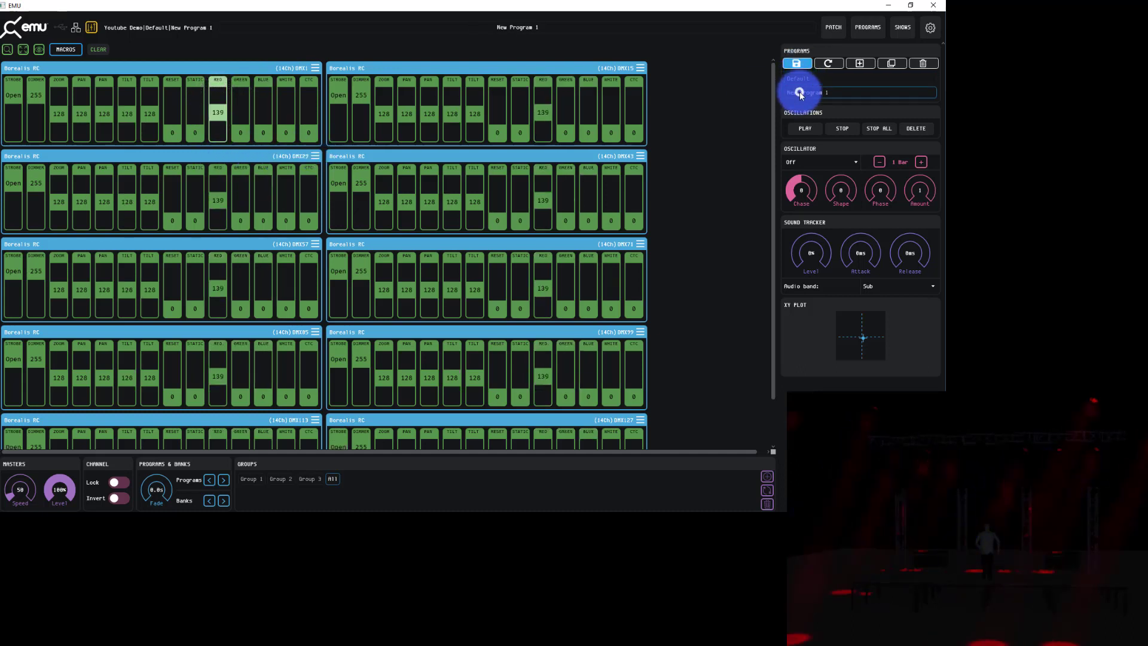
{"action": "left_click", "coordinate": [797, 79]}
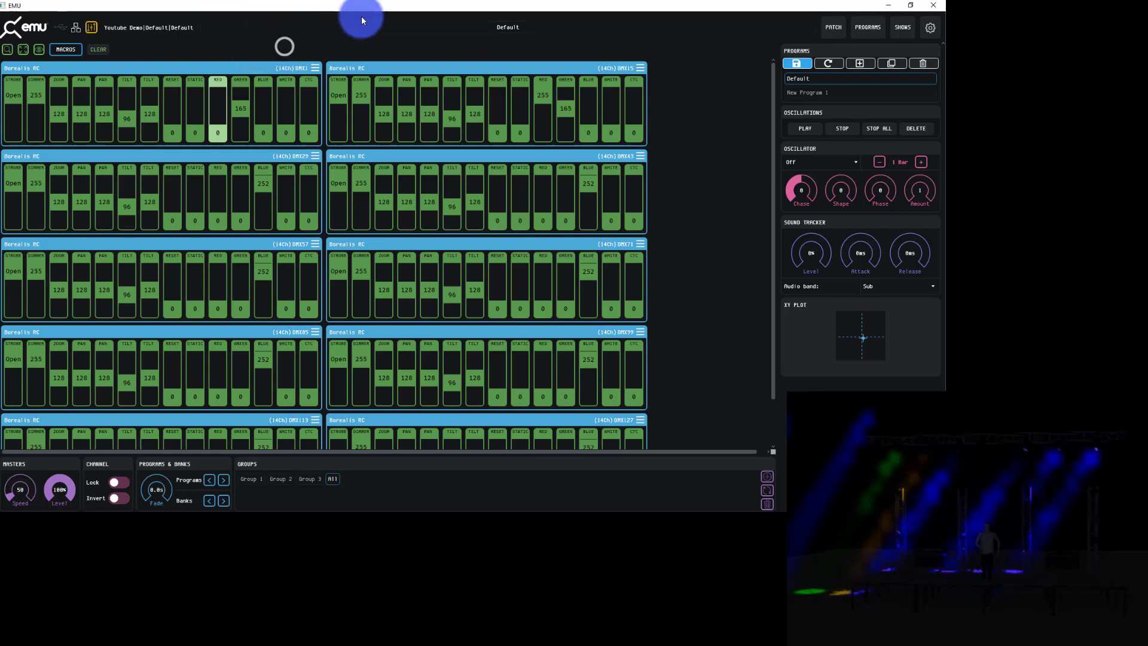
{"action": "mouse_move", "coordinate": [410, 24]}
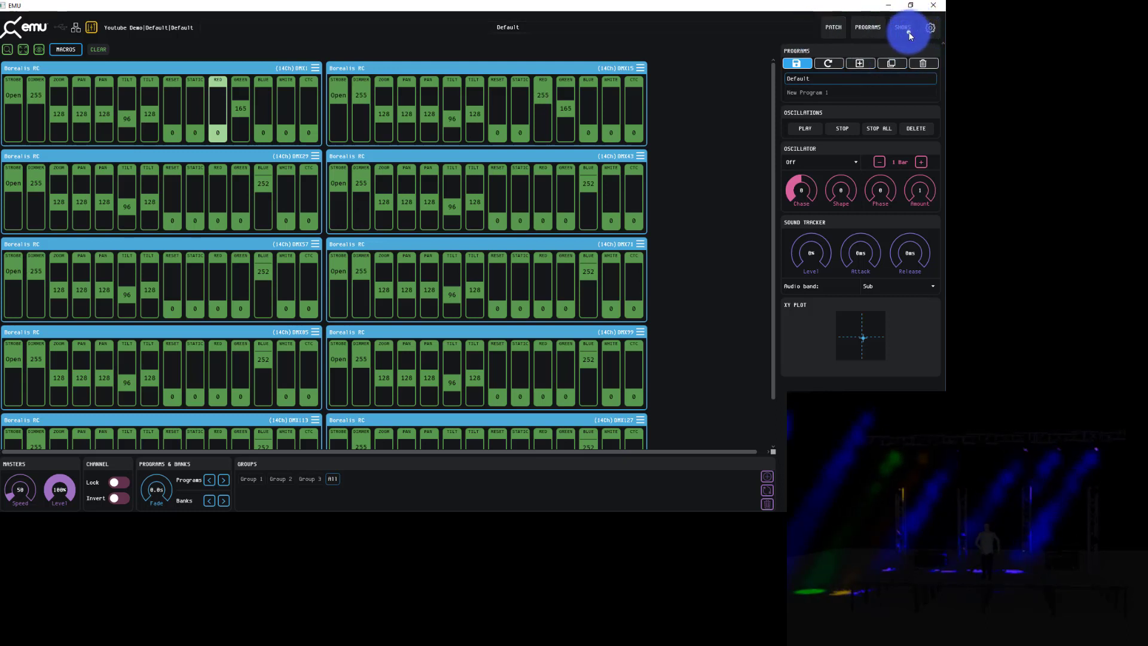
{"action": "left_click", "coordinate": [903, 28]}
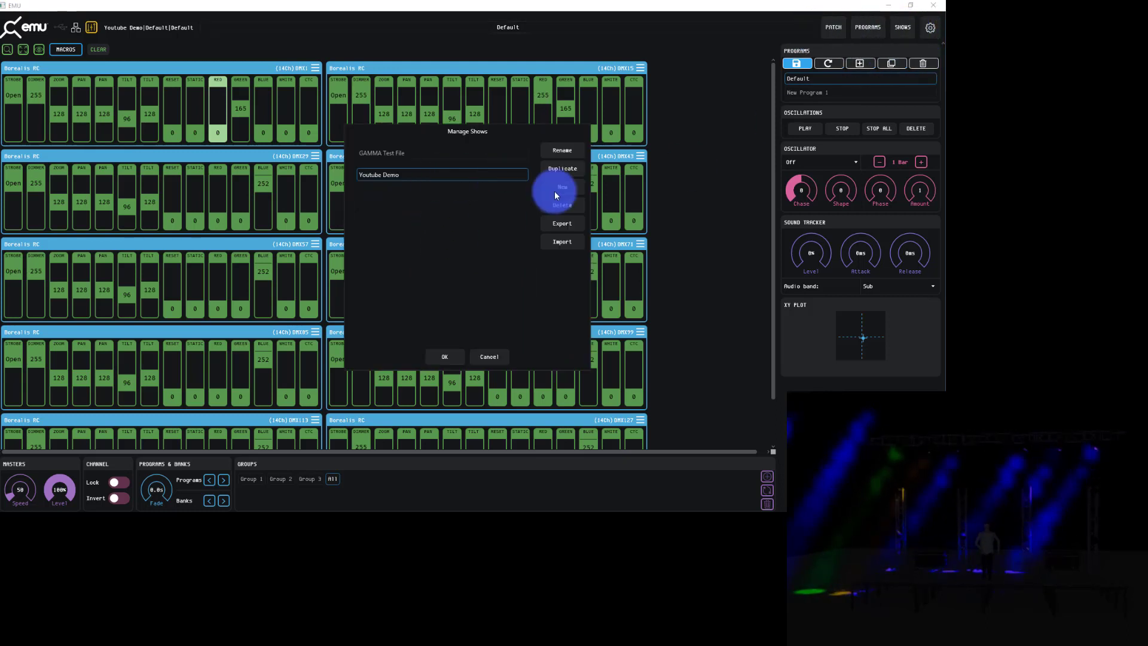
{"action": "left_click", "coordinate": [443, 356]}
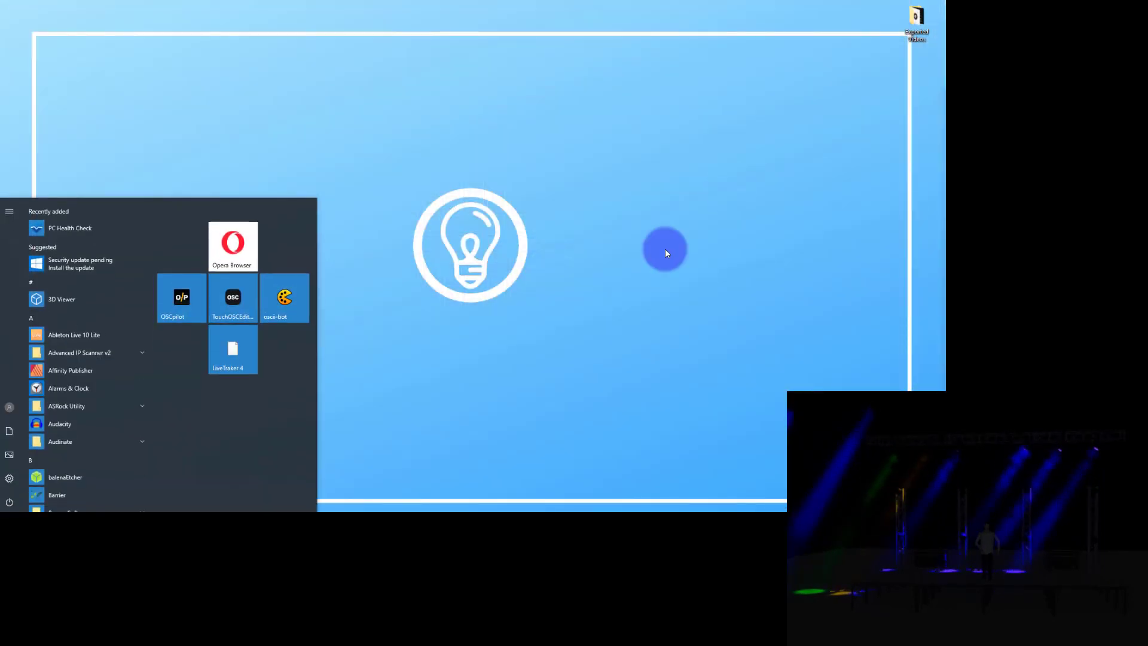
{"action": "left_click", "coordinate": [665, 252]}
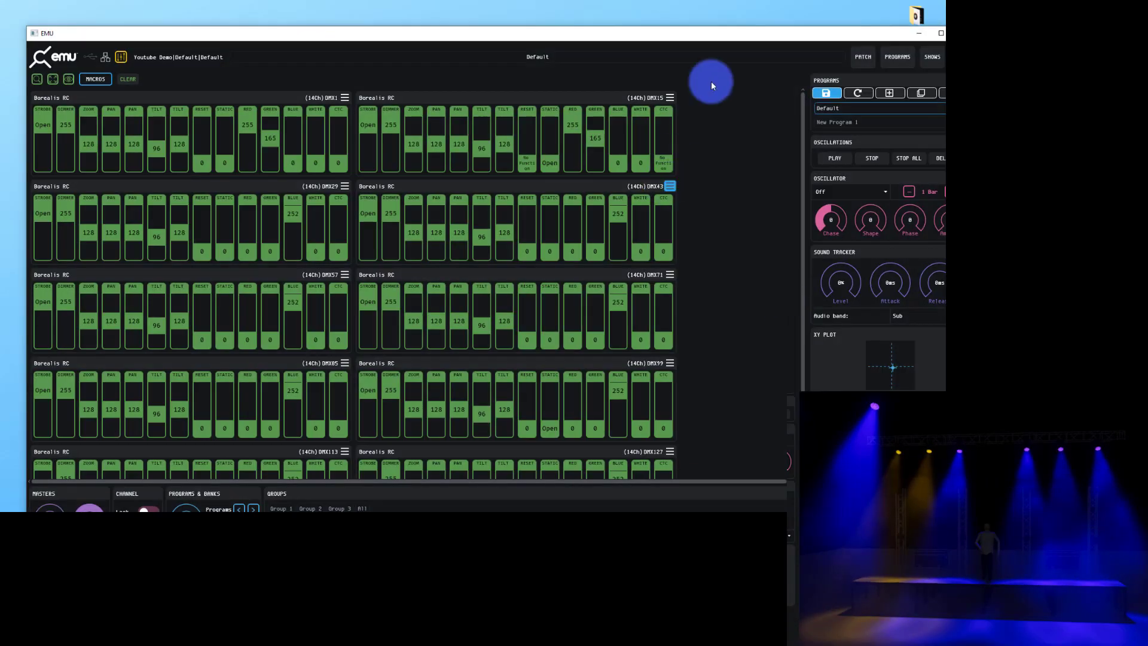
- Restore the window, load Default and overwrite it with the current blue look
{"action": "left_click", "coordinate": [941, 34]}
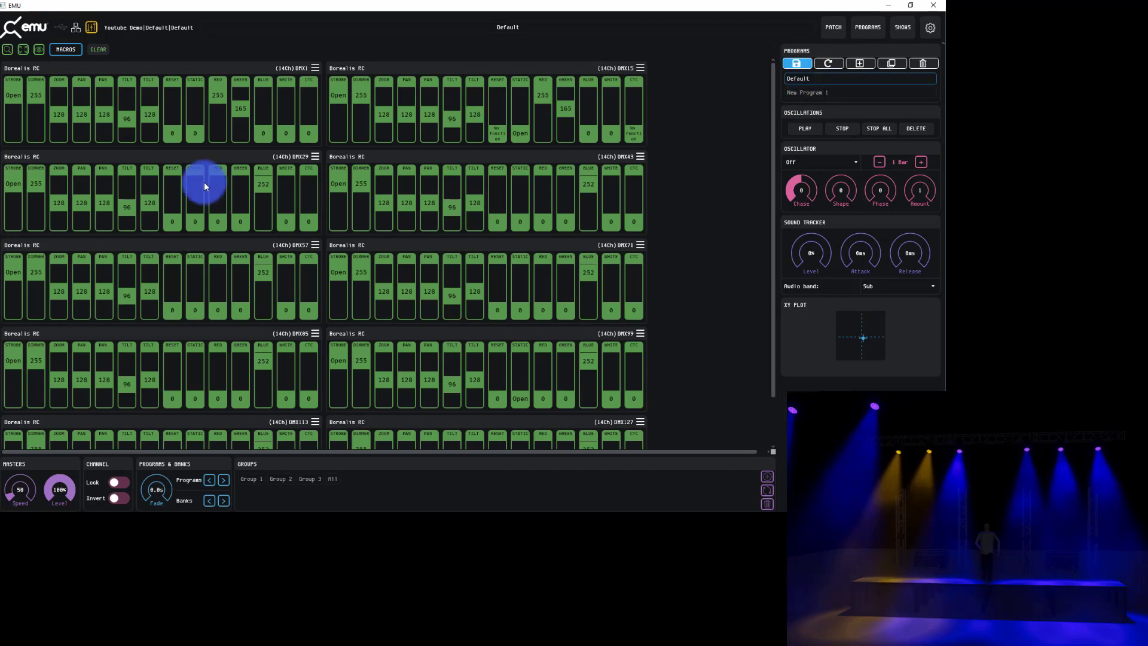
{"action": "left_click", "coordinate": [218, 106]}
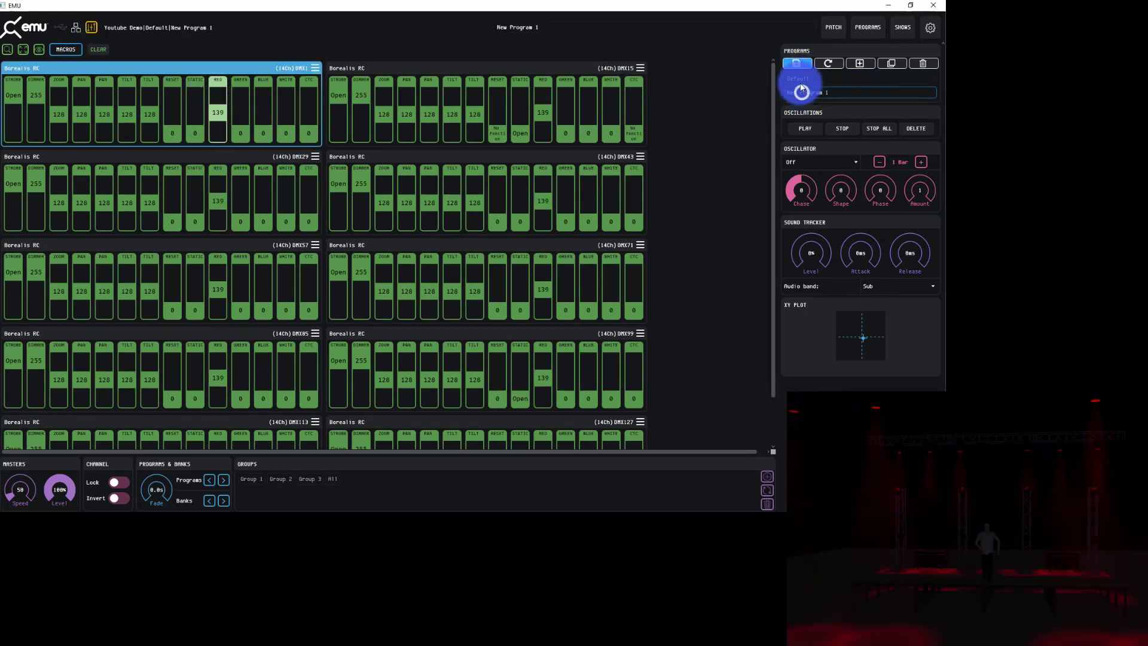
{"action": "left_click", "coordinate": [799, 79]}
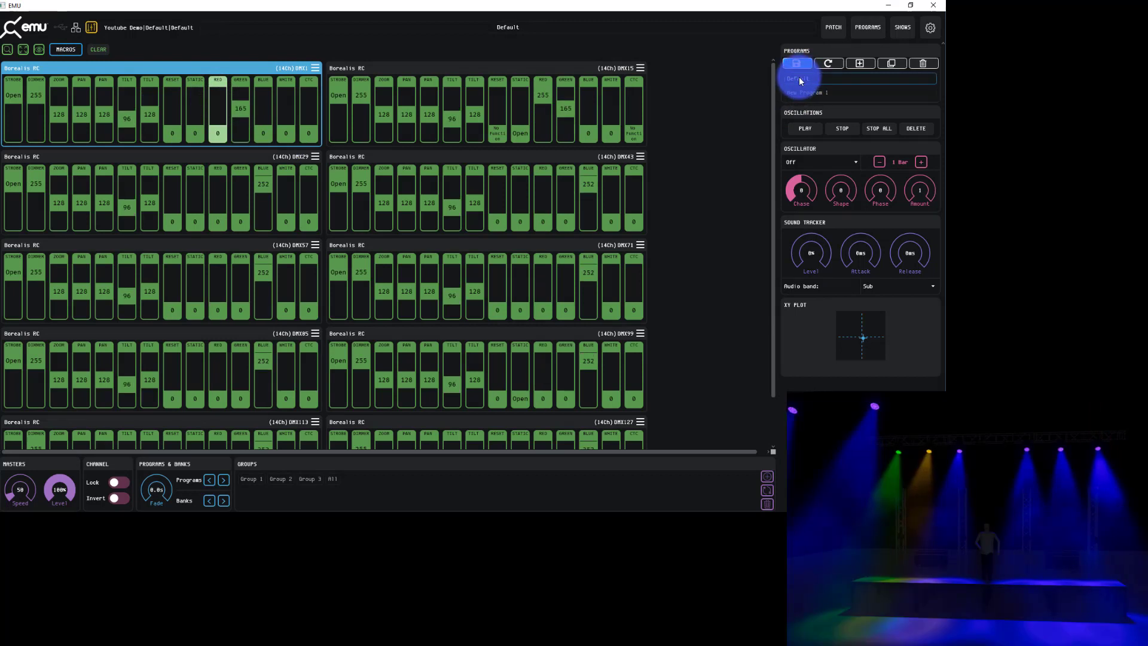
{"action": "mouse_move", "coordinate": [797, 63]}
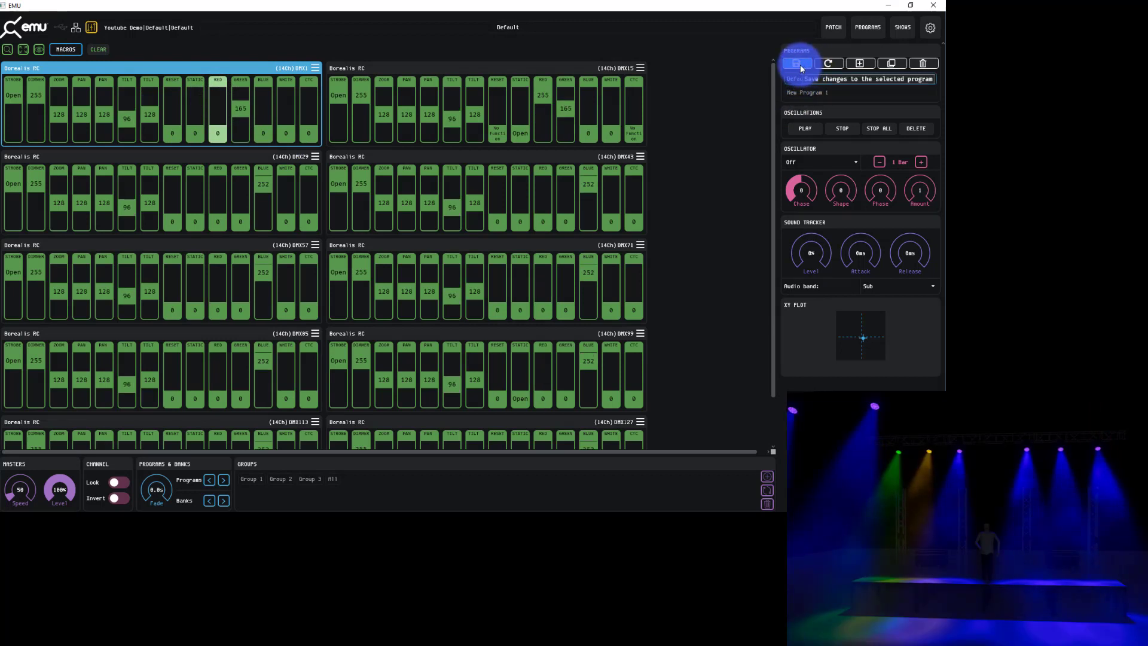
{"action": "left_click", "coordinate": [796, 63]}
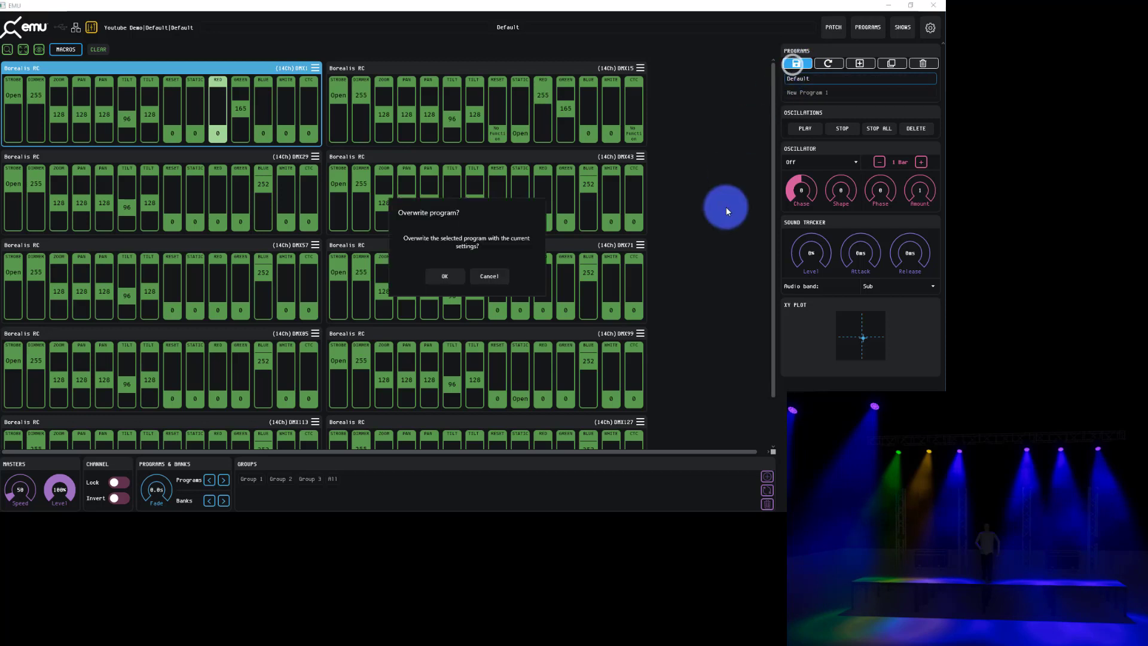
{"action": "left_click", "coordinate": [444, 276]}
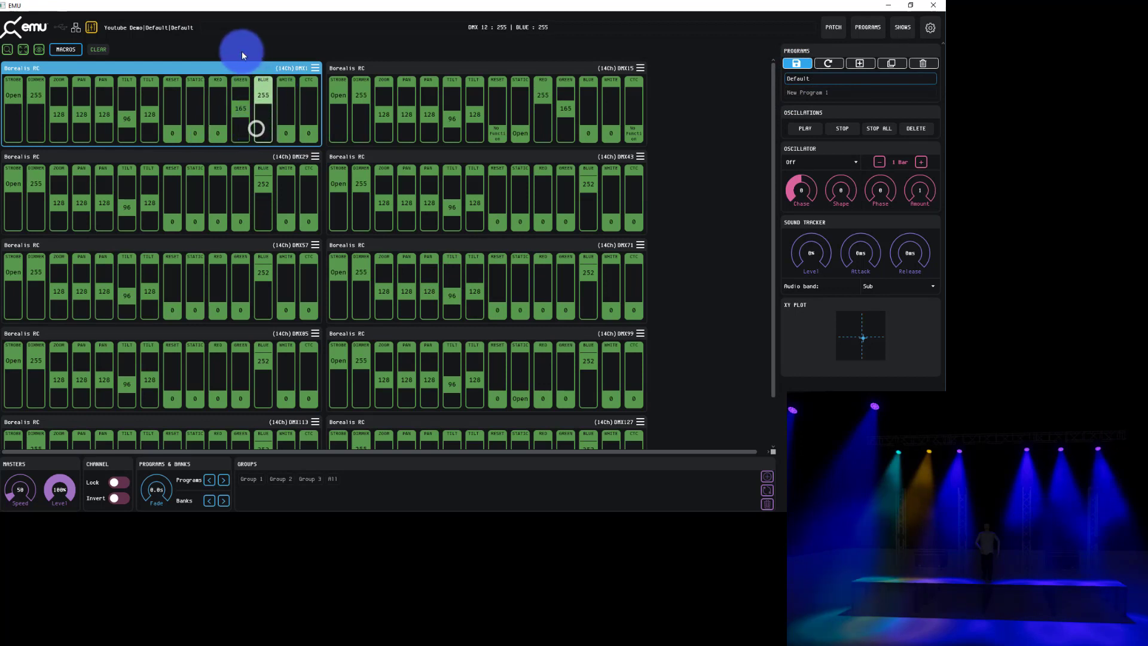
- Flip between New Program 1 and Default, then overwrite Default again
{"action": "left_click", "coordinate": [804, 92]}
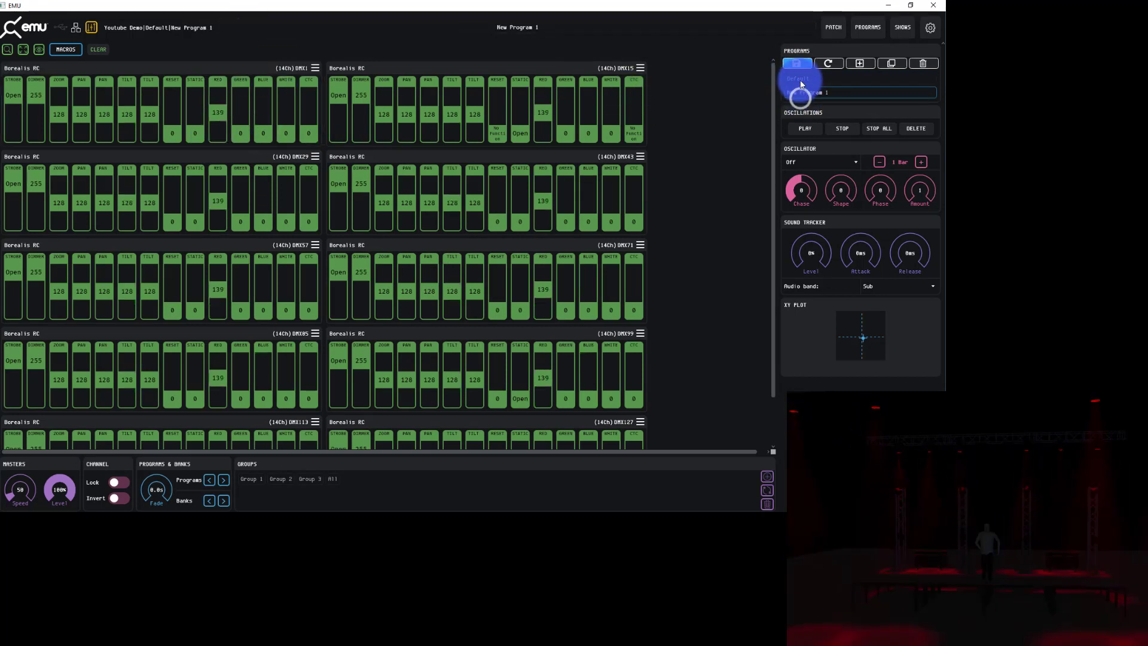
{"action": "left_click", "coordinate": [799, 79]}
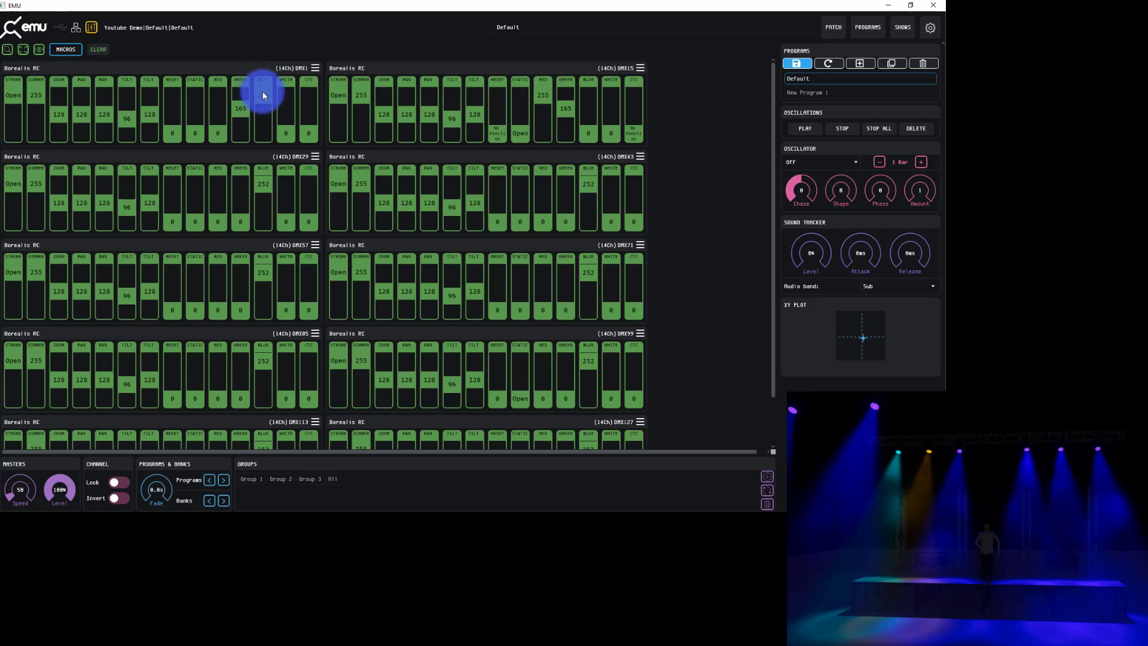
{"action": "mouse_move", "coordinate": [756, 58]}
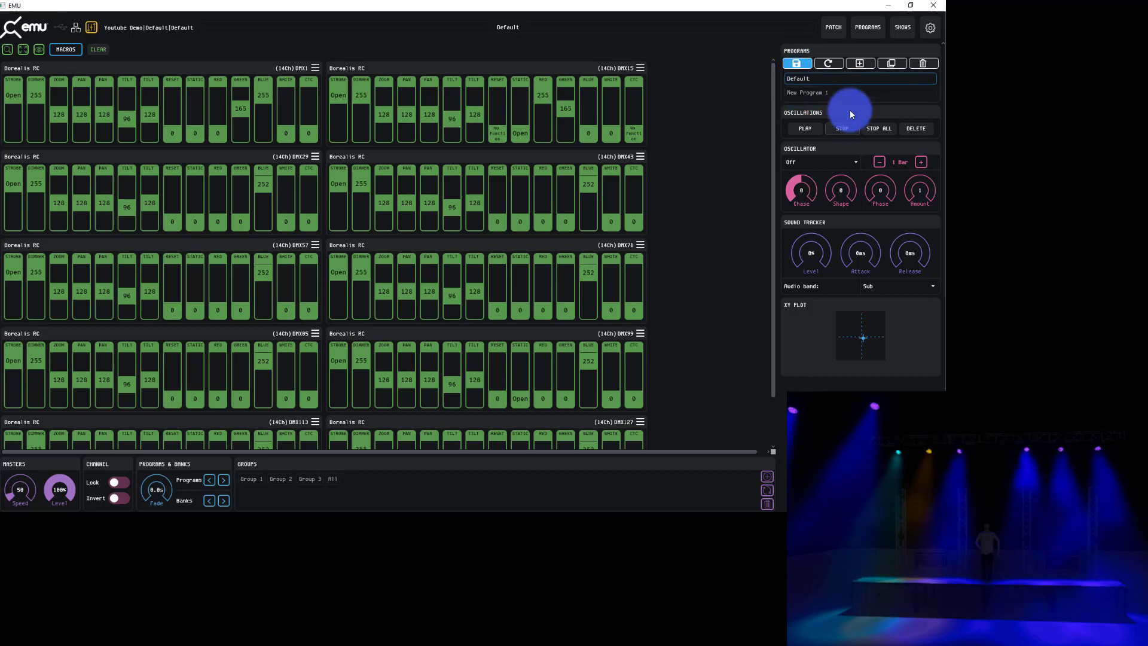
{"action": "left_click", "coordinate": [807, 92]}
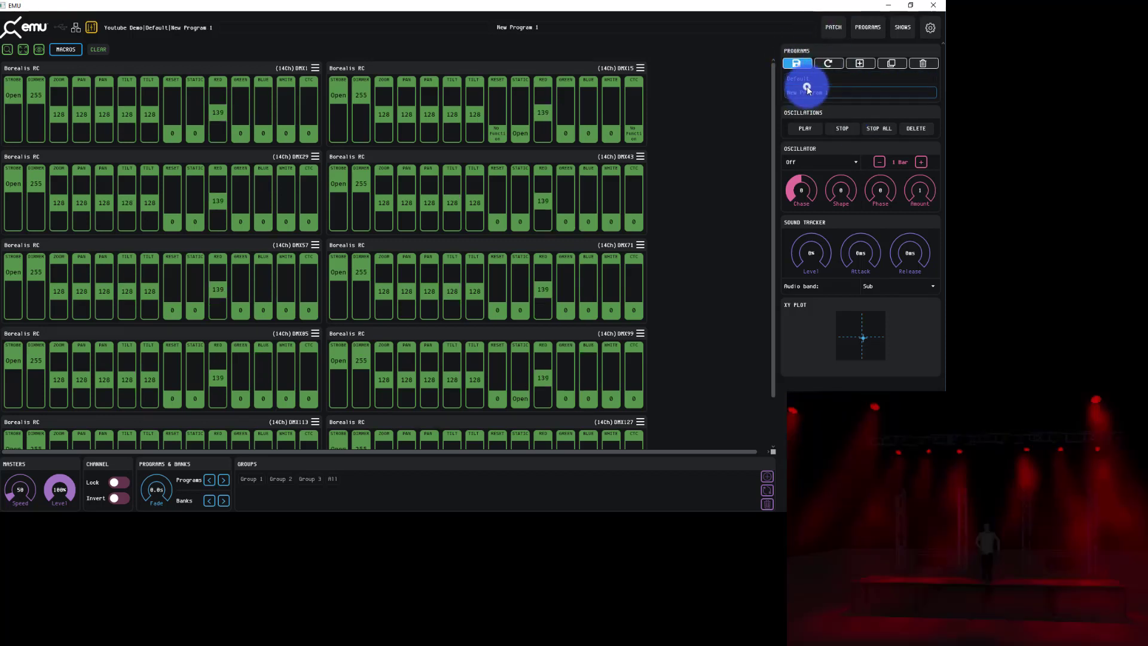
{"action": "left_click", "coordinate": [797, 78]}
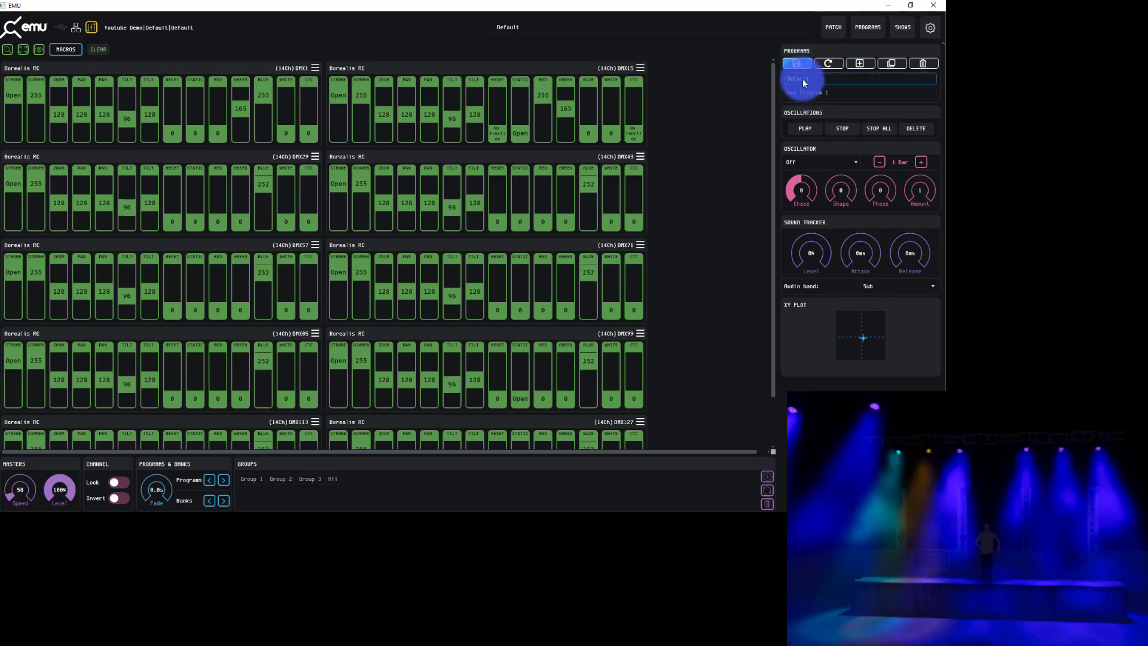
{"action": "left_click", "coordinate": [796, 64]}
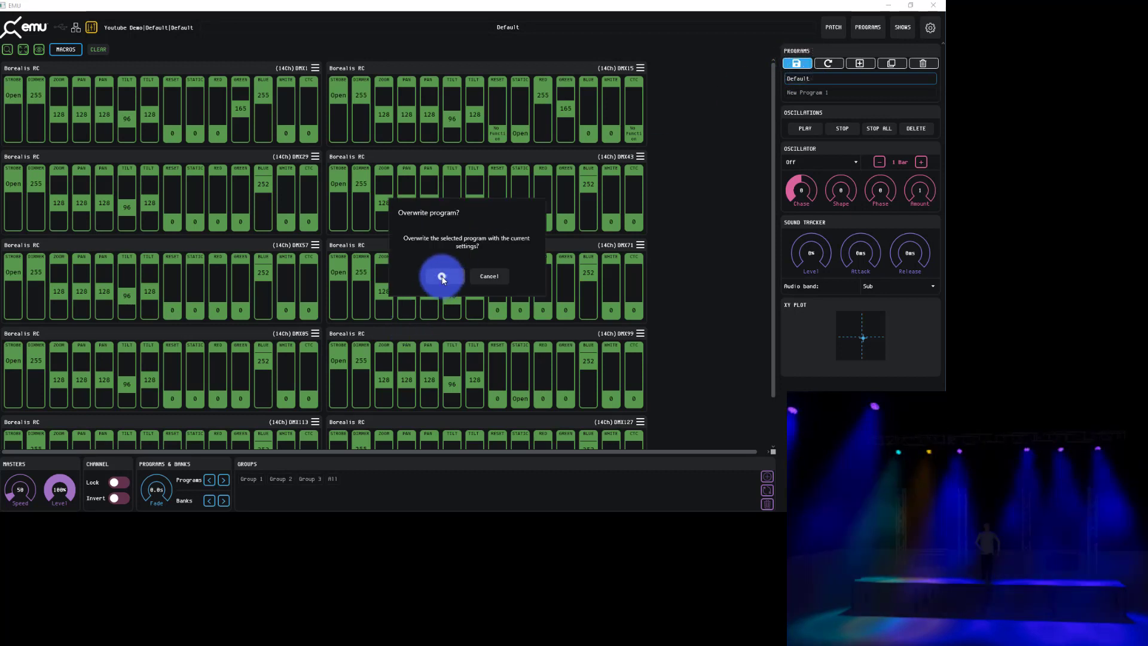
{"action": "left_click", "coordinate": [442, 276]}
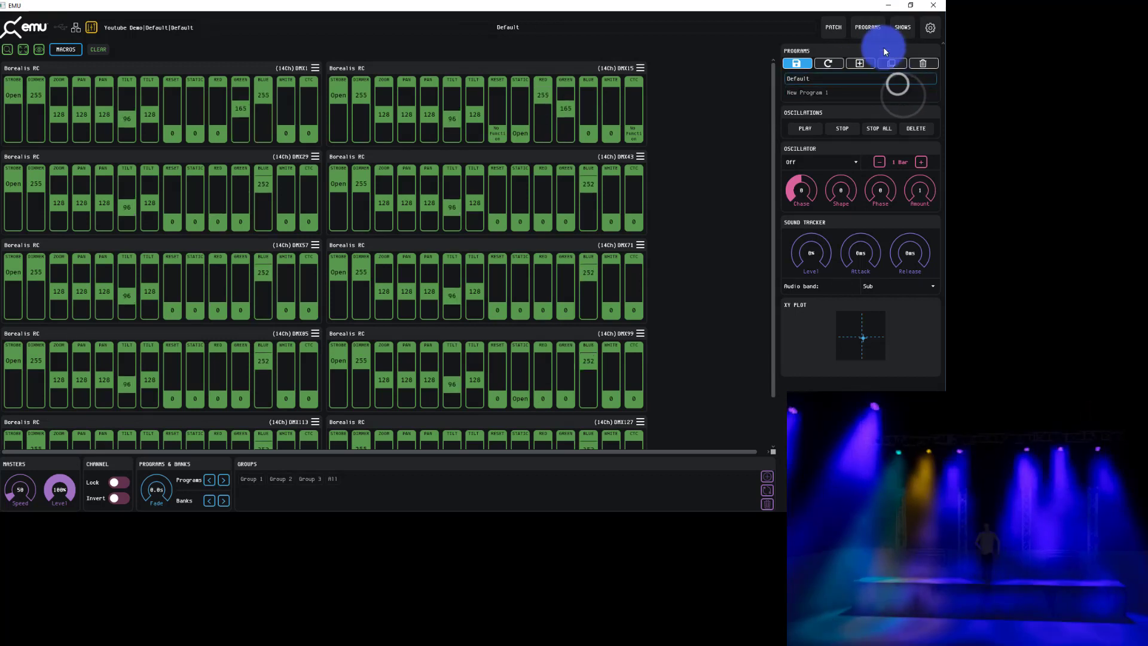
- Show the banks and programs overview and create New Bank 1 below Default
{"action": "left_click", "coordinate": [867, 27]}
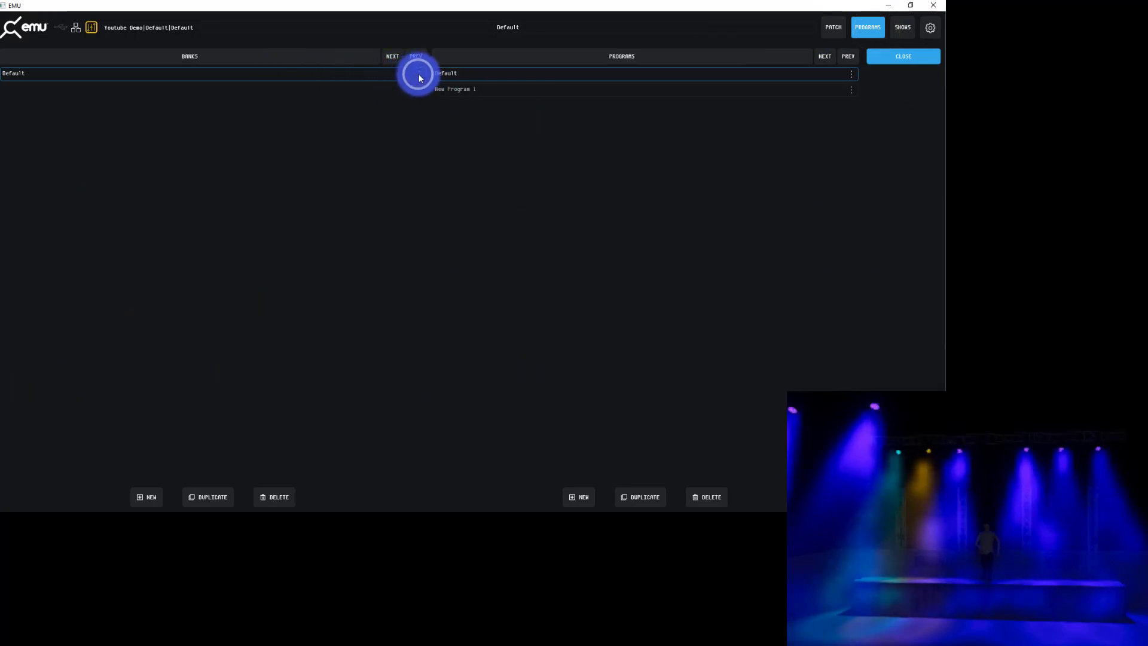
{"action": "mouse_move", "coordinate": [146, 496]}
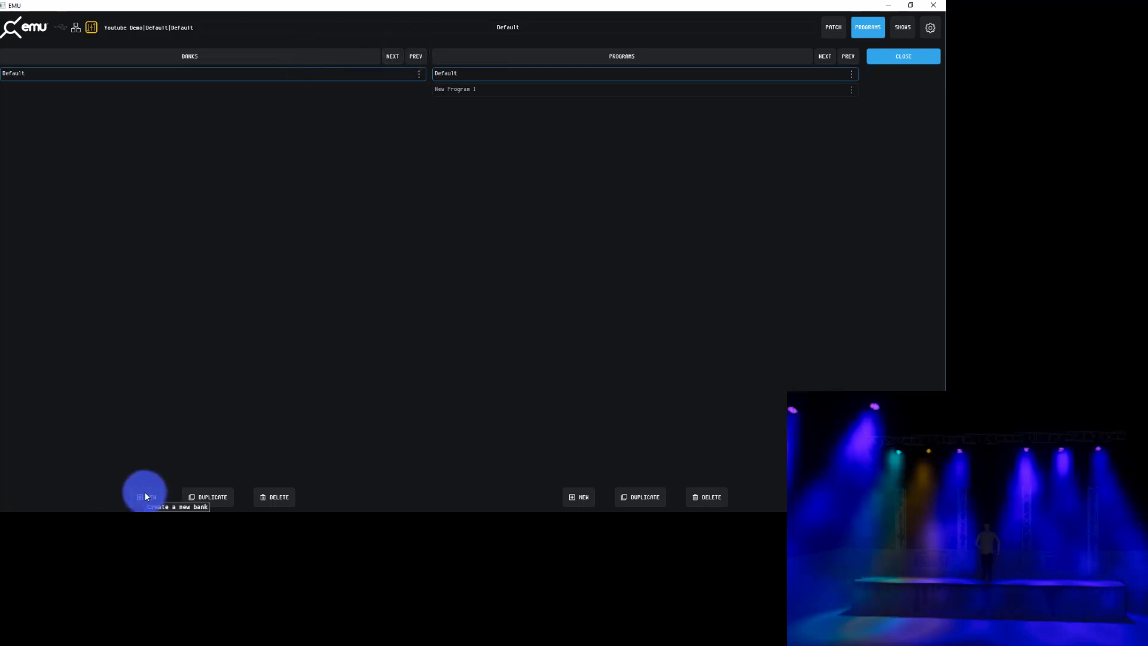
{"action": "left_click", "coordinate": [146, 496]}
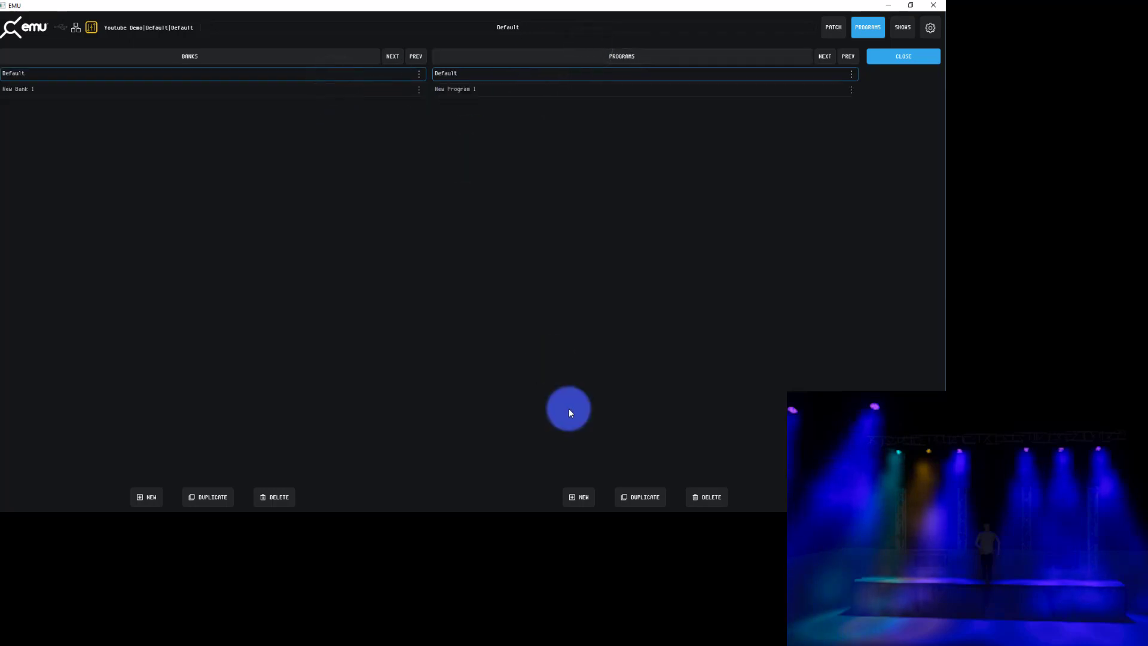
{"action": "mouse_move", "coordinate": [706, 496]}
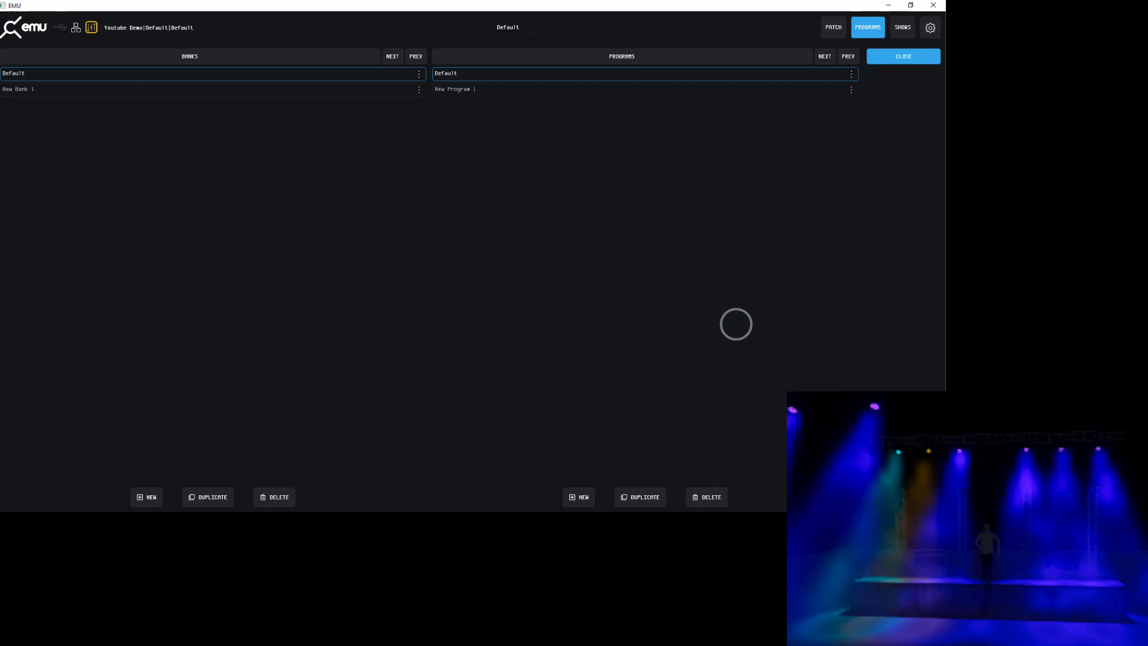
{"action": "mouse_move", "coordinate": [710, 496]}
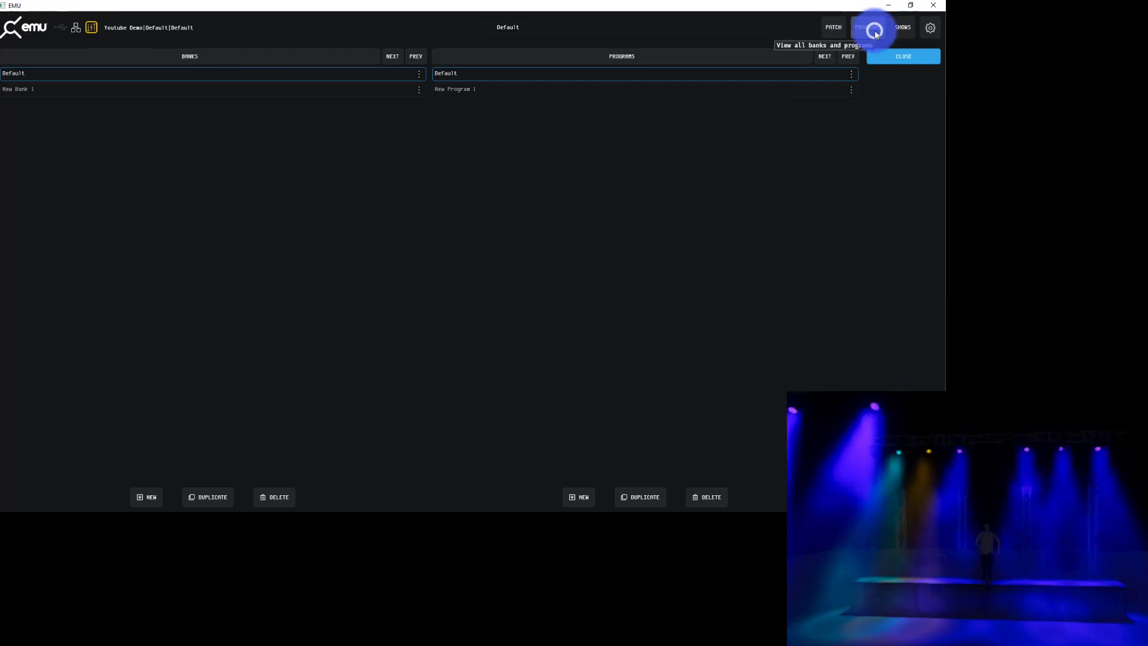
- Close the overview, load Default and set the program Fade to 1.3 s
{"action": "left_click", "coordinate": [867, 27]}
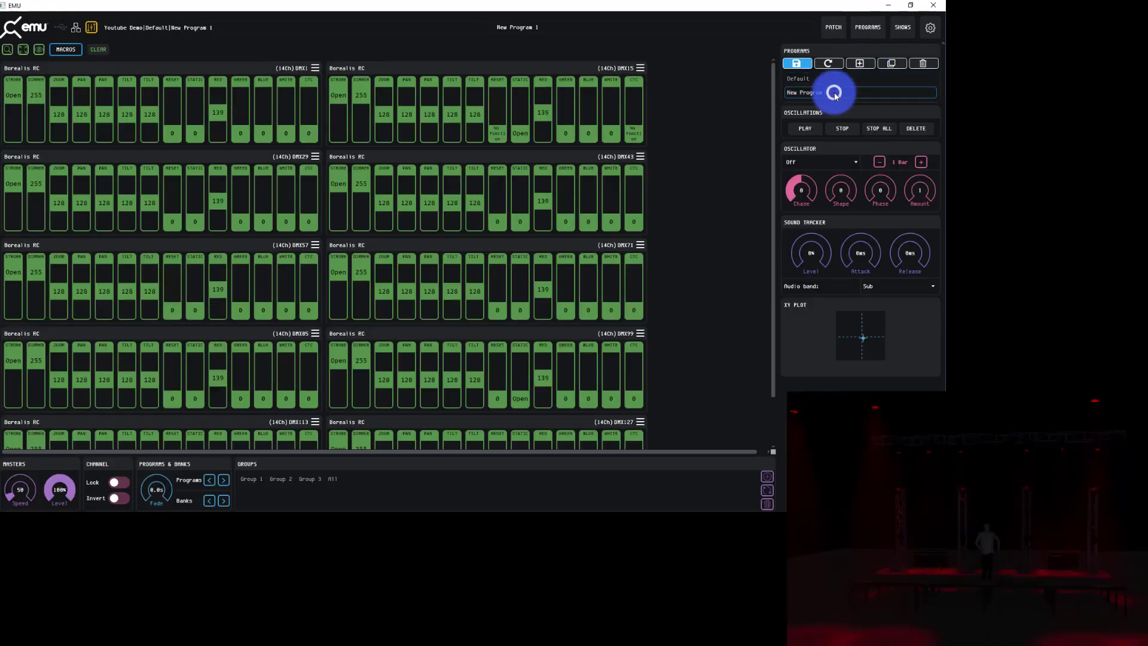
{"action": "left_click", "coordinate": [806, 79]}
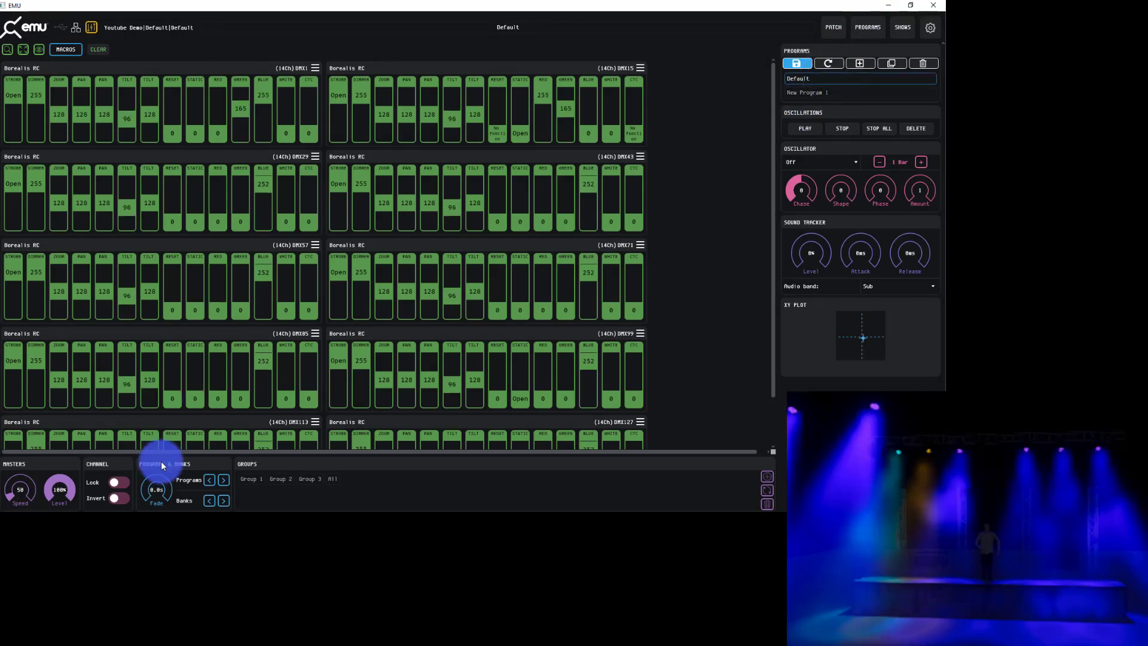
{"action": "mouse_move", "coordinate": [156, 491]}
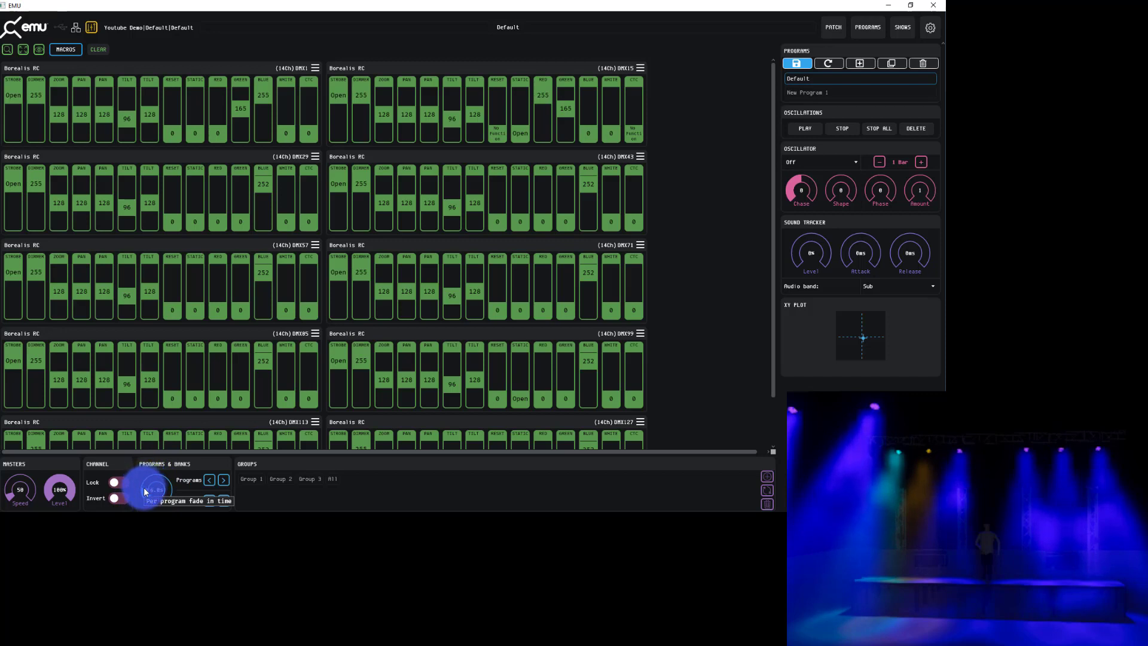
{"action": "left_click", "coordinate": [806, 92]}
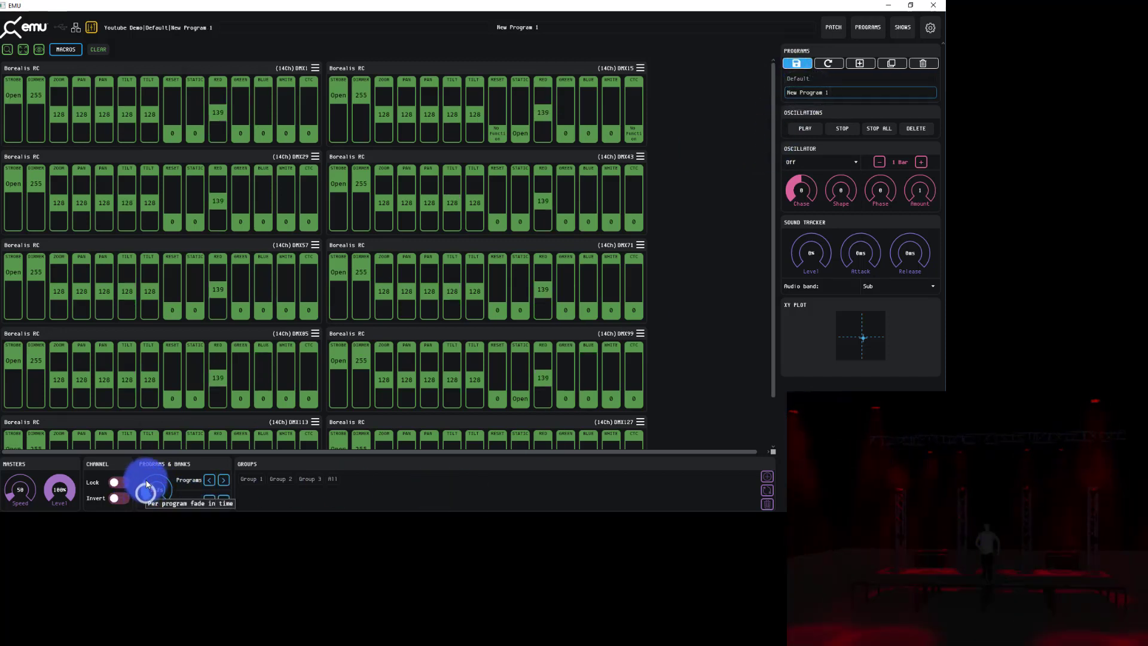
{"action": "left_click", "coordinate": [817, 79]}
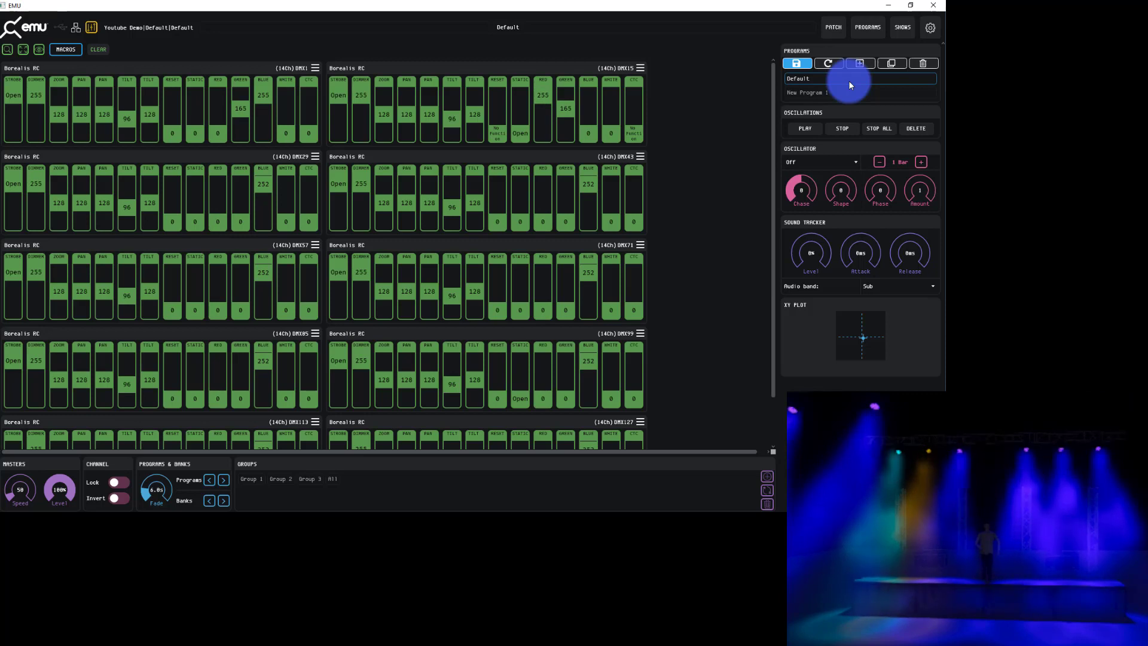
{"action": "mouse_move", "coordinate": [154, 488]}
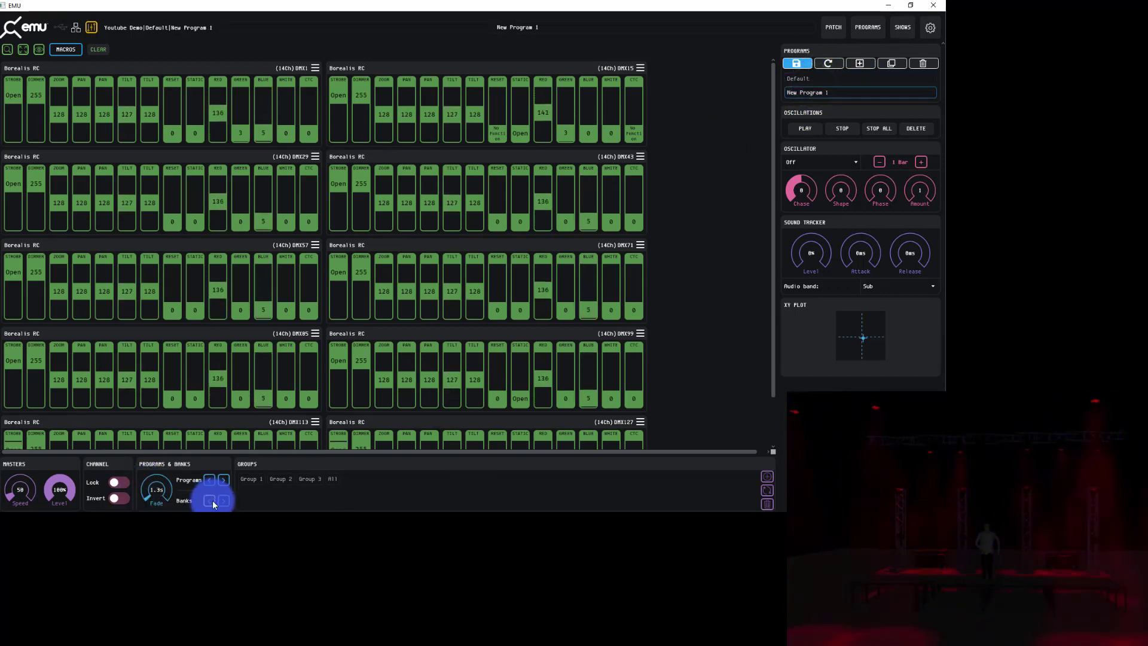
- Fade between banks and programs with the arrow buttons, ending on New Program 1
{"action": "left_click", "coordinate": [224, 499]}
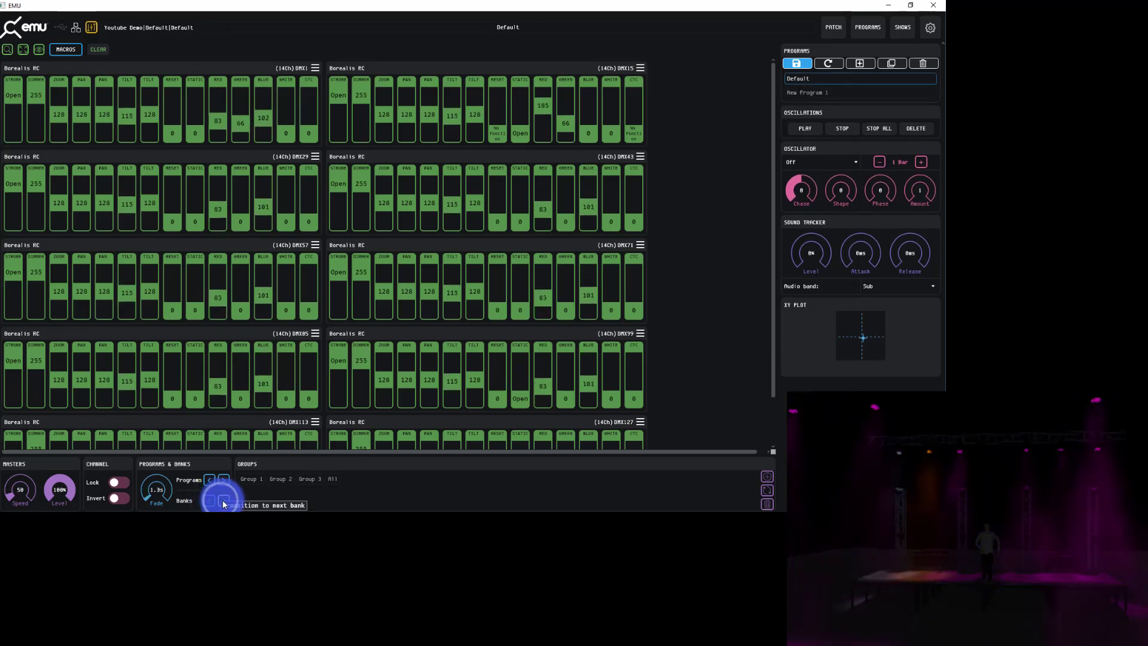
{"action": "left_click", "coordinate": [209, 482]}
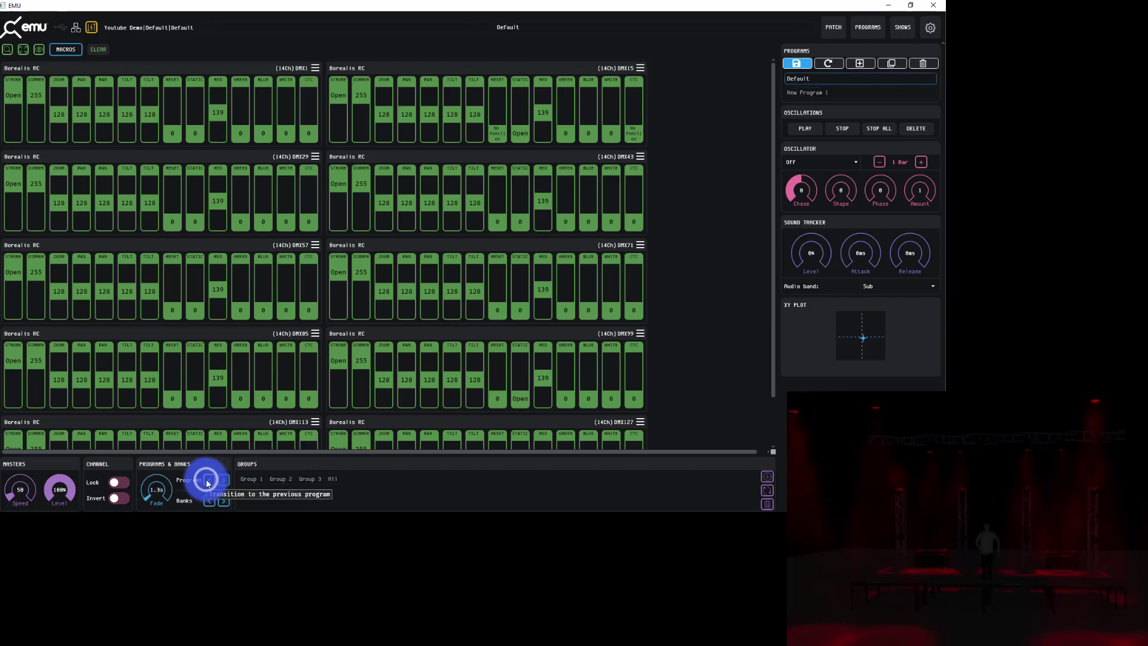
{"action": "mouse_move", "coordinate": [213, 485]}
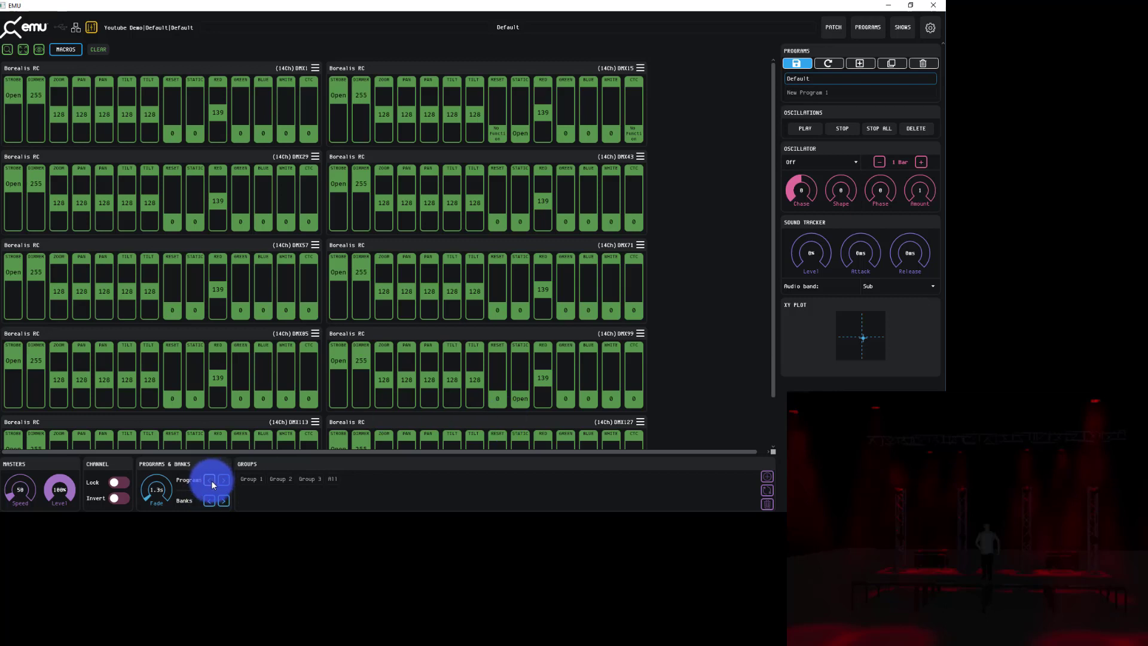
{"action": "mouse_move", "coordinate": [224, 479]}
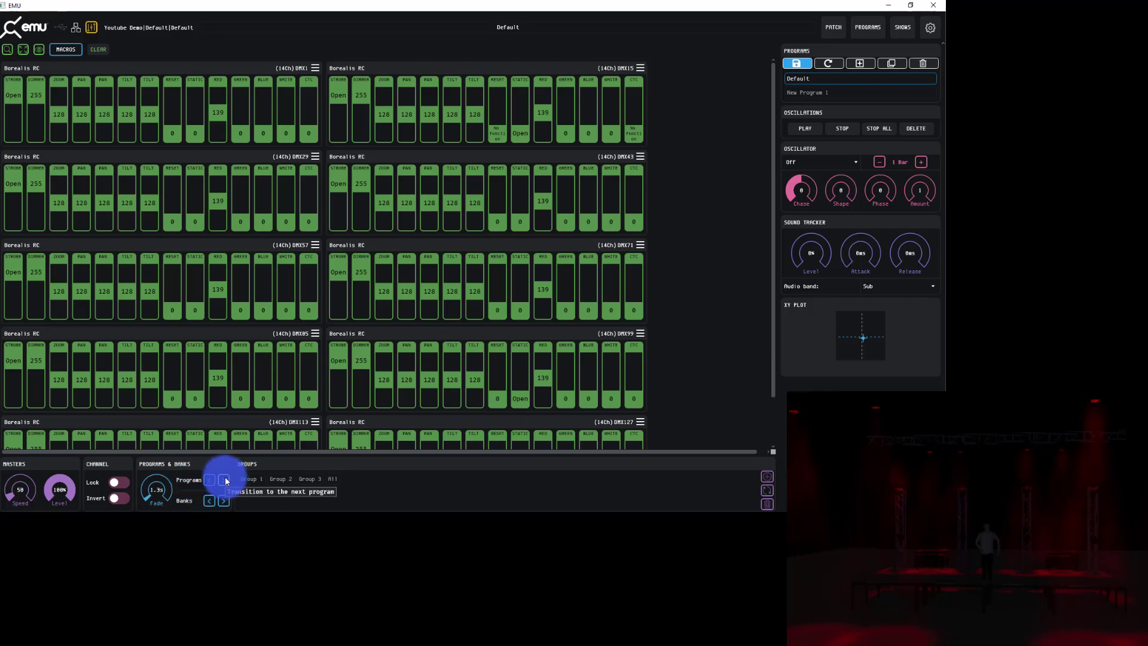
{"action": "left_click", "coordinate": [223, 500]}
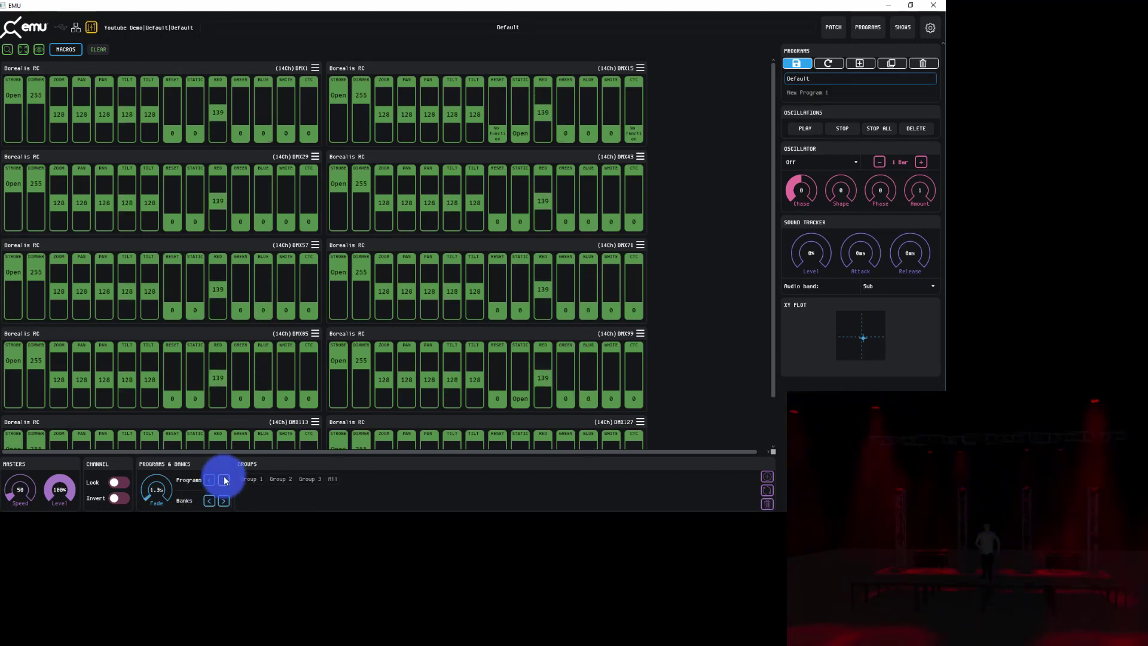
{"action": "right_click", "coordinate": [223, 500]}
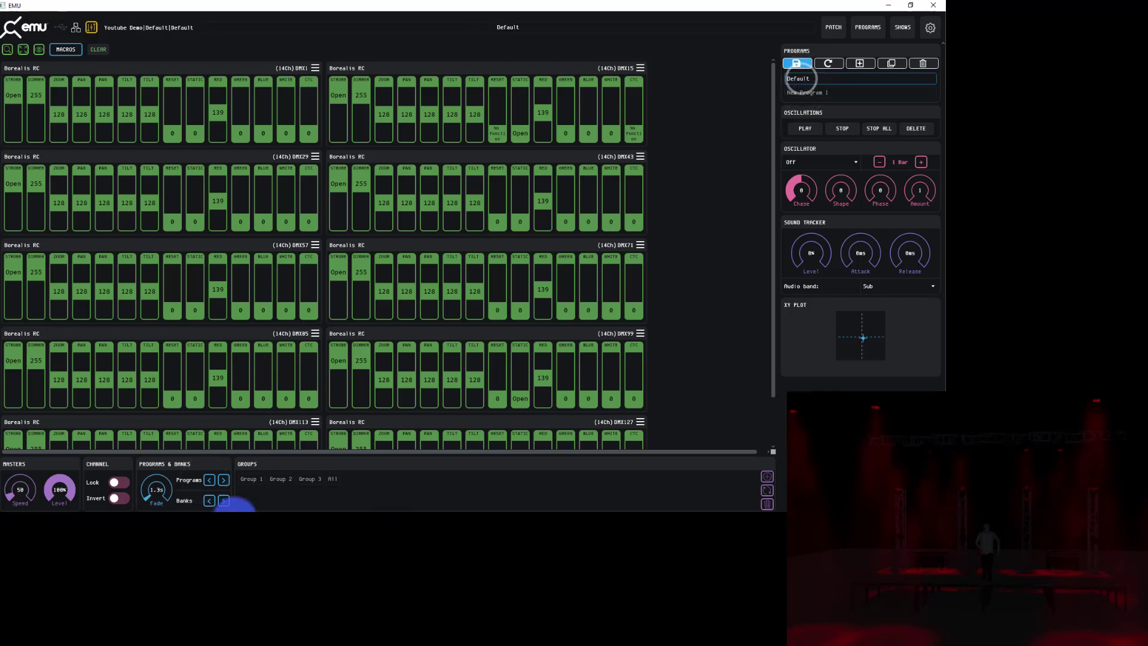
{"action": "mouse_move", "coordinate": [155, 498]}
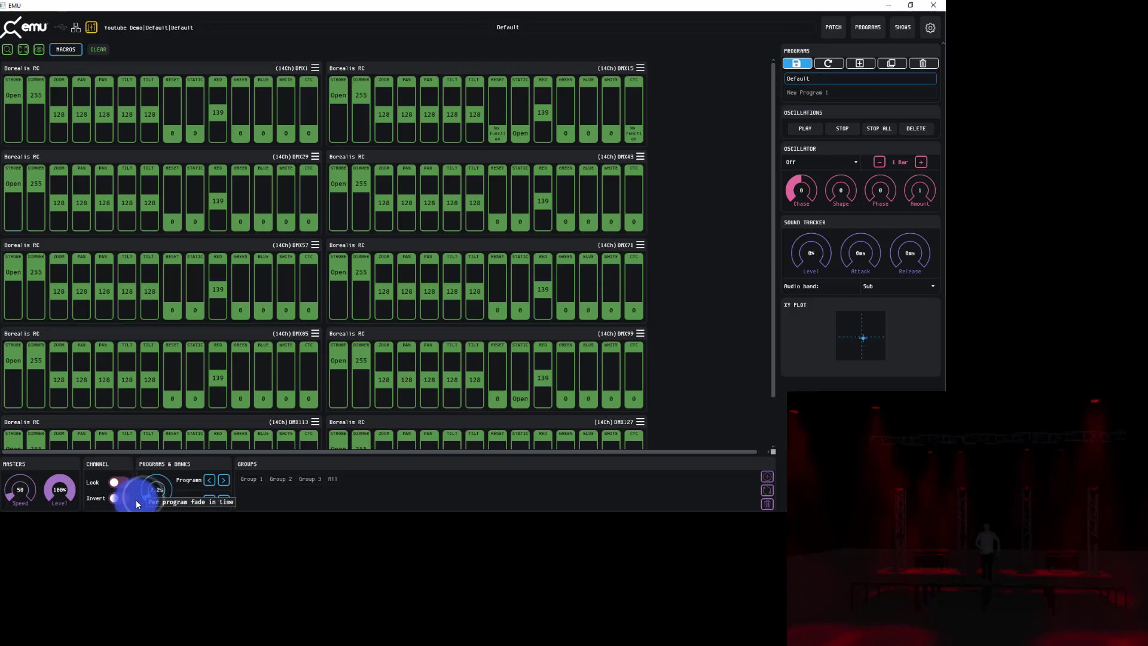
{"action": "left_click", "coordinate": [807, 92]}
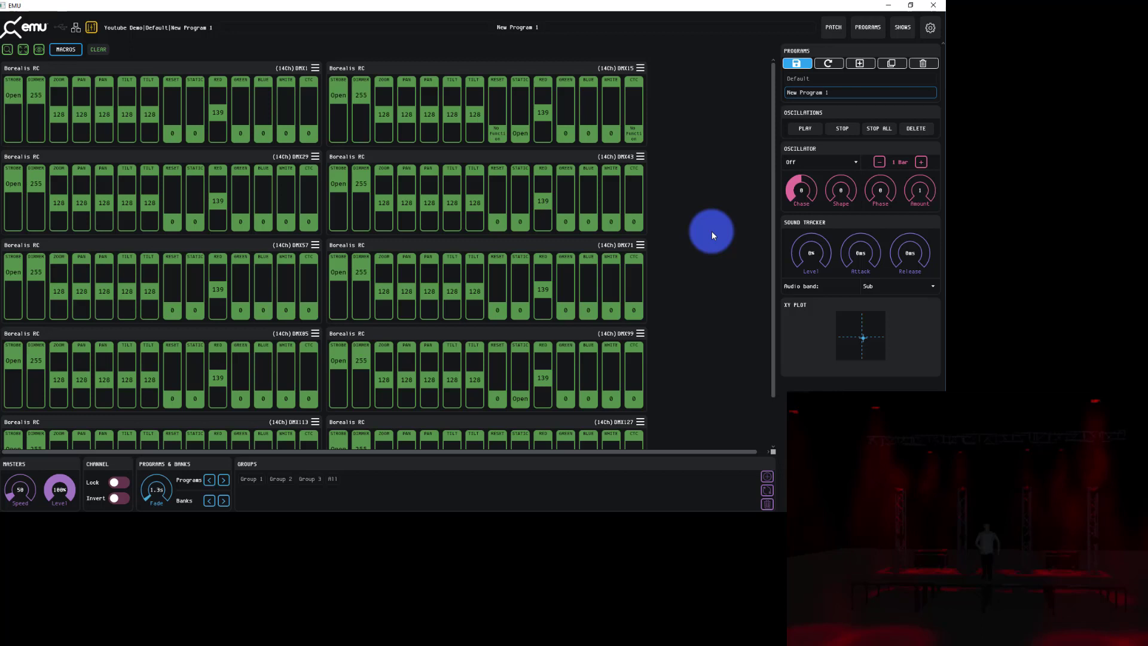
{"action": "mouse_move", "coordinate": [798, 251]}
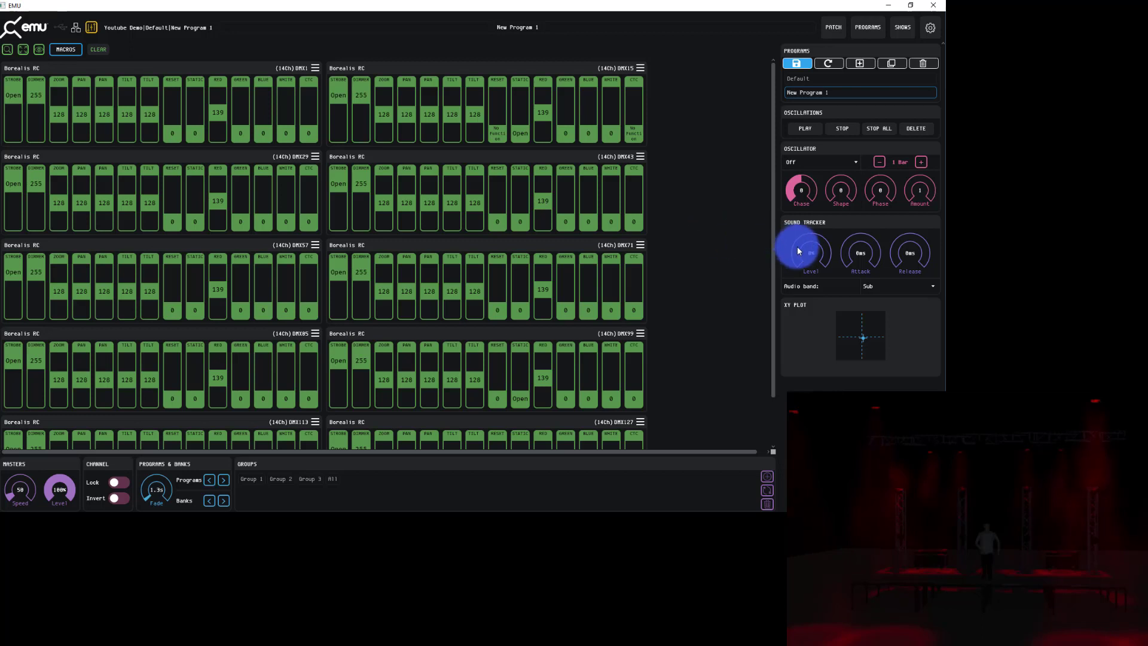
- Load the blue Default program of New Bank 1
{"action": "scroll", "scroll_direction": "down", "scroll_amount": 3}
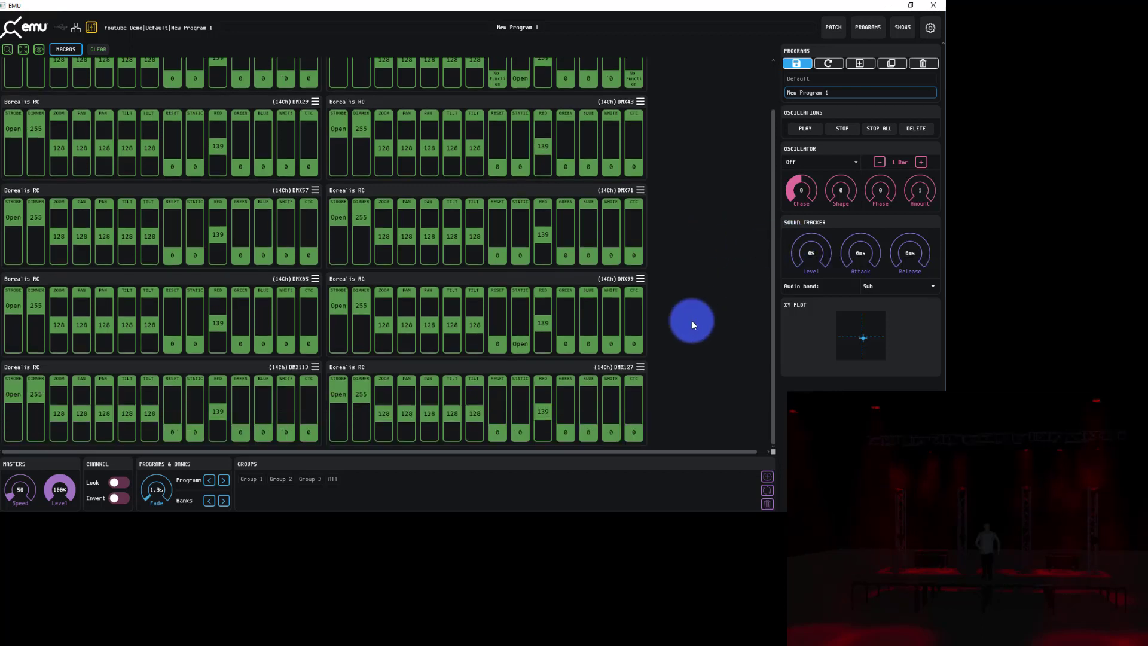
{"action": "mouse_move", "coordinate": [681, 311]}
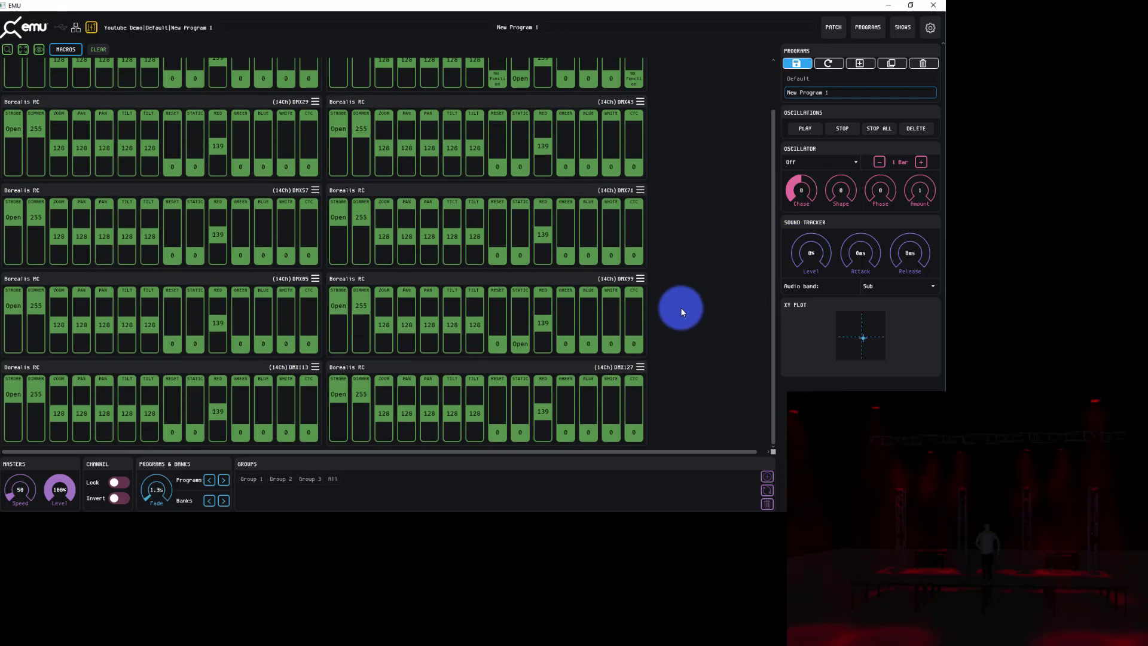
{"action": "mouse_move", "coordinate": [900, 27]}
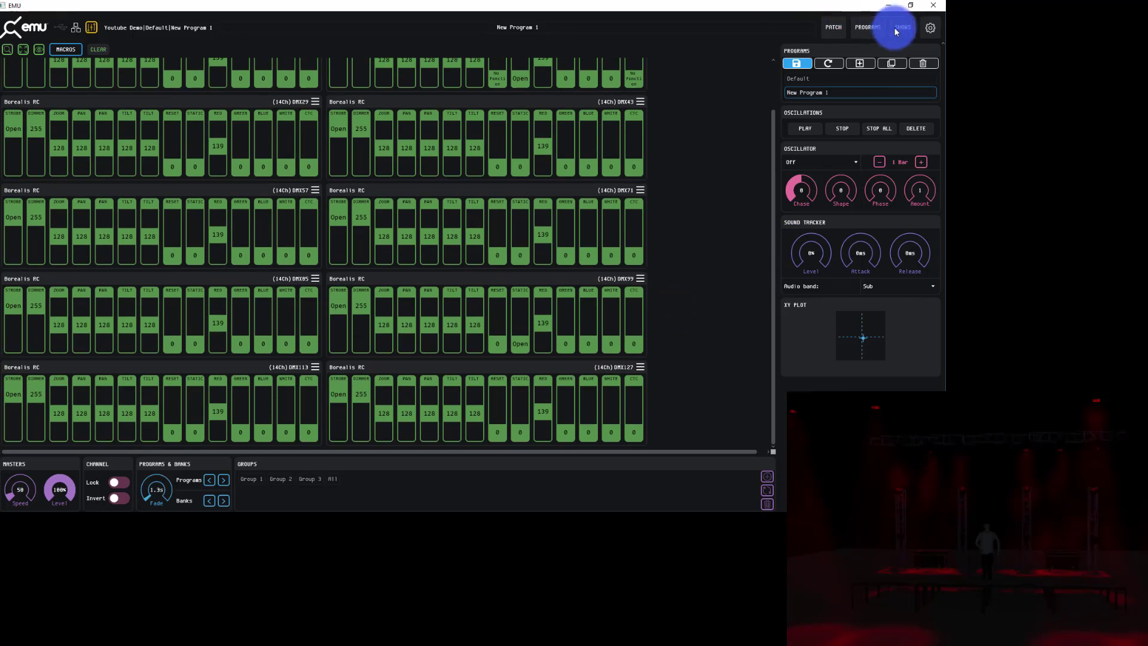
{"action": "mouse_move", "coordinate": [450, 226]}
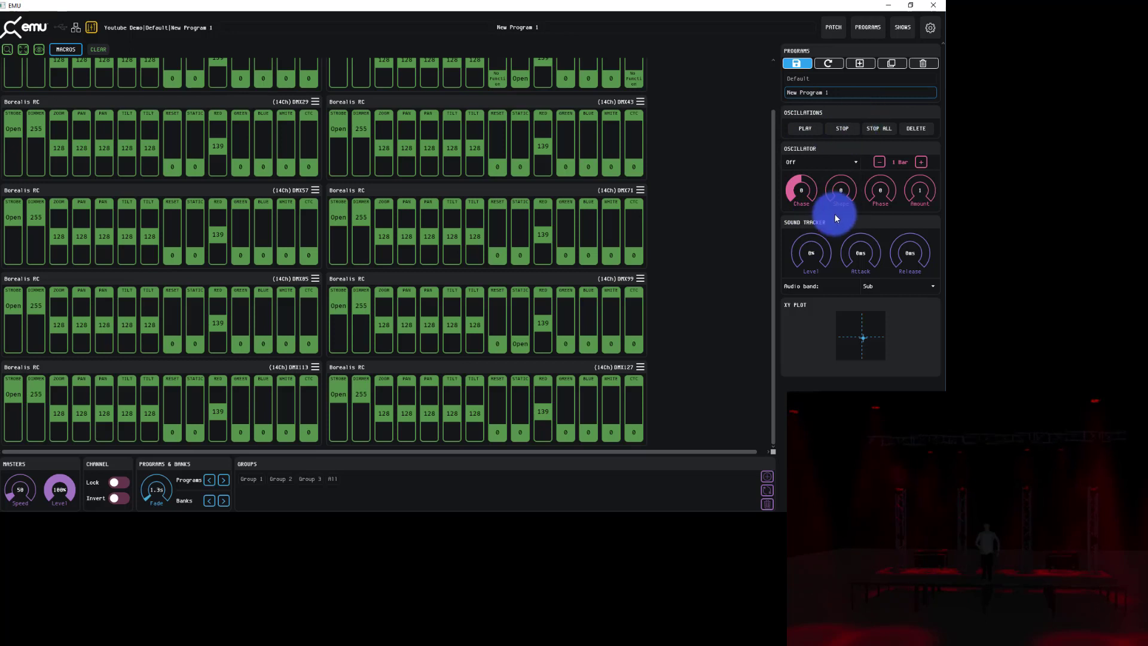
{"action": "scroll", "scroll_direction": "up", "scroll_amount": 3}
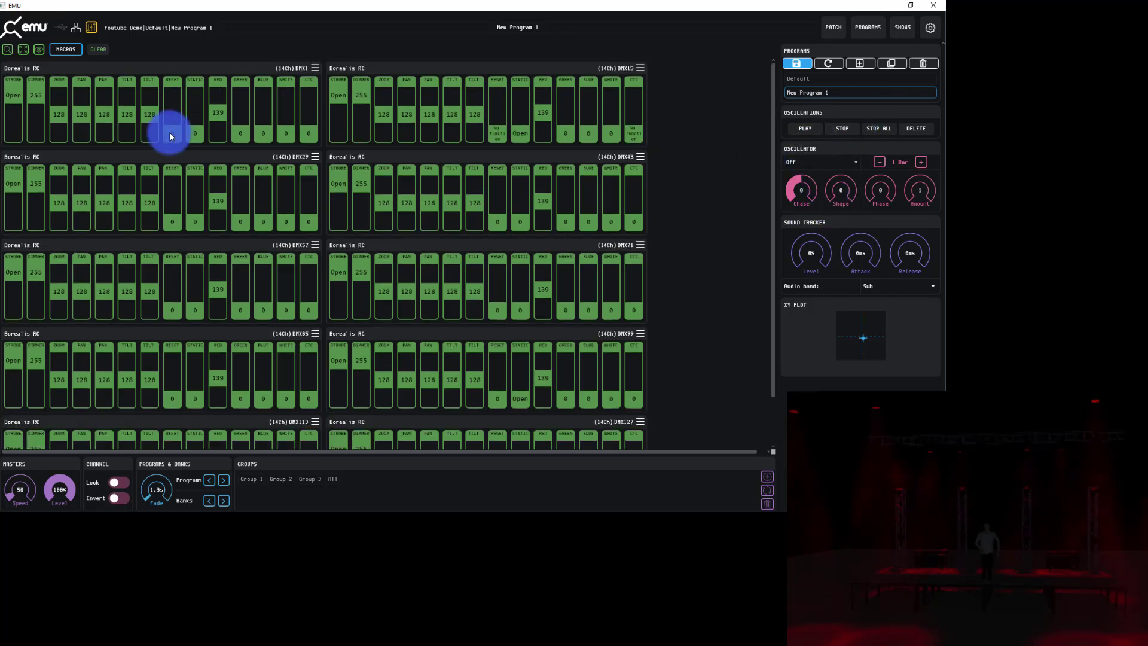
{"action": "mouse_move", "coordinate": [224, 316]}
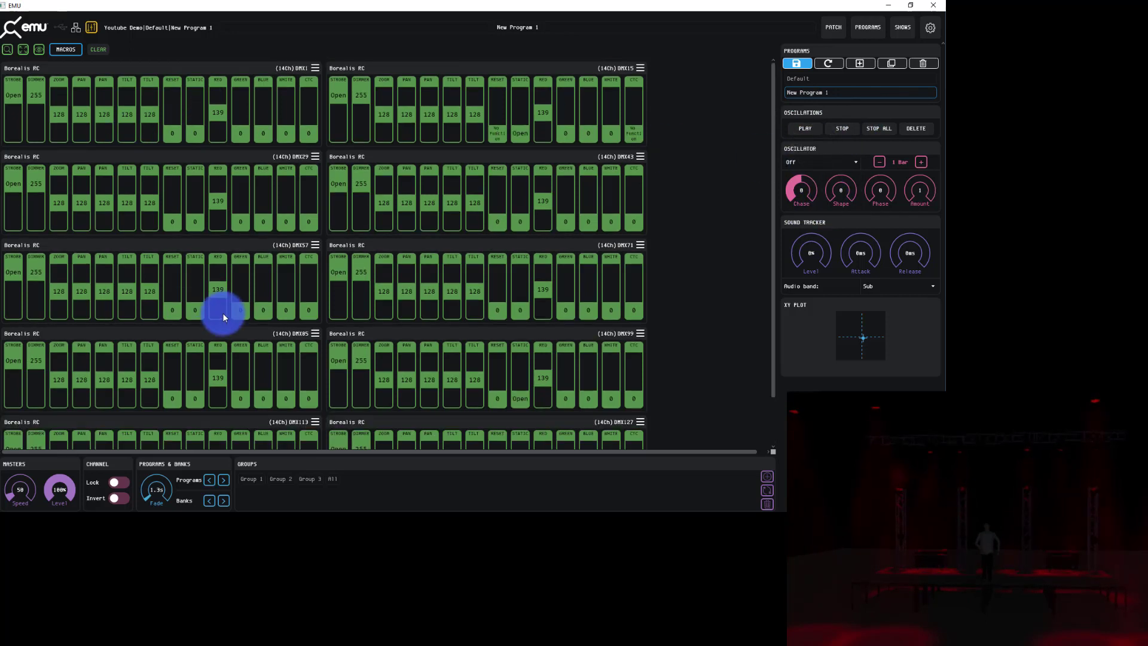
{"action": "mouse_move", "coordinate": [451, 290]}
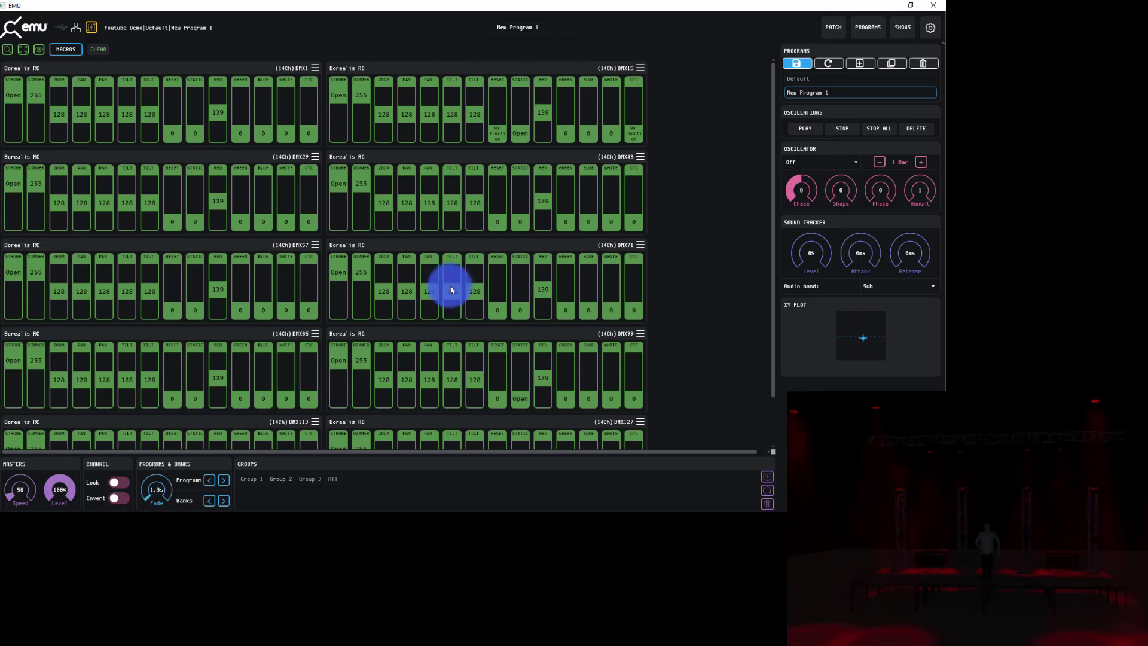
{"action": "left_click", "coordinate": [208, 479]}
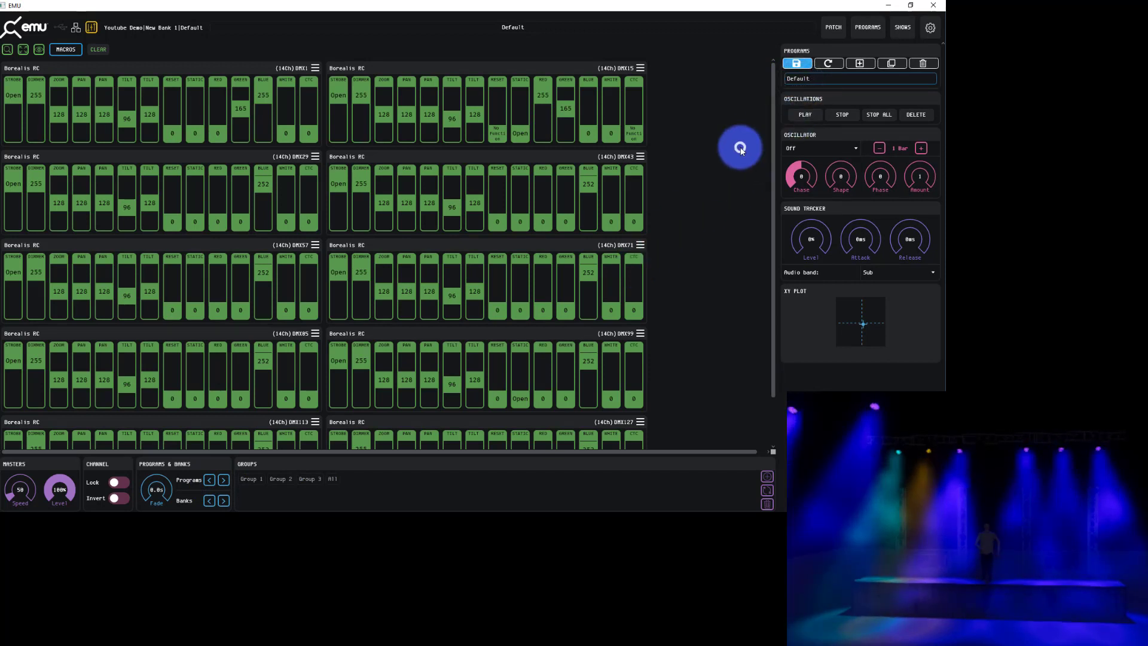
- Select the pan channels on every fixture and raise Pan Fine to 115
{"action": "right_click", "coordinate": [151, 118]}
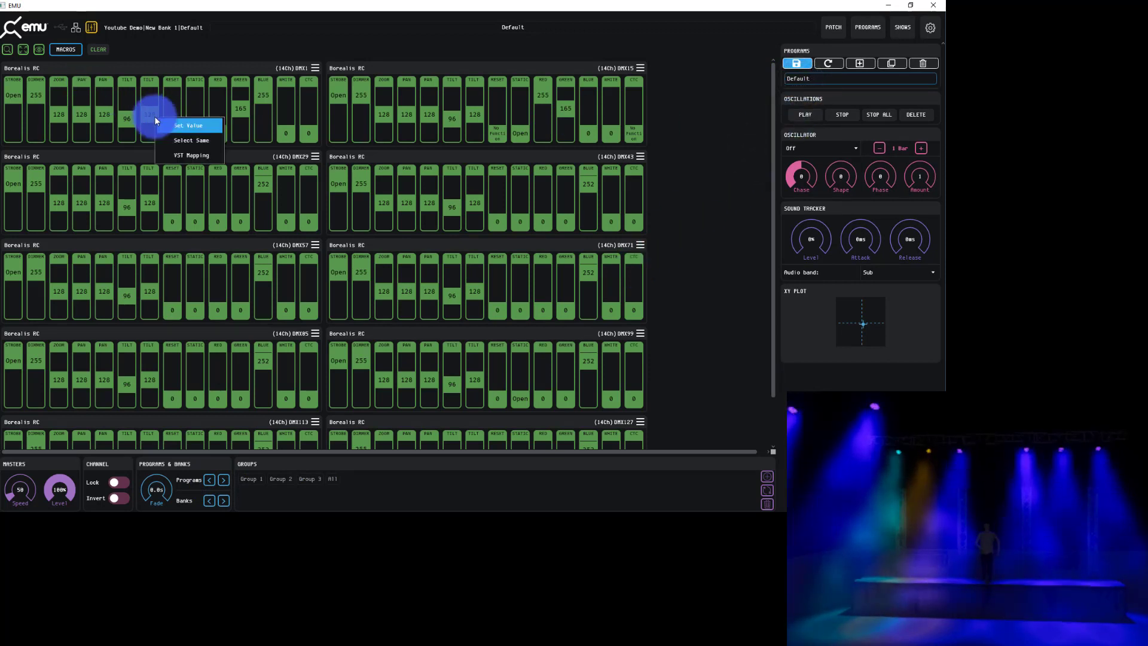
{"action": "left_click", "coordinate": [189, 125]}
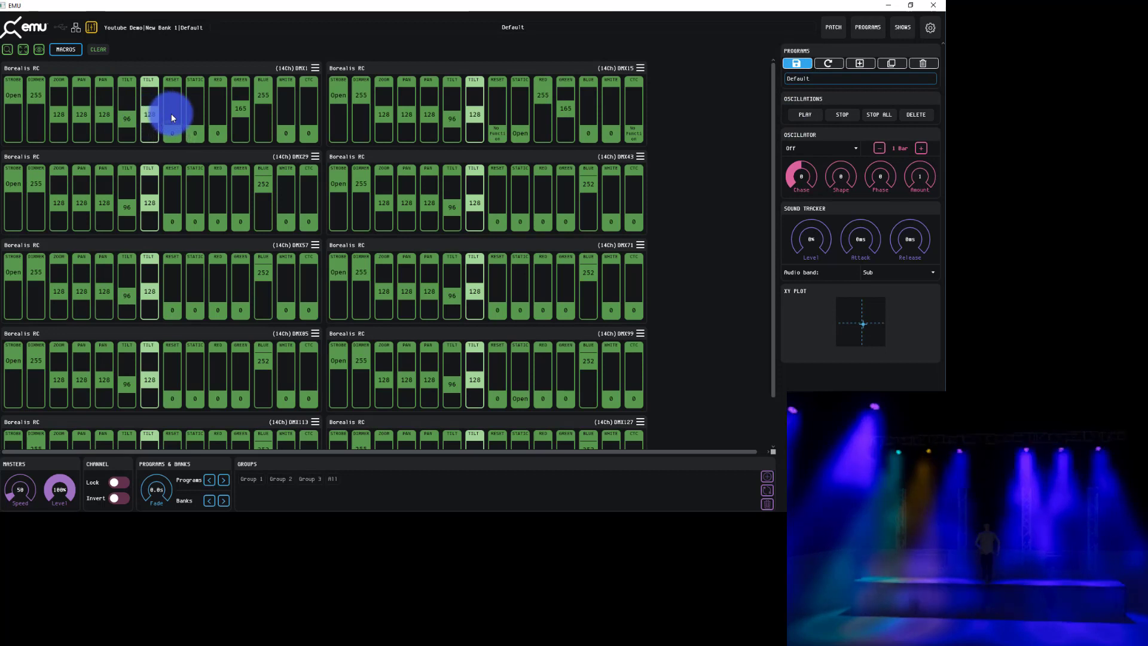
{"action": "left_click", "coordinate": [103, 88]}
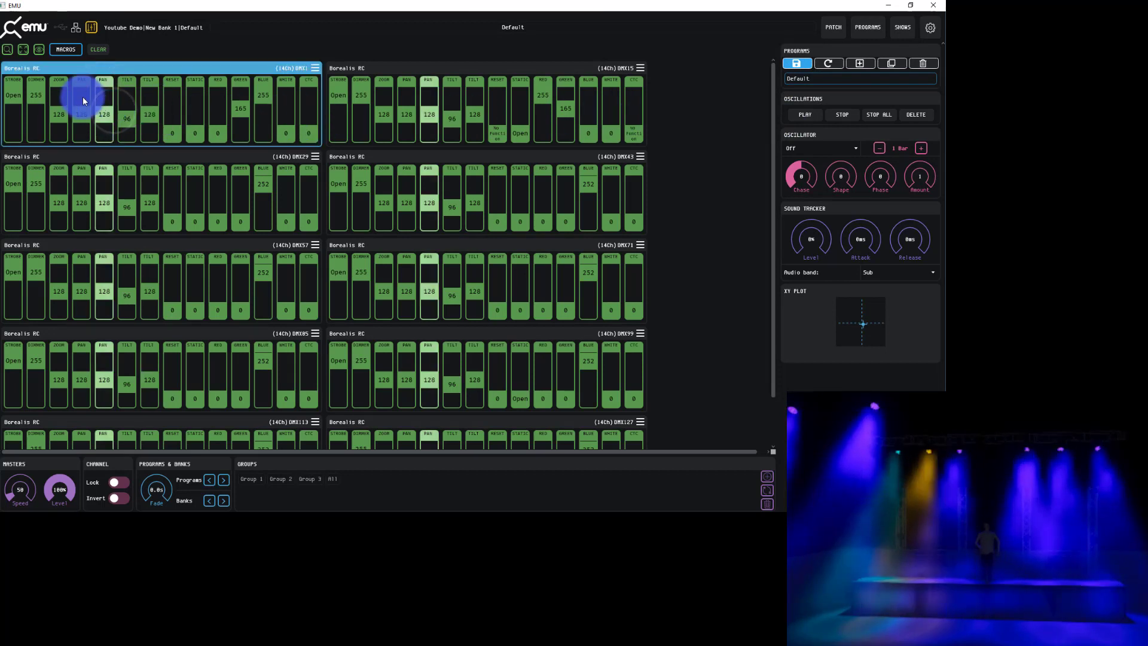
{"action": "left_click_drag", "start_coordinate": [103, 114], "coordinate": [103, 125]}
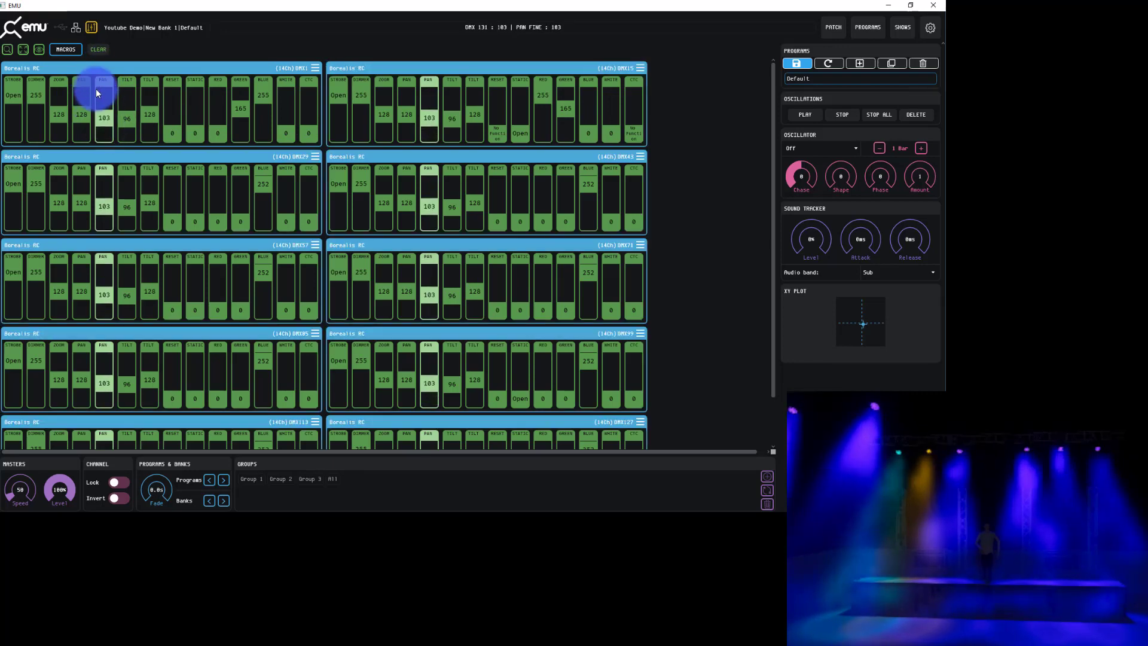
- Give the coarse pan of all fixtures a Sine oscillation
{"action": "right_click", "coordinate": [104, 117]}
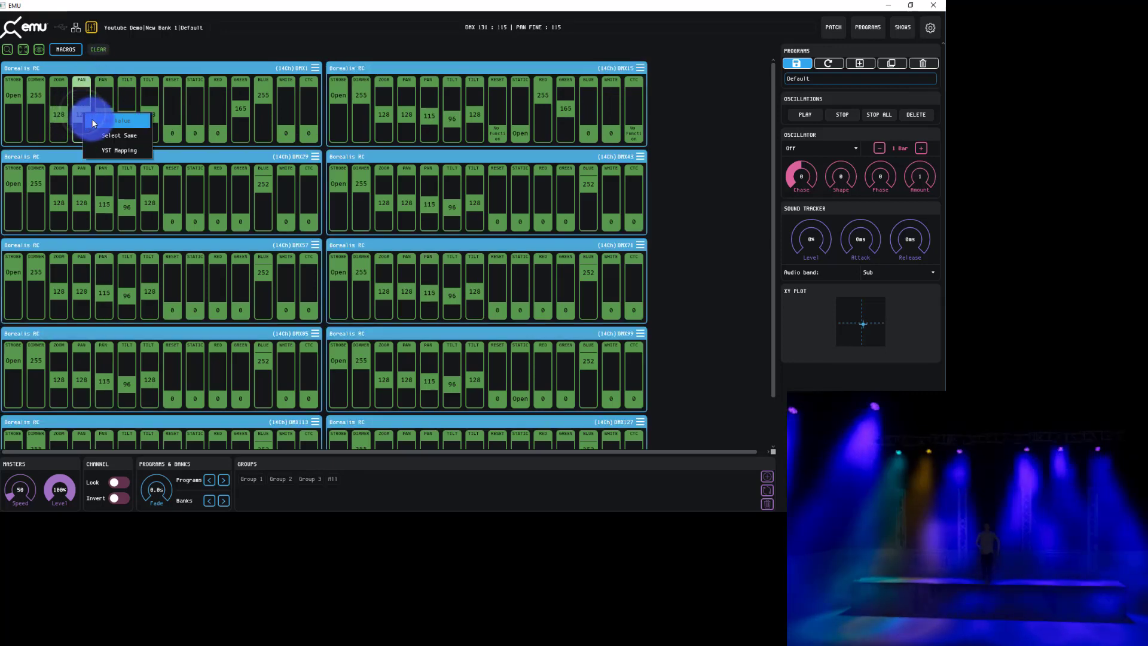
{"action": "left_click", "coordinate": [704, 97]}
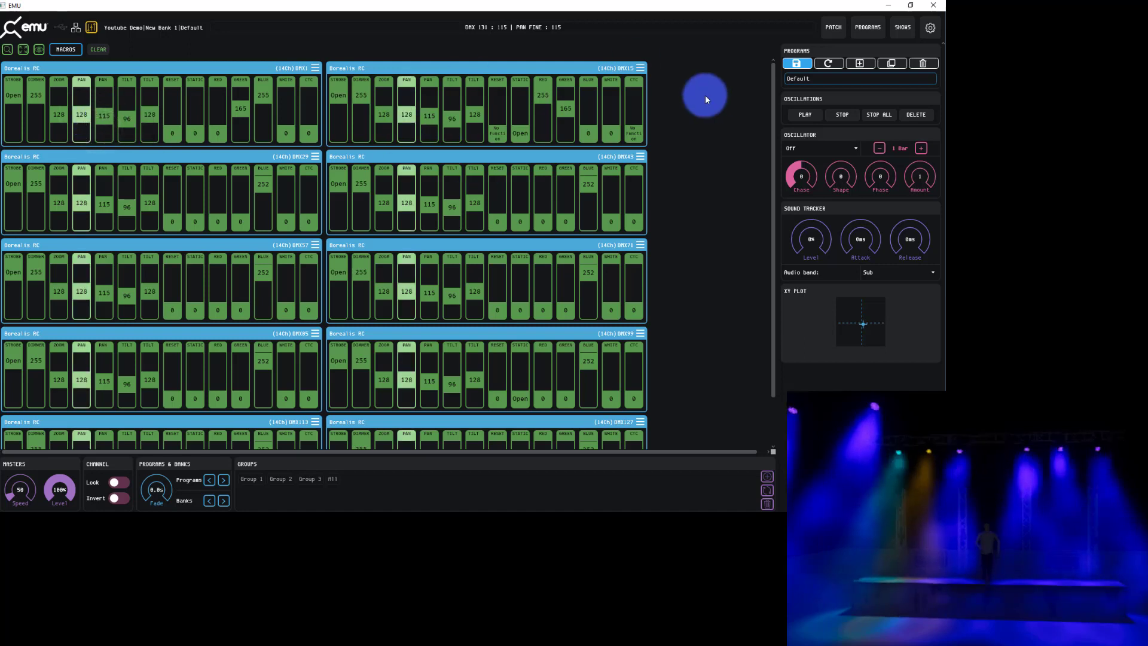
{"action": "left_click", "coordinate": [820, 148]}
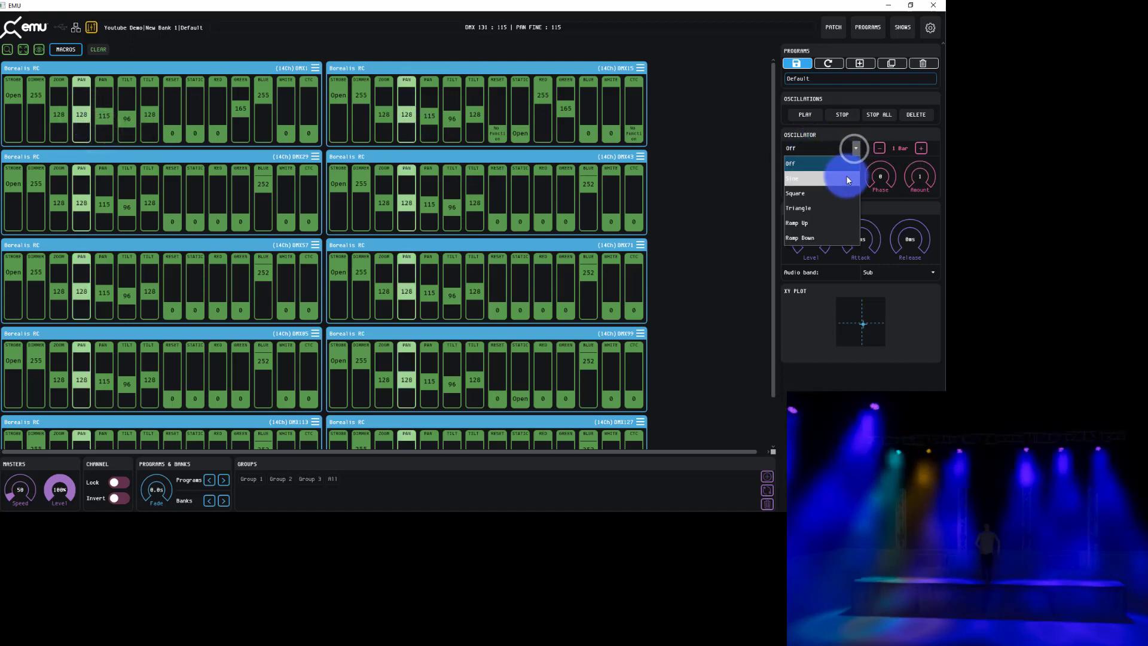
{"action": "mouse_move", "coordinate": [842, 236]}
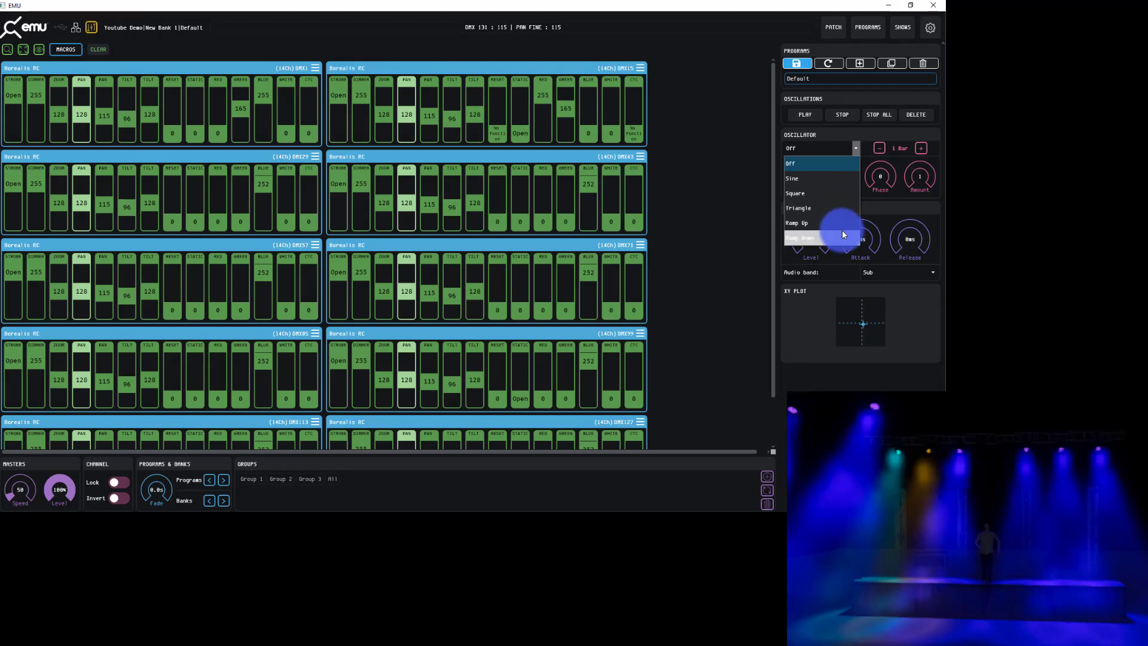
{"action": "left_click", "coordinate": [792, 178]}
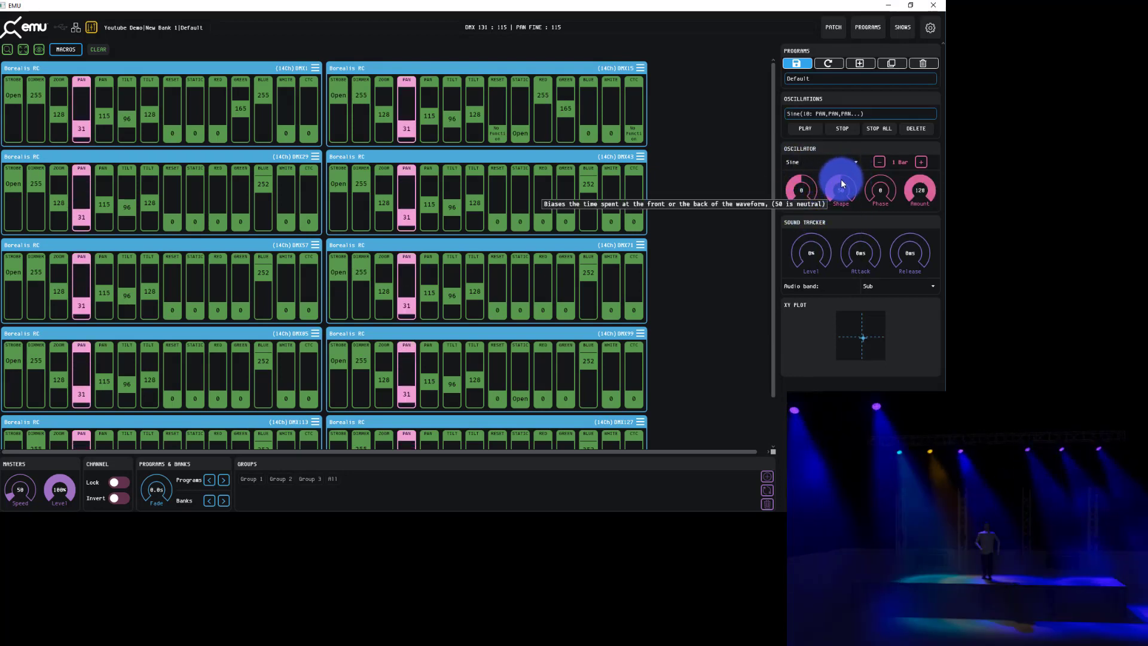
{"action": "mouse_move", "coordinate": [797, 176]}
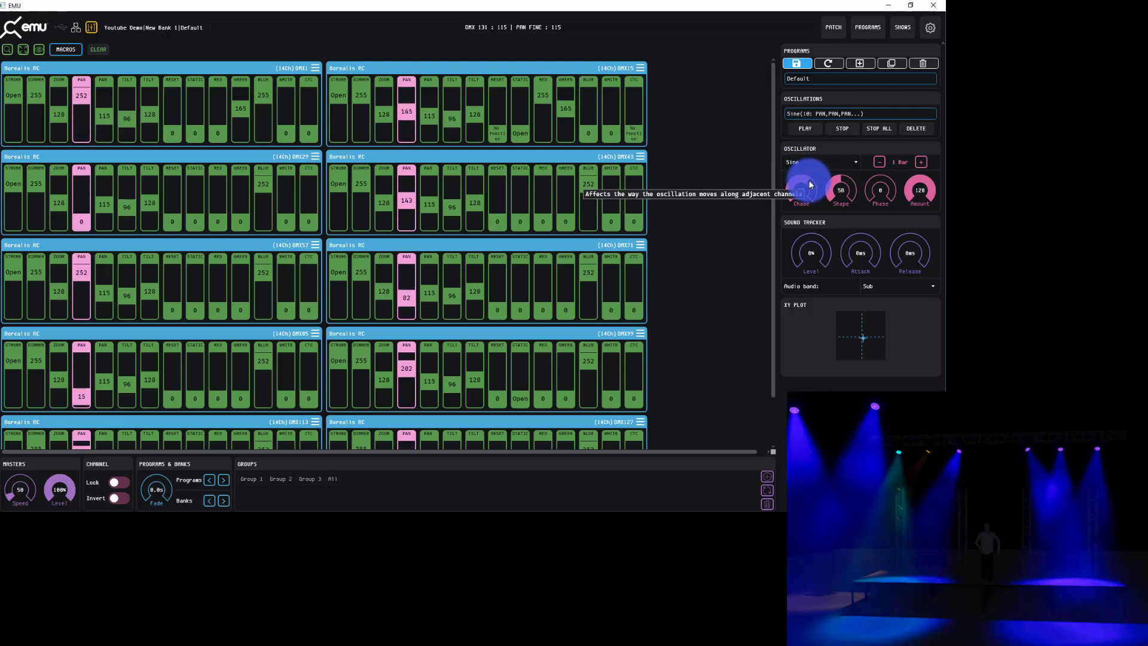
{"action": "mouse_move", "coordinate": [840, 189]}
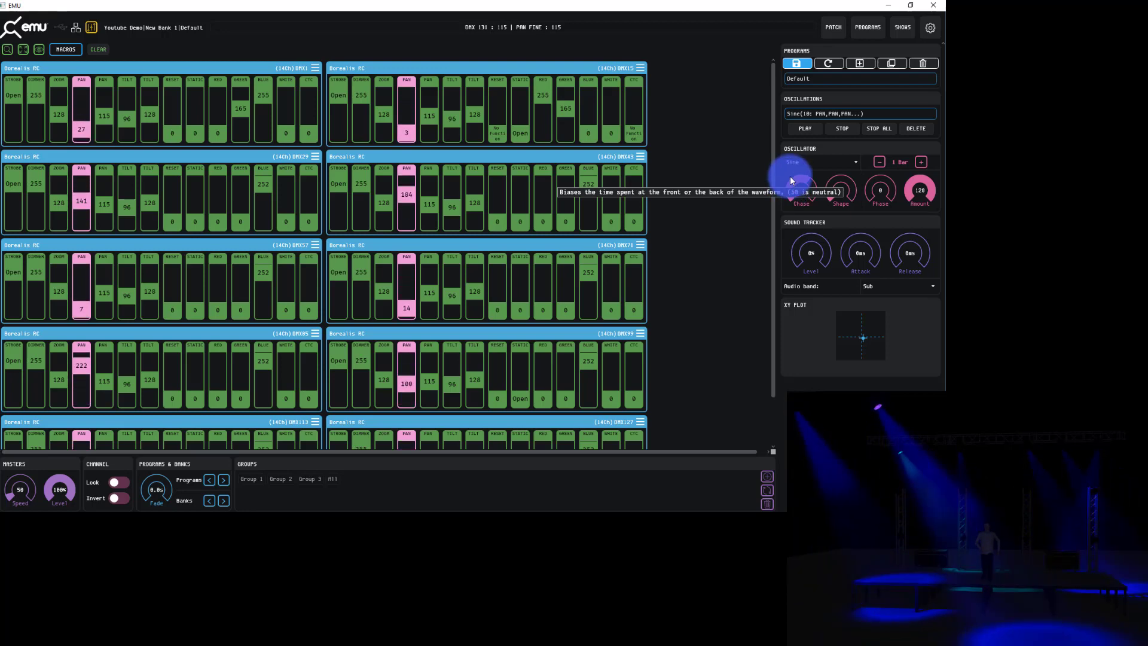
{"action": "mouse_move", "coordinate": [868, 190]}
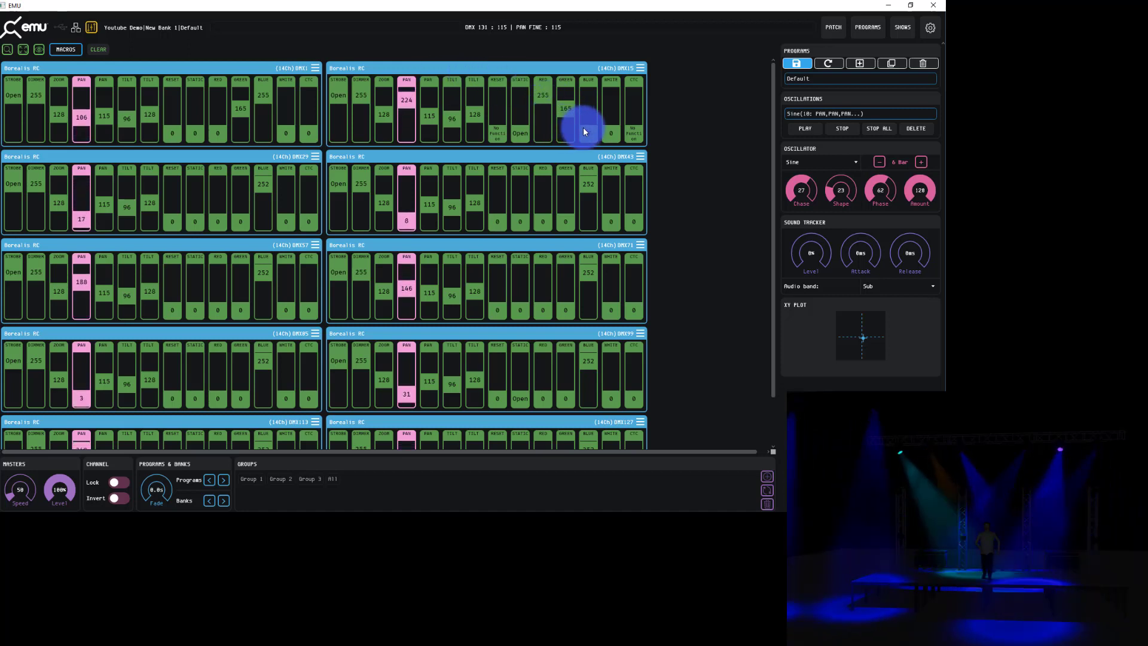
- Apply a Ramp Up oscillation to the blue channels of all fixtures over 6 bars
{"action": "left_click", "coordinate": [820, 162]}
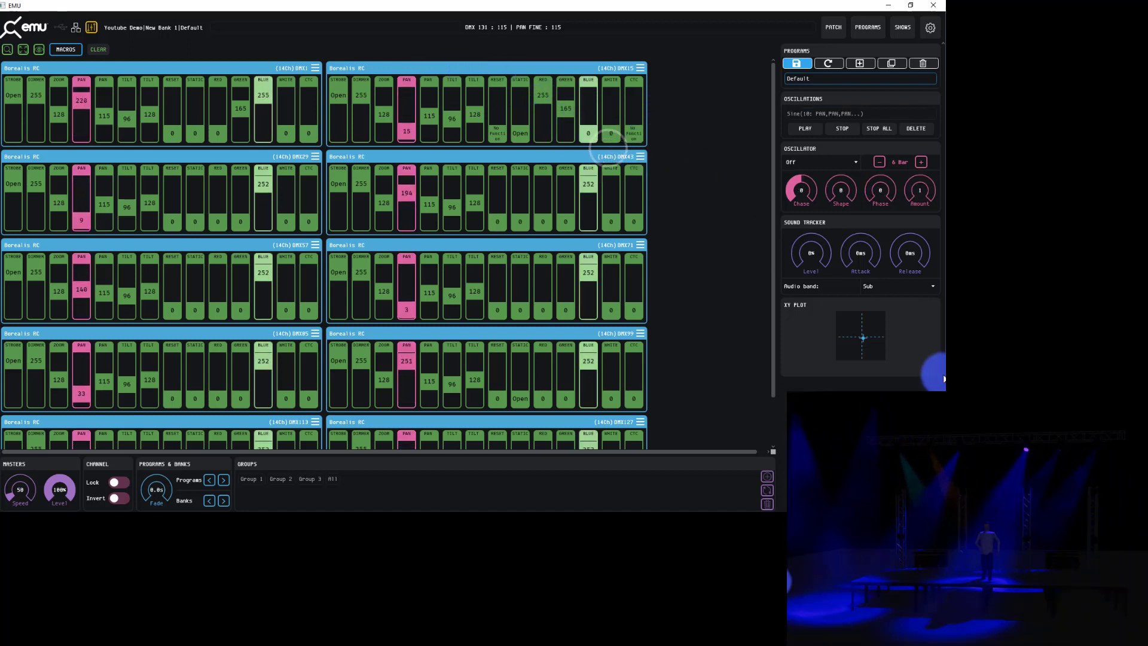
{"action": "left_click", "coordinate": [820, 161]}
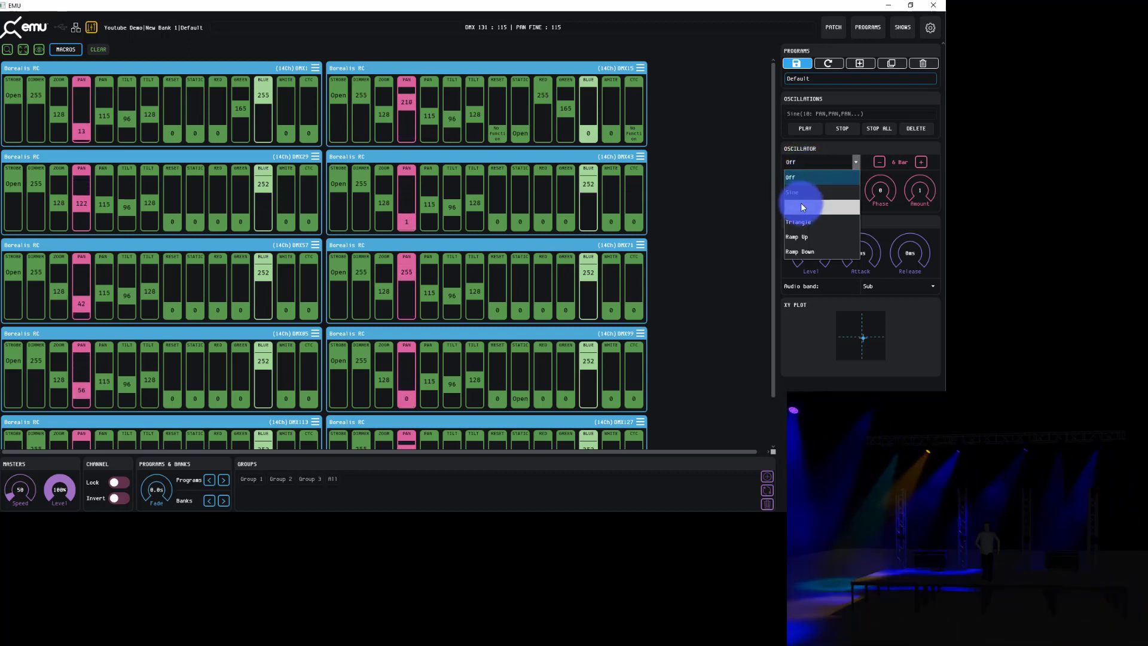
{"action": "left_click", "coordinate": [796, 235]}
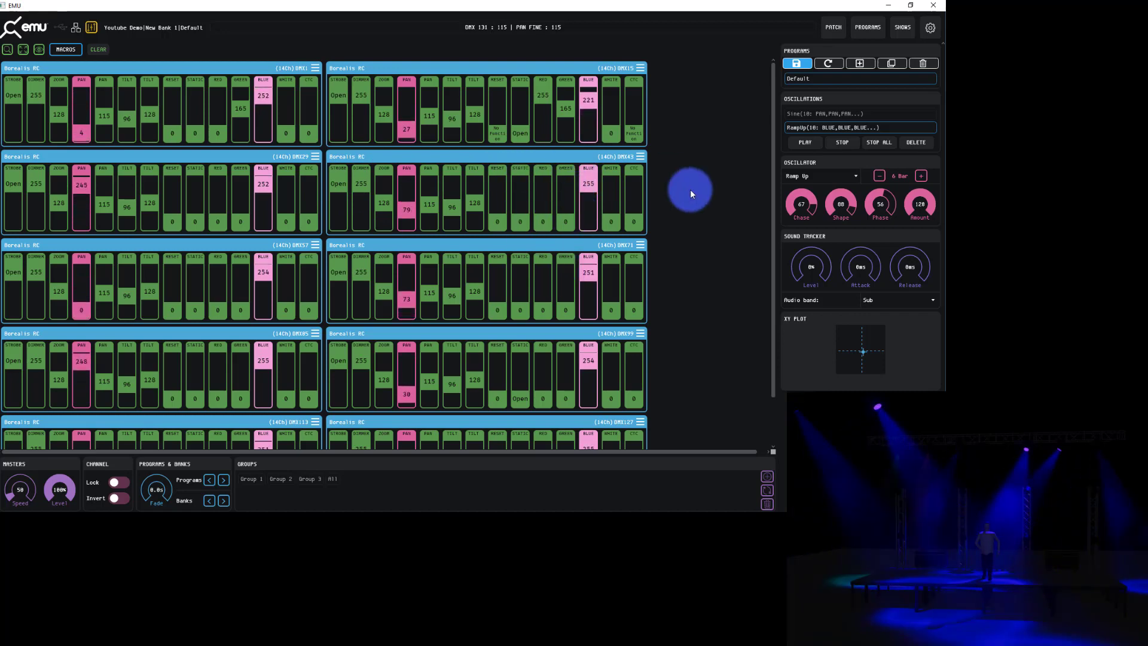
- Apply a 1-bar Ramp Up oscillation to a single fixture's red channel
{"action": "left_click", "coordinate": [823, 175]}
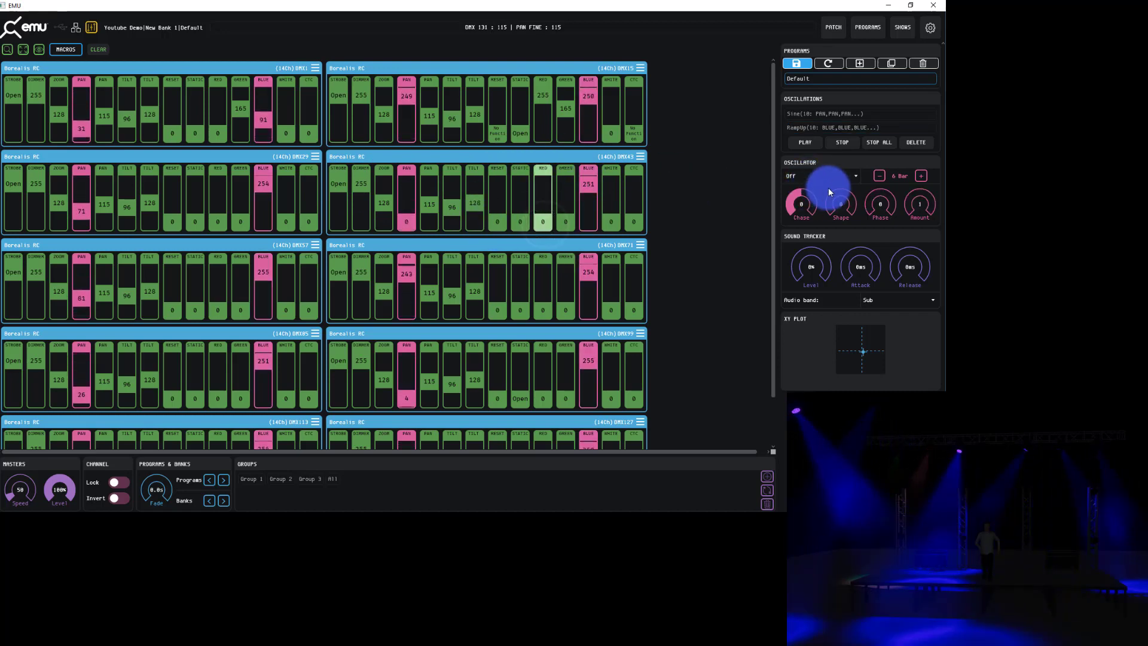
{"action": "left_click", "coordinate": [821, 175]}
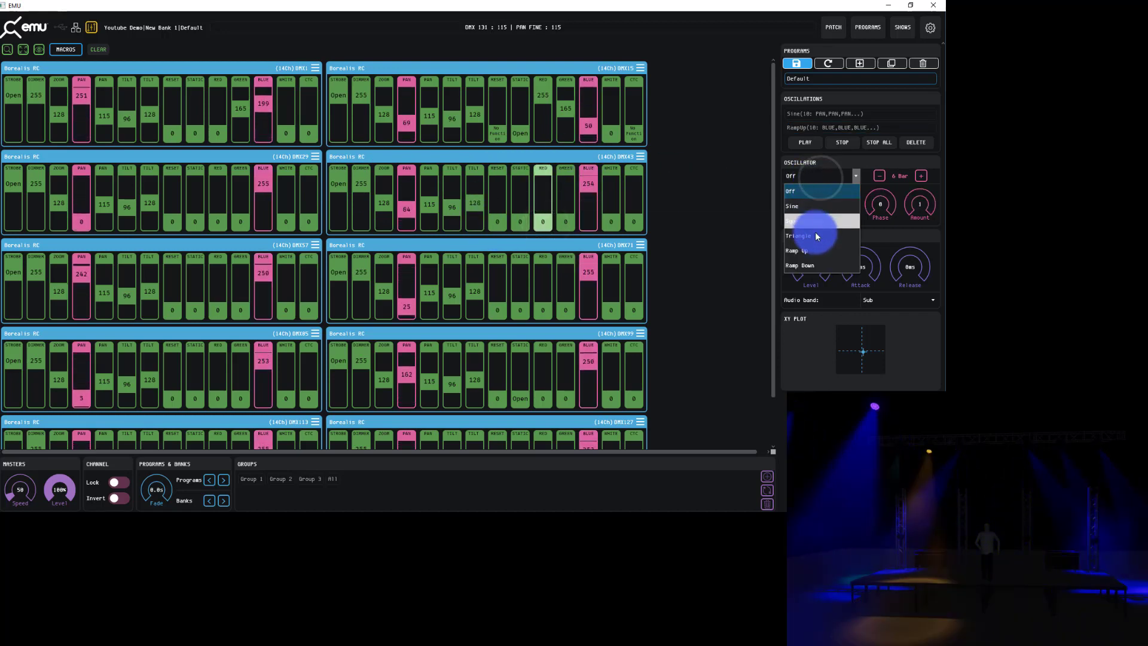
{"action": "left_click", "coordinate": [796, 250]}
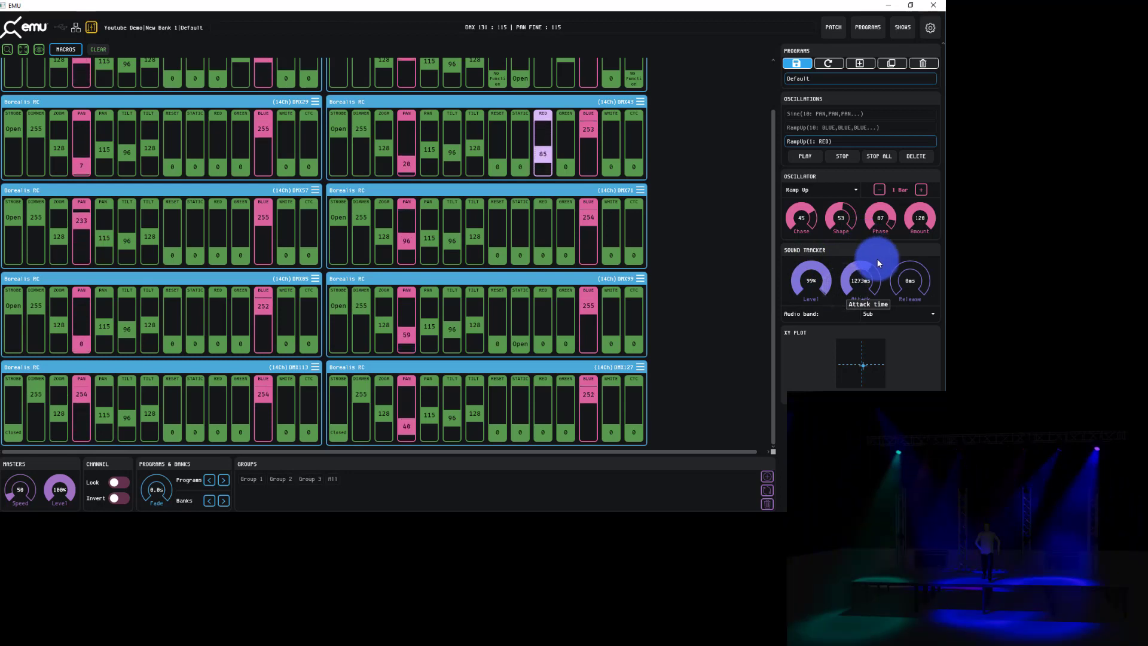
- Set the white channels to sound-track the Mid band at 50% level, 822 ms attack, 927 ms release
{"action": "right_click", "coordinate": [611, 166]}
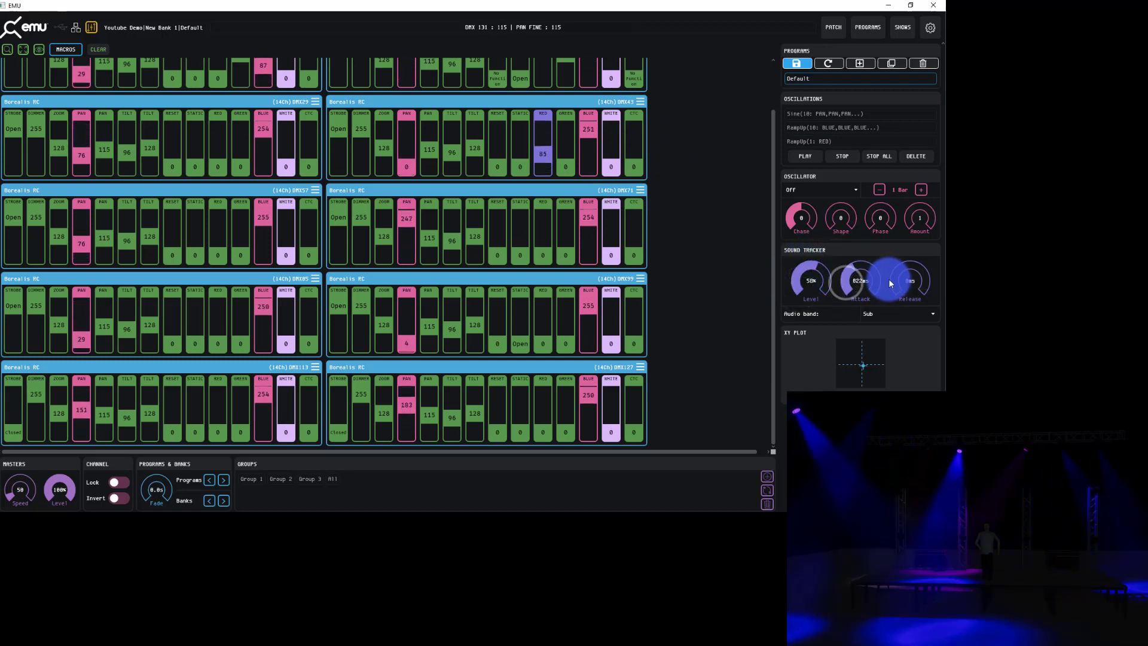
{"action": "left_click", "coordinate": [899, 313]}
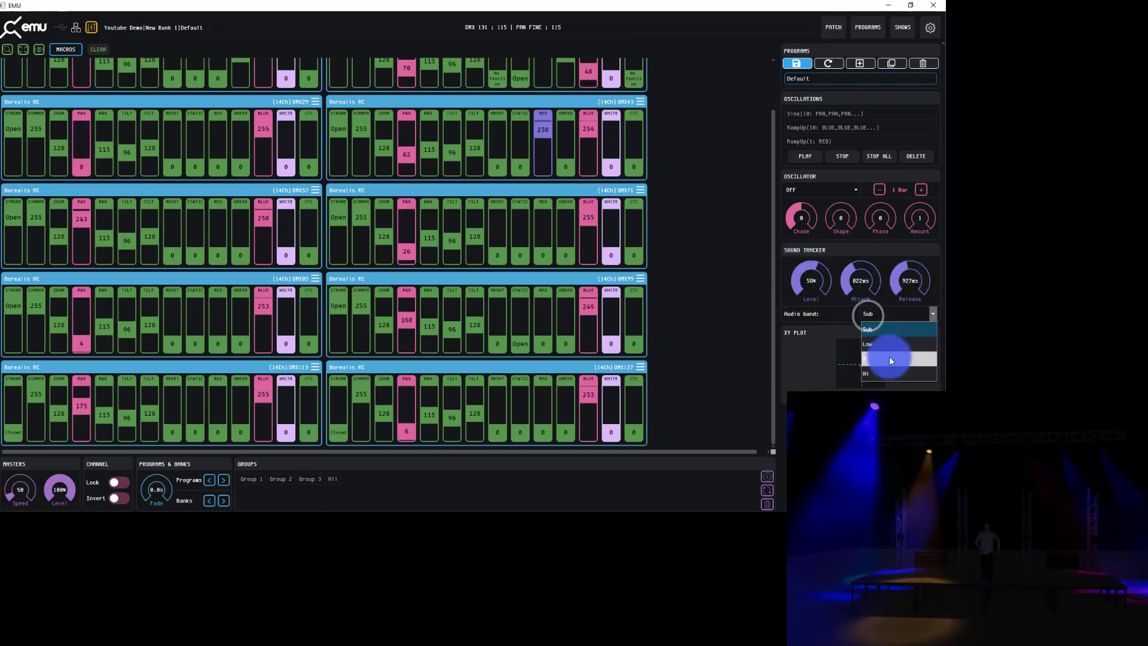
{"action": "left_click", "coordinate": [888, 358]}
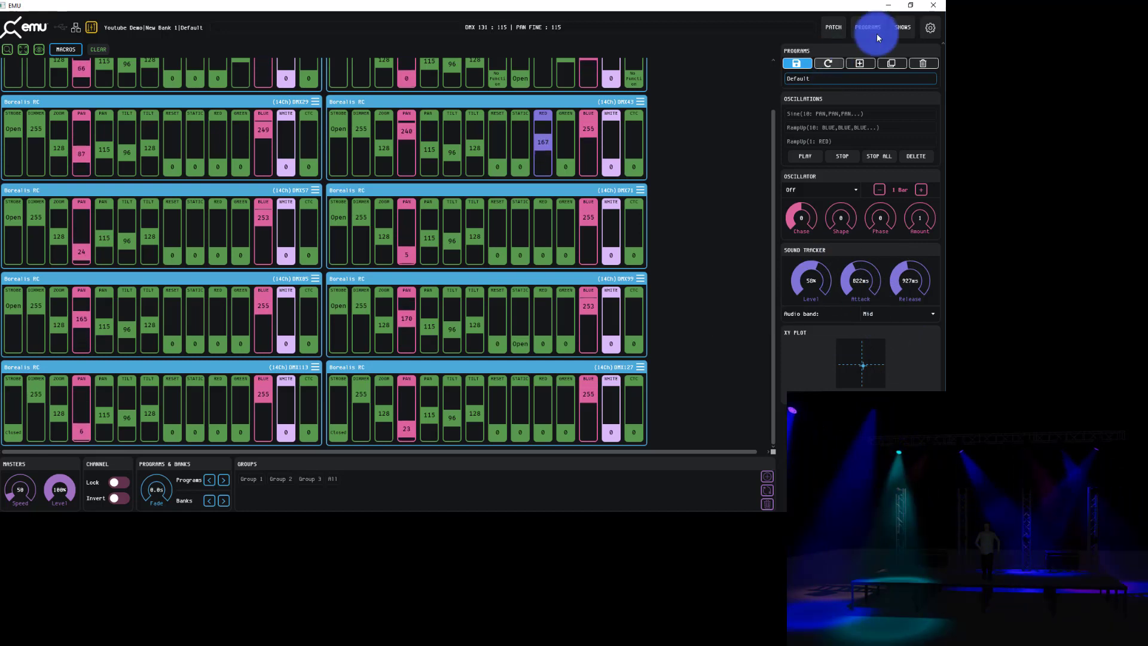
- Select the StudioLive audio input in Settings and track the Sub band on the white channels
{"action": "left_click", "coordinate": [930, 28]}
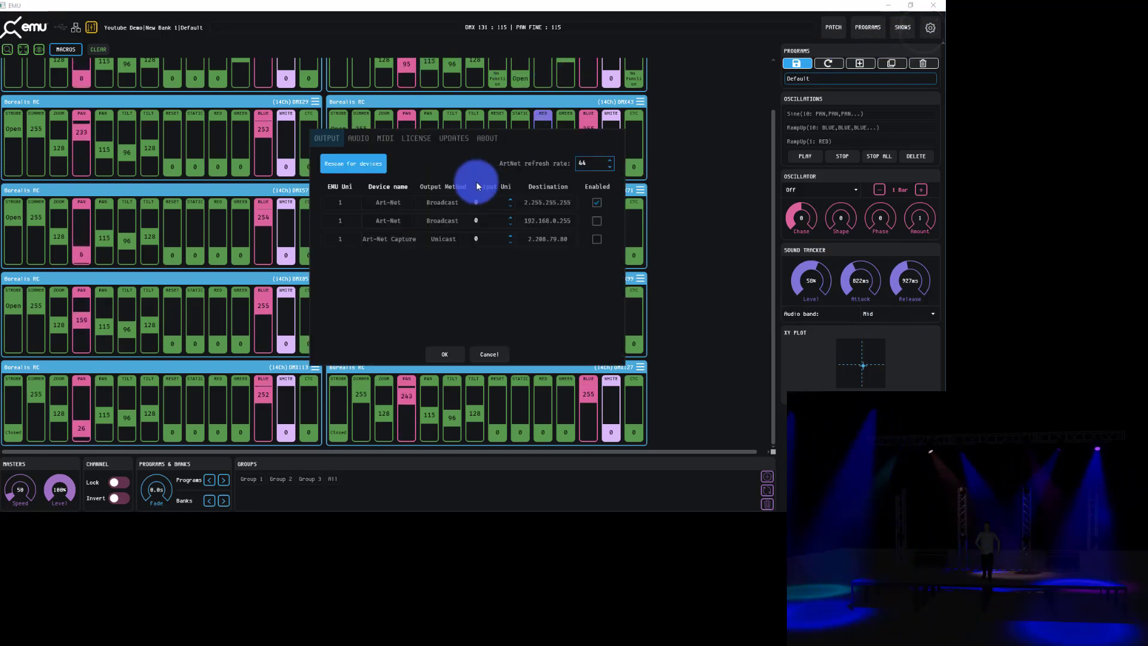
{"action": "left_click", "coordinate": [358, 138]}
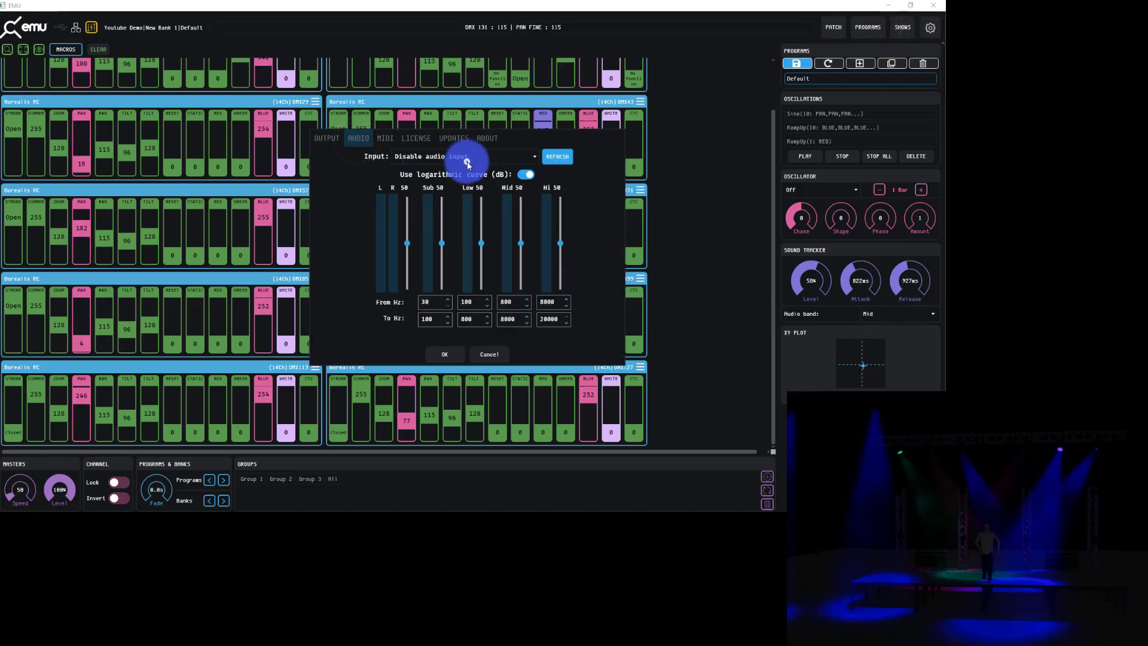
{"action": "left_click", "coordinate": [461, 156]}
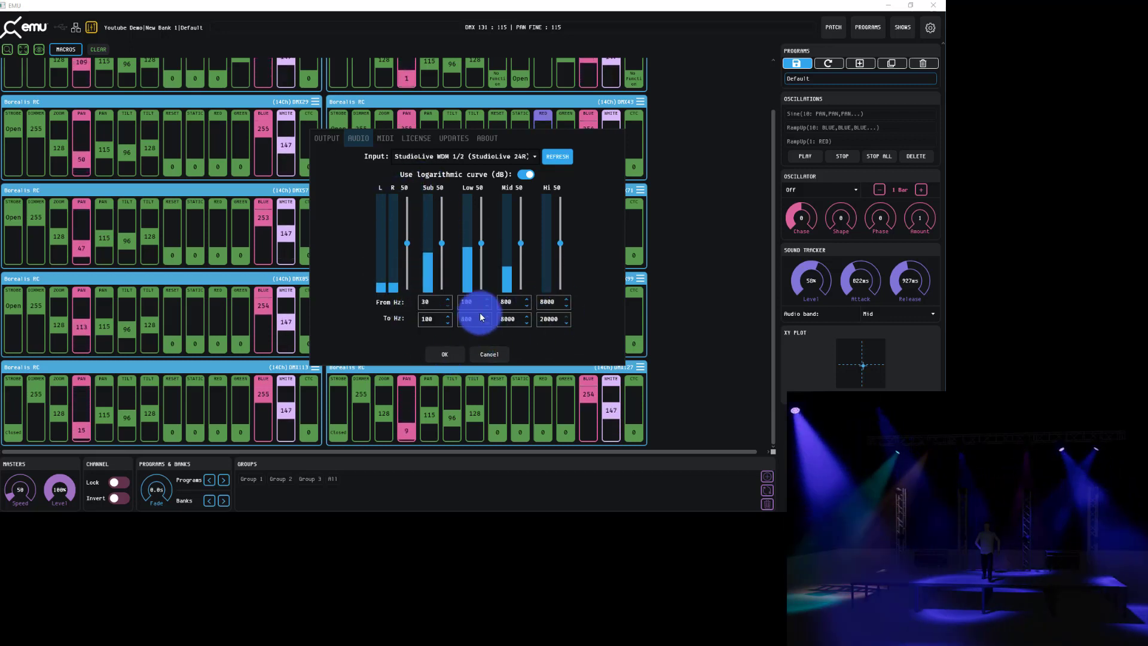
{"action": "left_click", "coordinate": [443, 354]}
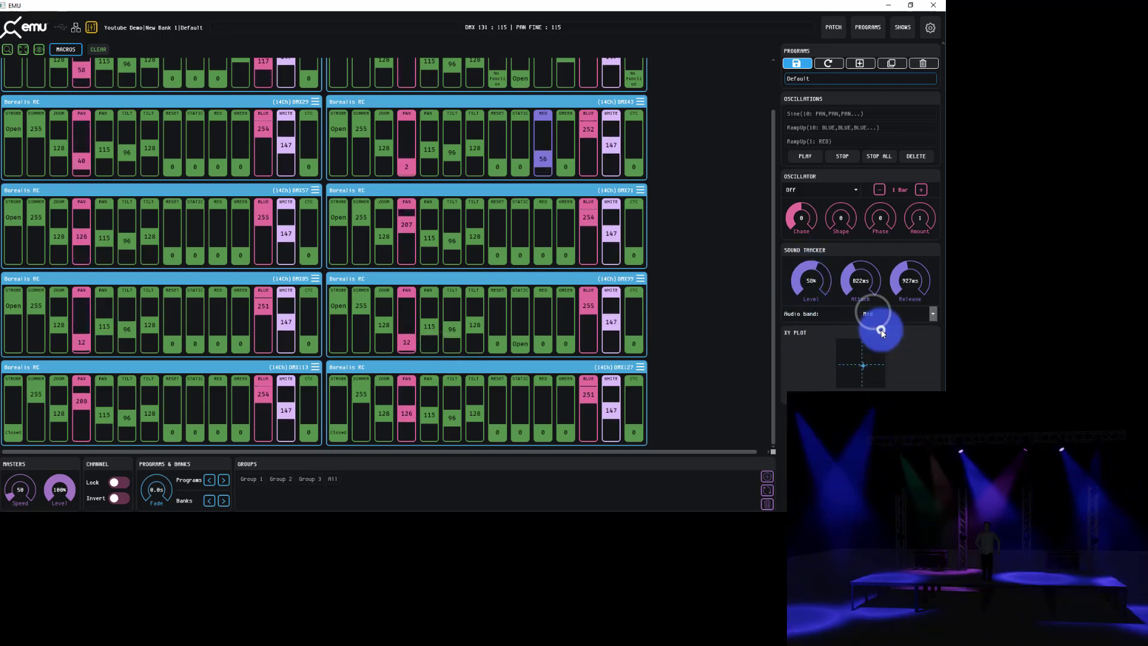
{"action": "left_click", "coordinate": [893, 313]}
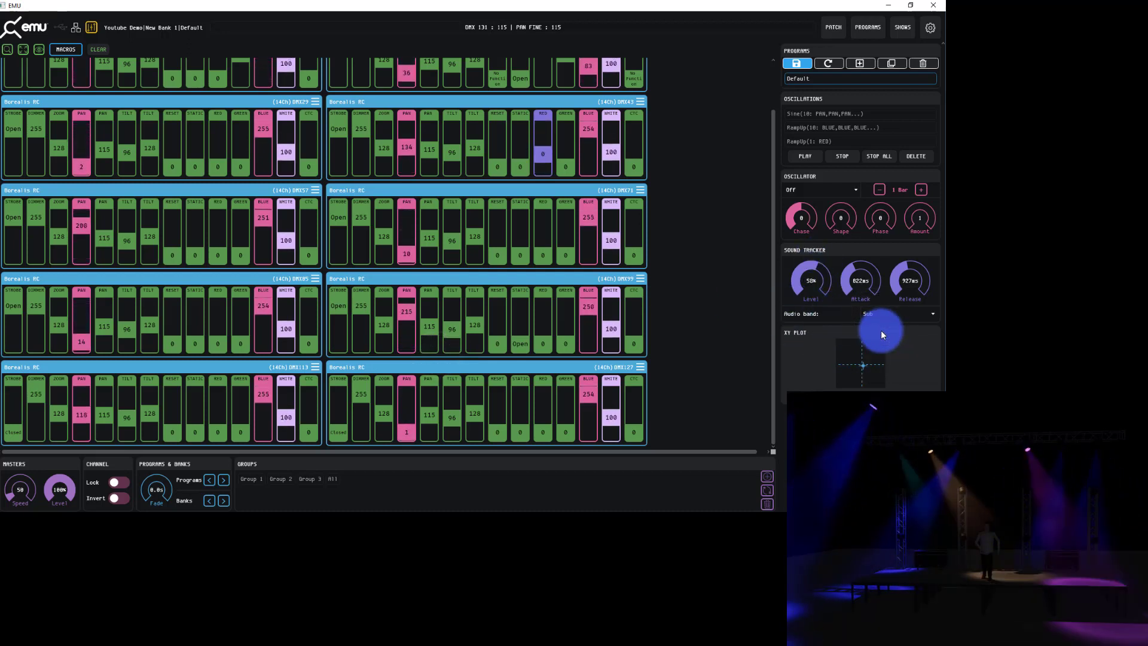